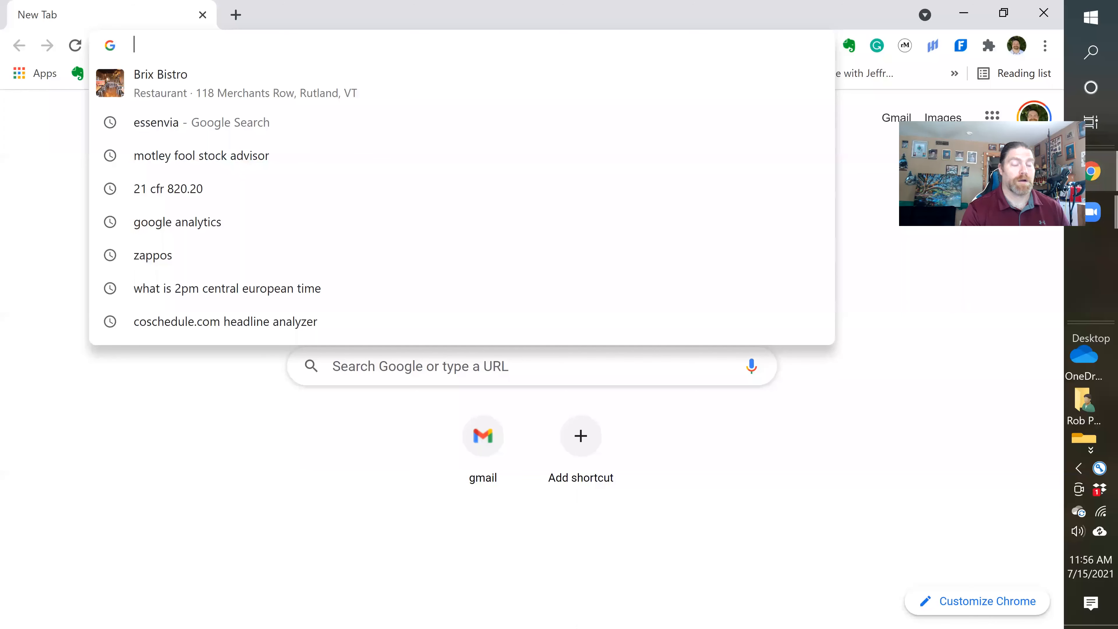
- Go to medicaldeviceacademy.com and run a site search for "registration"
{"action": "type", "text": "medicaldeviceacademy.com"}
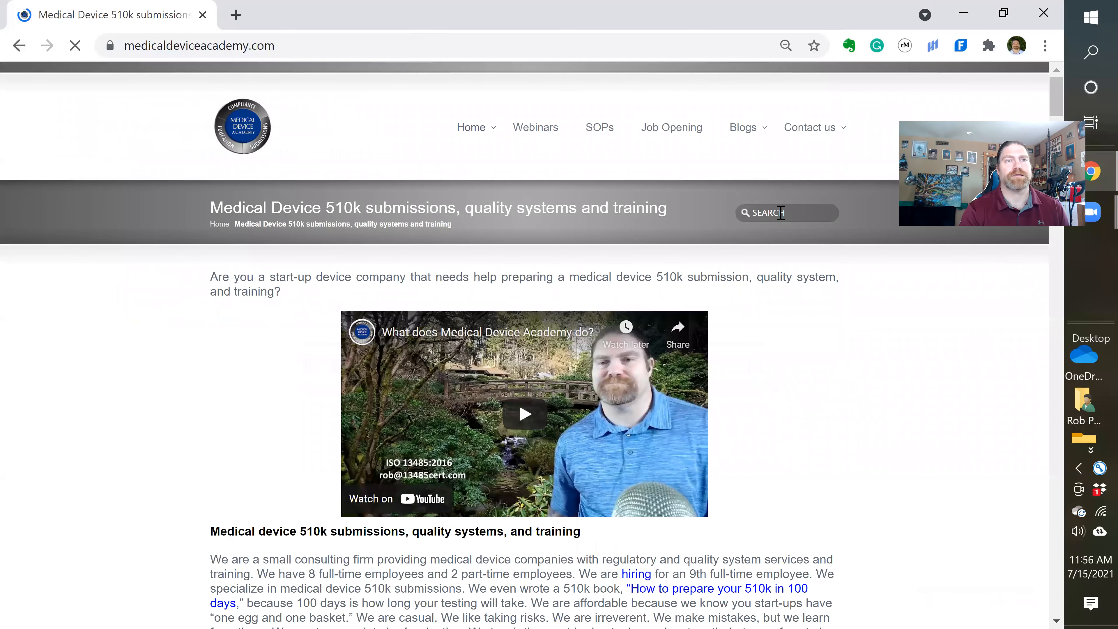
{"action": "left_click", "coordinate": [784, 213]}
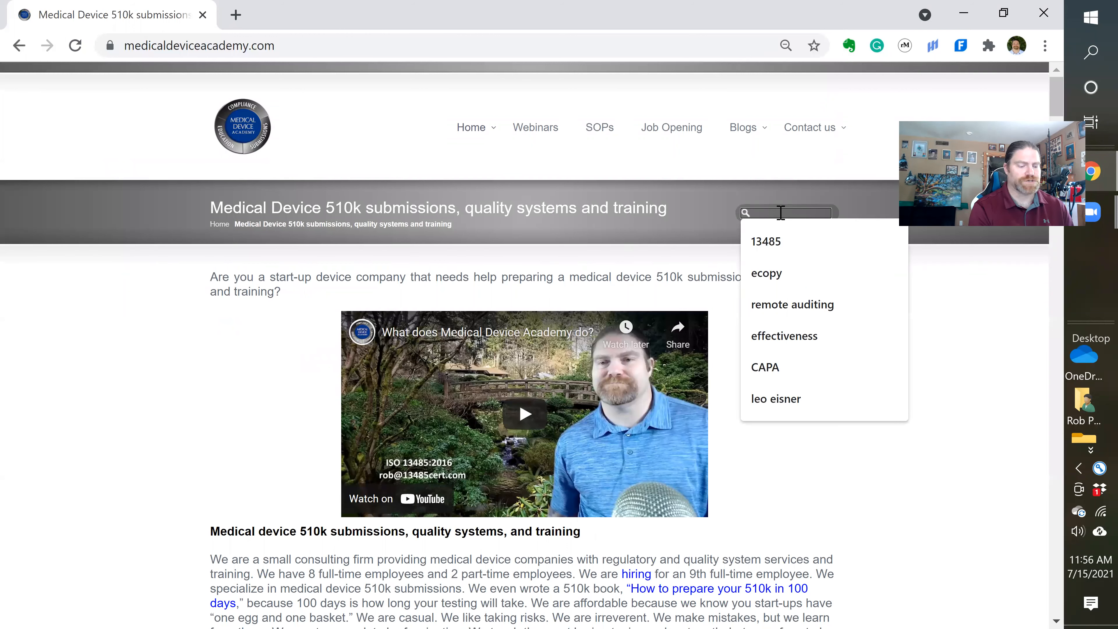
{"action": "type", "text": "r"}
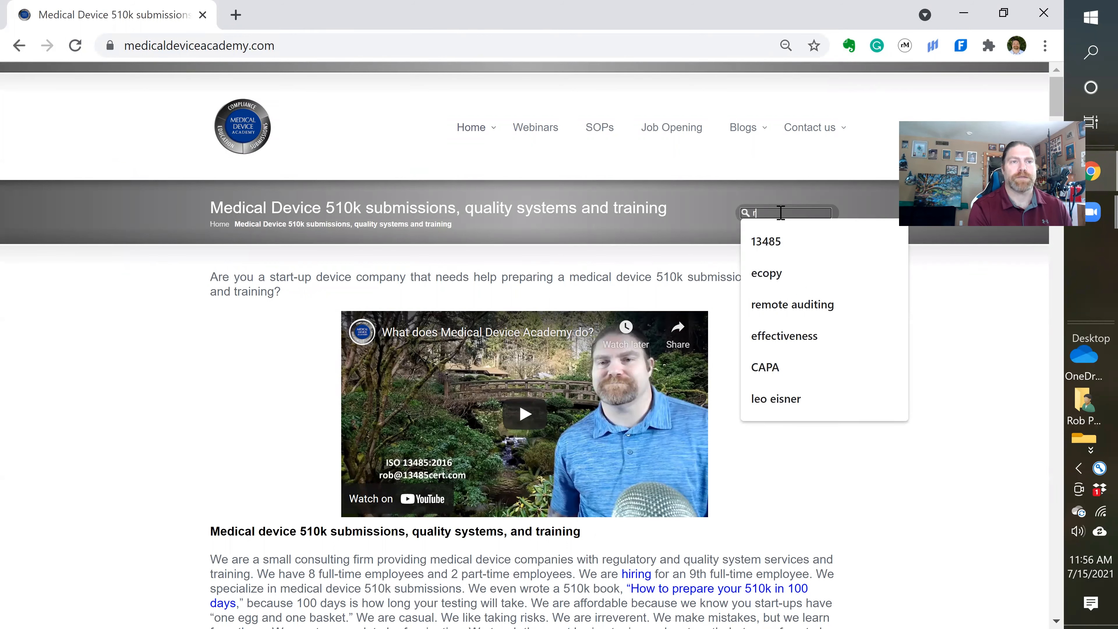
{"action": "type", "text": "registration"}
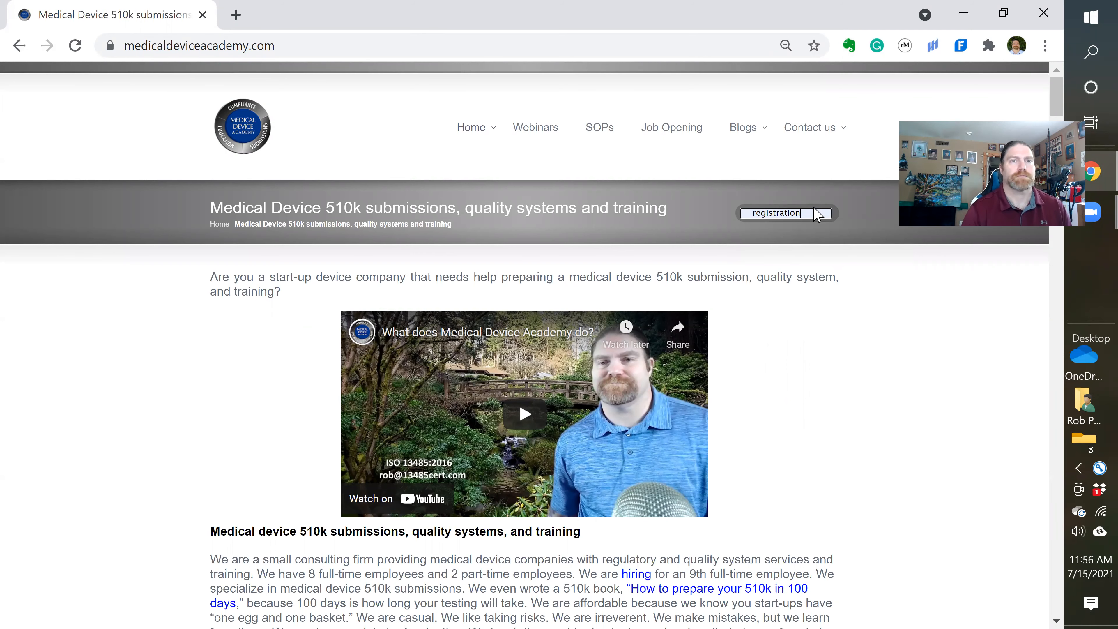
{"action": "key", "text": "Enter"}
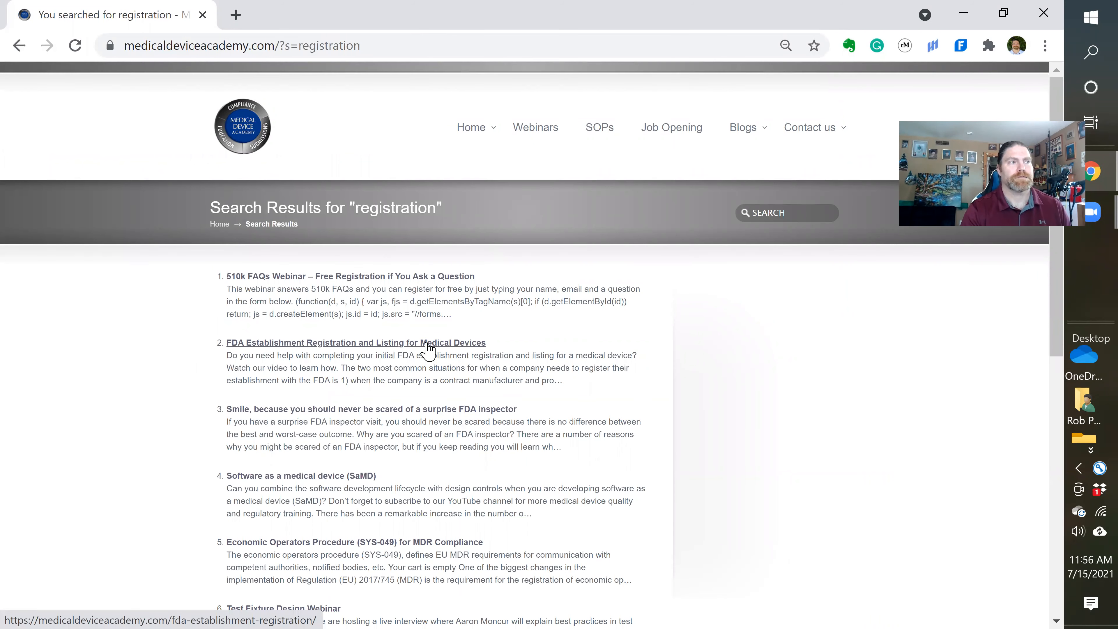
{"action": "mouse_move", "coordinate": [333, 352]}
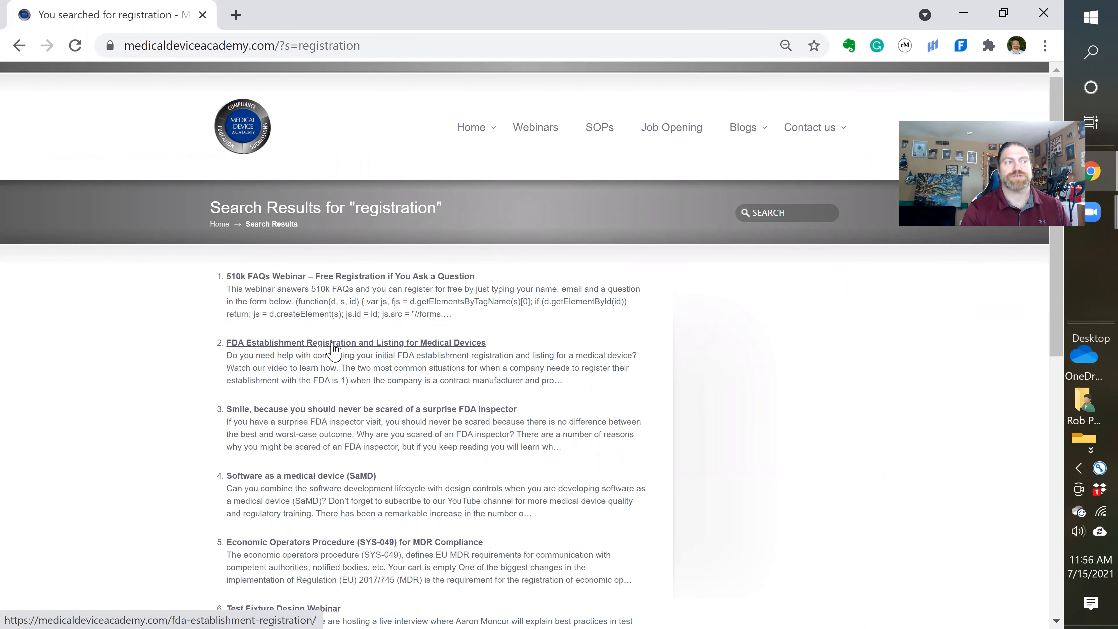
- Read the FDA Establishment Registration and Listing article down to its Additional Resources section
{"action": "left_click", "coordinate": [335, 342]}
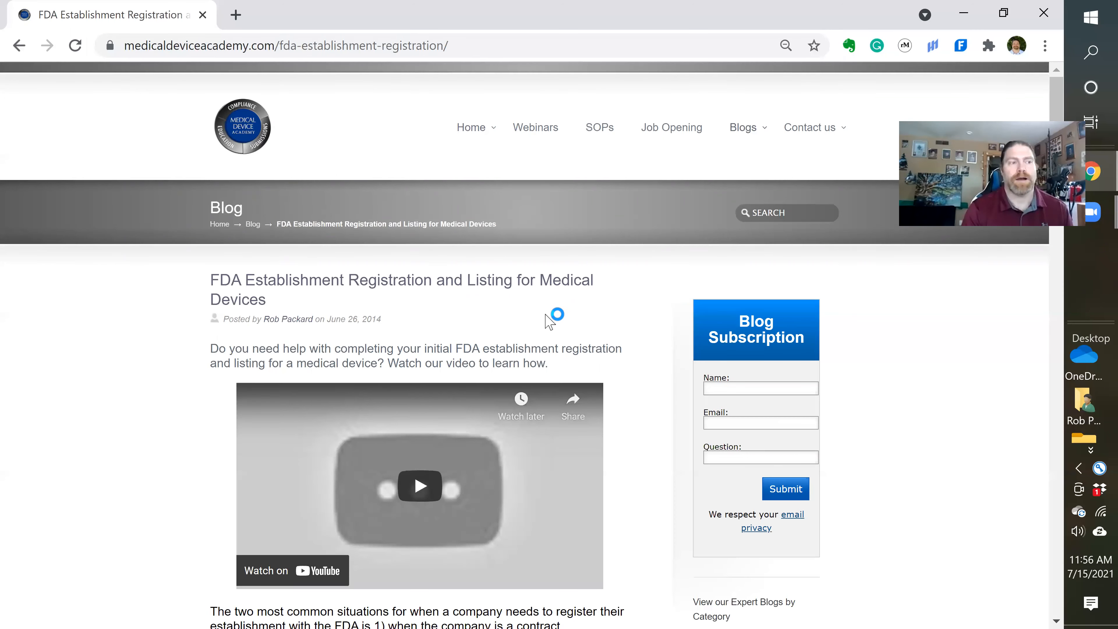
{"action": "scroll", "scroll_direction": "down", "scroll_amount": 3}
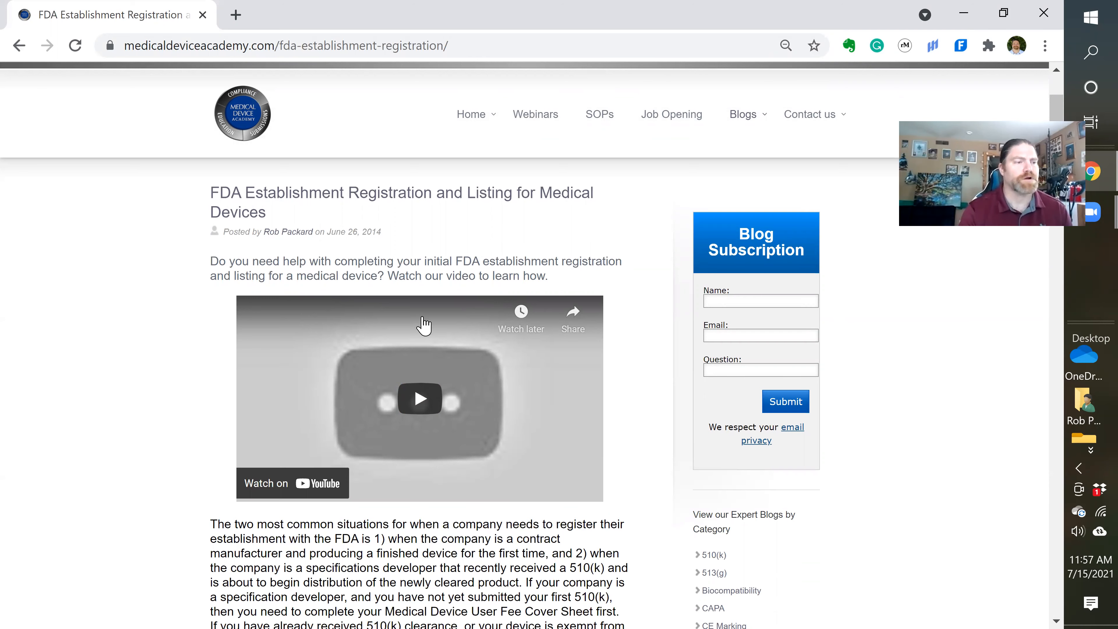
{"action": "scroll", "scroll_direction": "down", "scroll_amount": 3}
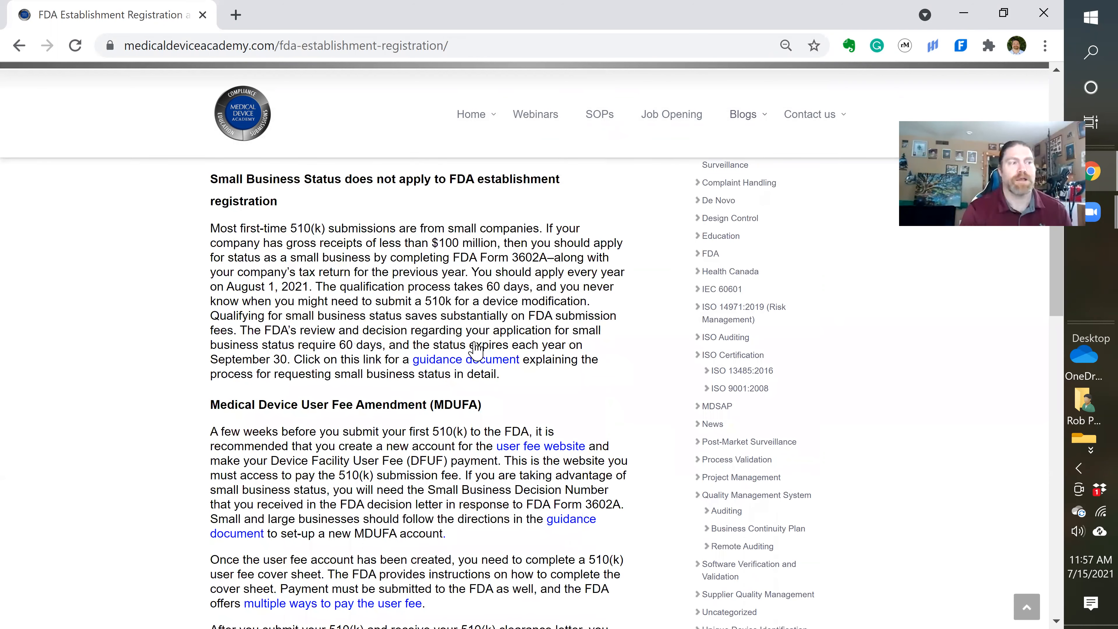
{"action": "scroll", "scroll_direction": "down", "scroll_amount": 3}
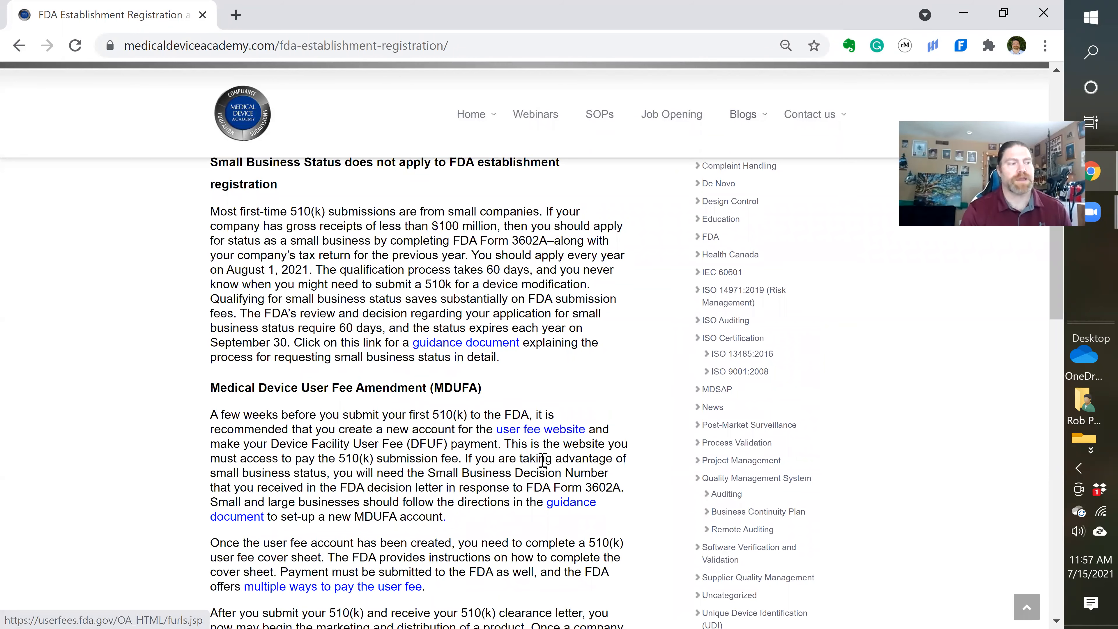
{"action": "scroll", "scroll_direction": "down", "scroll_amount": 3}
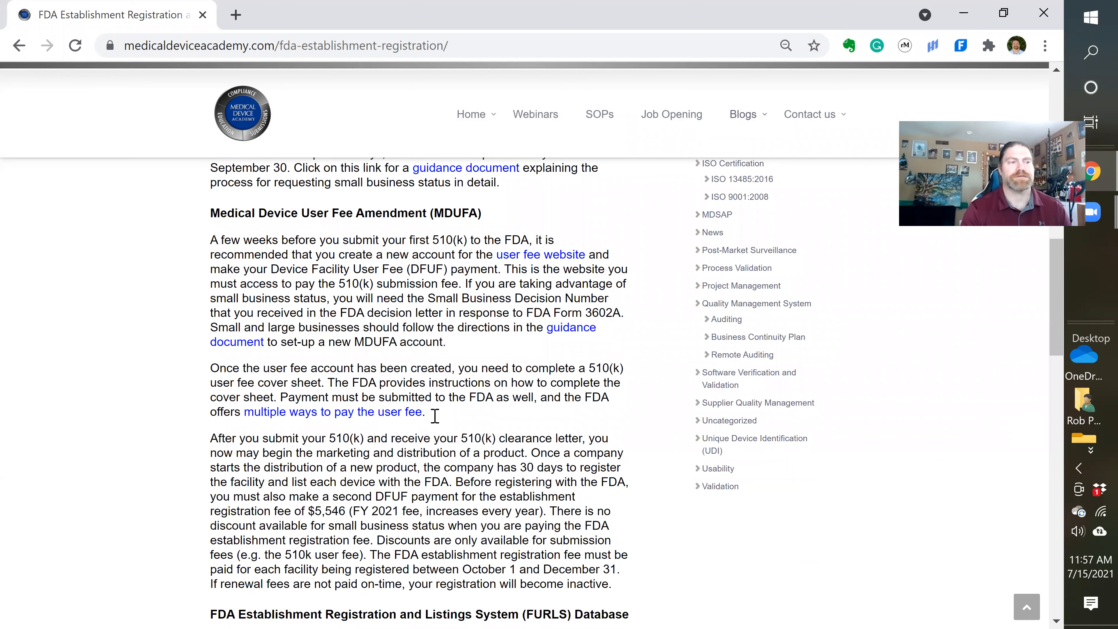
{"action": "scroll", "scroll_direction": "down", "scroll_amount": 3}
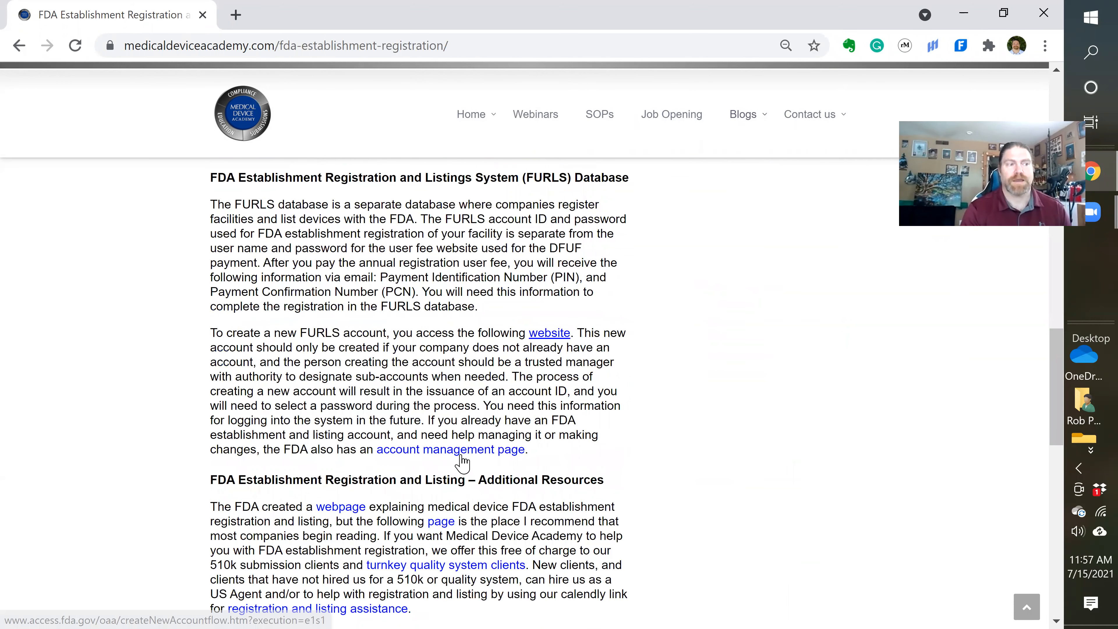
{"action": "scroll", "scroll_direction": "down", "scroll_amount": 3}
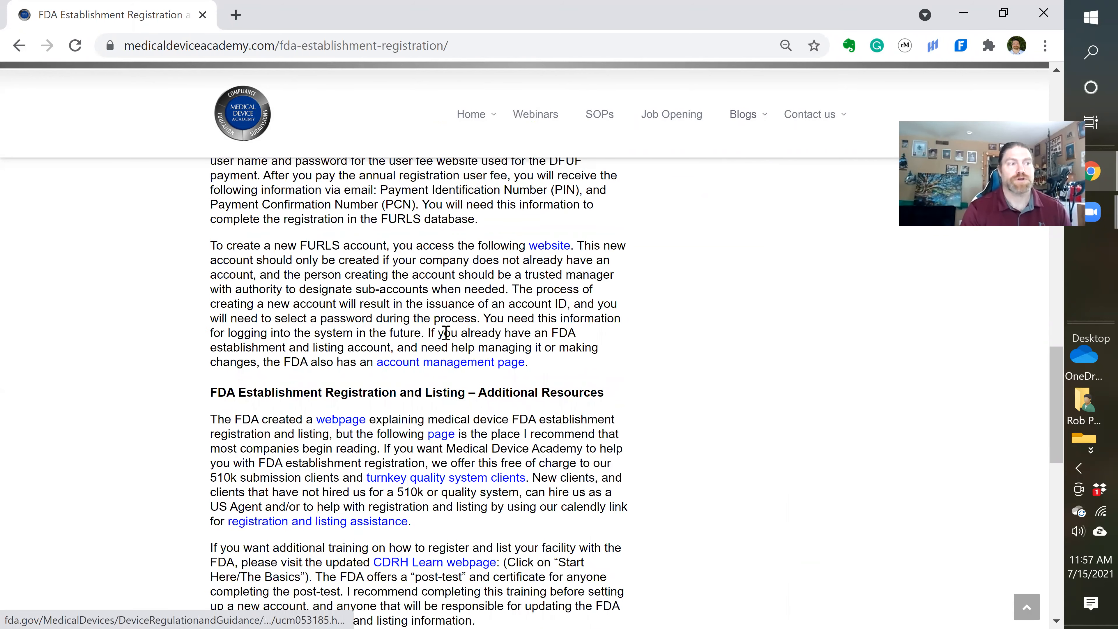
{"action": "scroll", "scroll_direction": "down", "scroll_amount": 3}
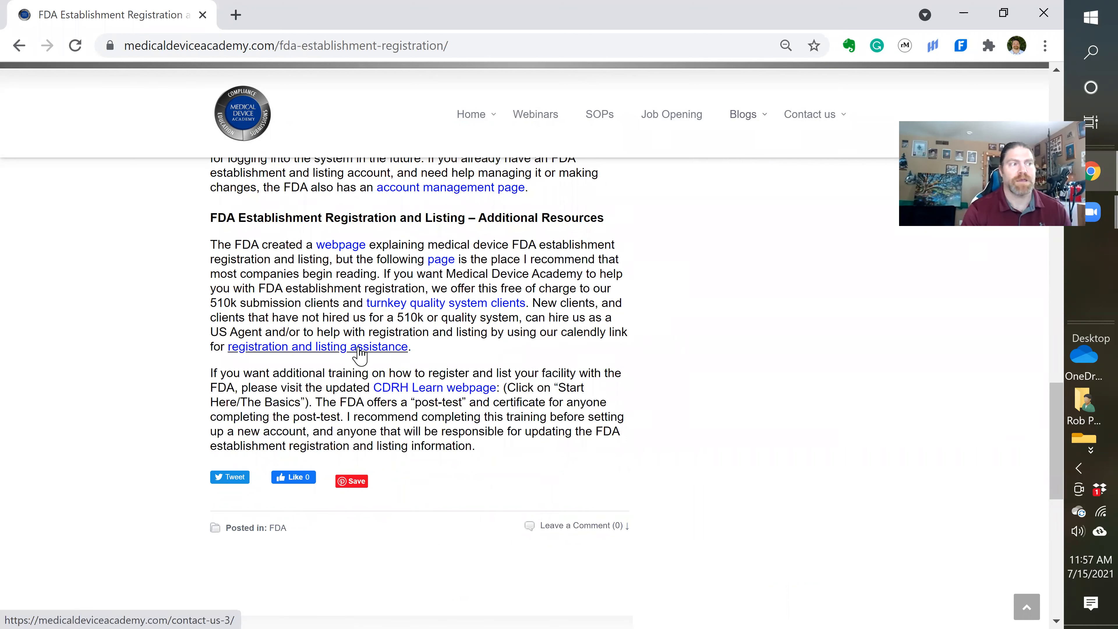
{"action": "mouse_move", "coordinate": [361, 355]}
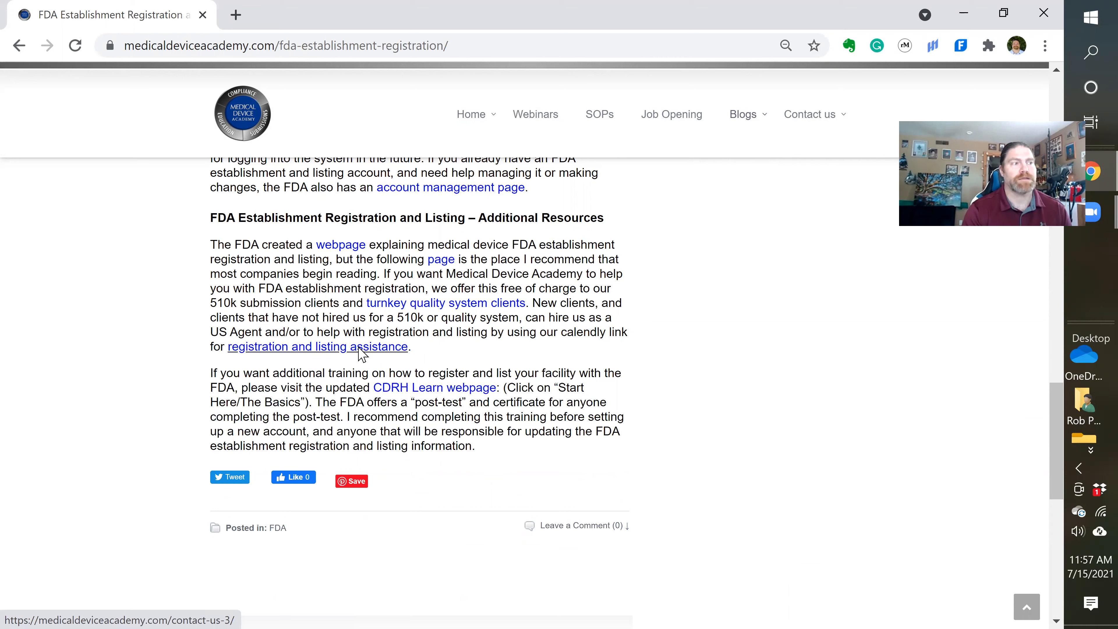
- Go to the registration and listing assistance contact page and choose the Registration & Listing Assistance event
{"action": "left_click", "coordinate": [318, 346]}
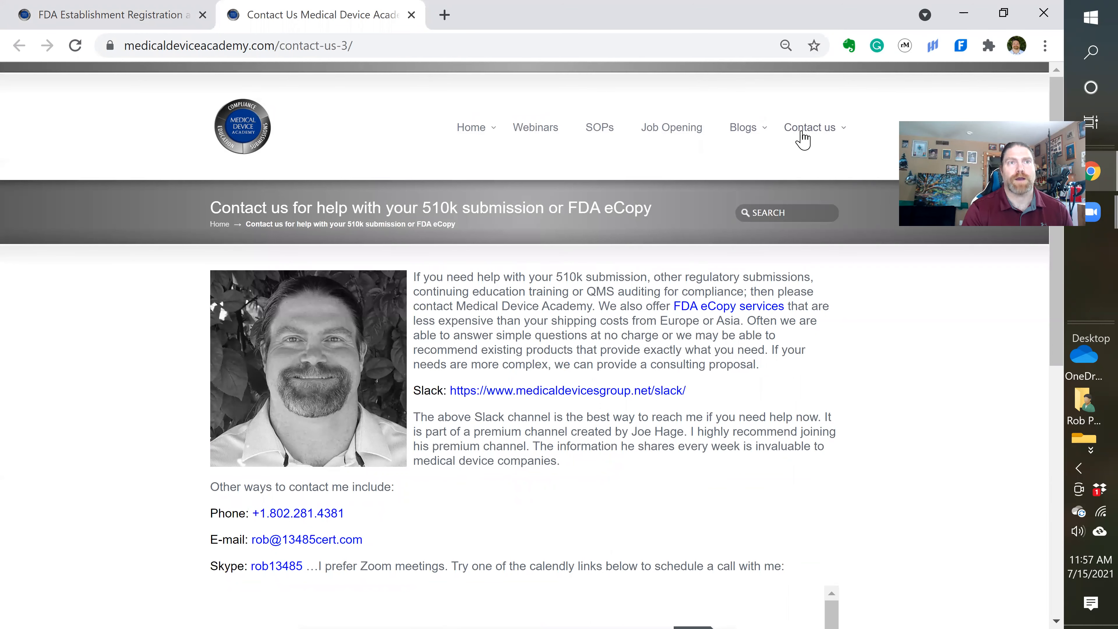
{"action": "left_click", "coordinate": [809, 127]}
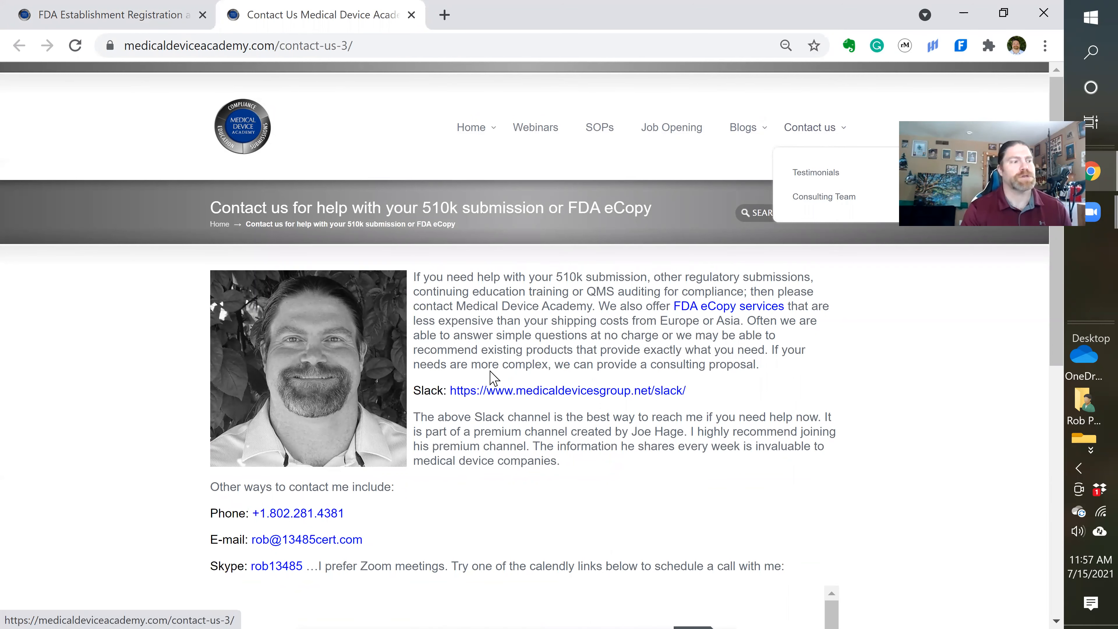
{"action": "scroll", "scroll_direction": "down", "scroll_amount": 3}
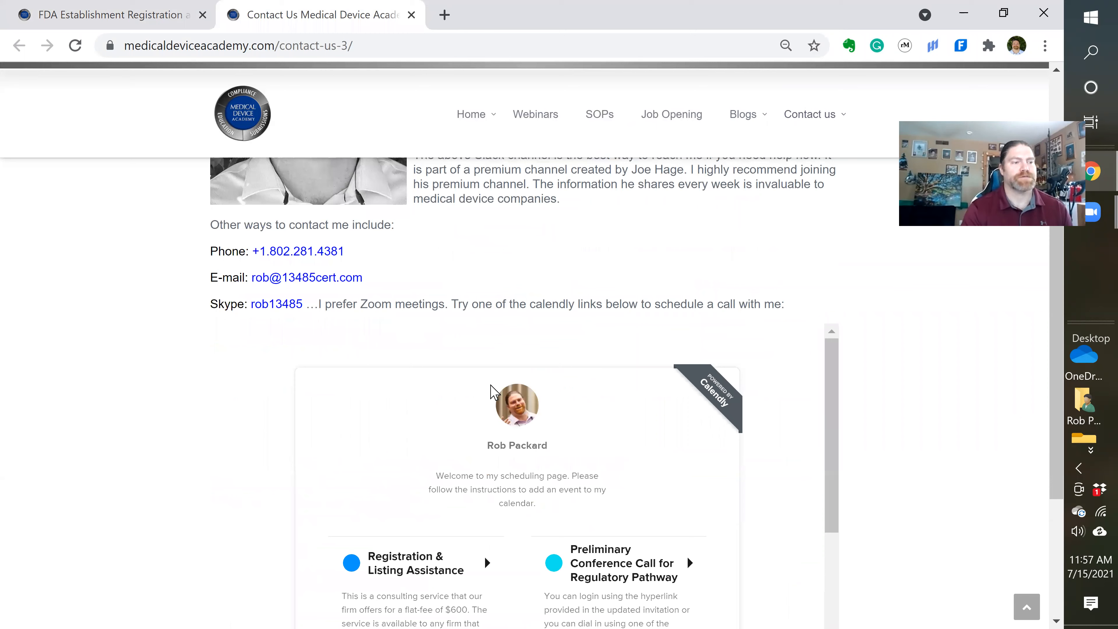
{"action": "scroll", "scroll_direction": "down", "scroll_amount": 3}
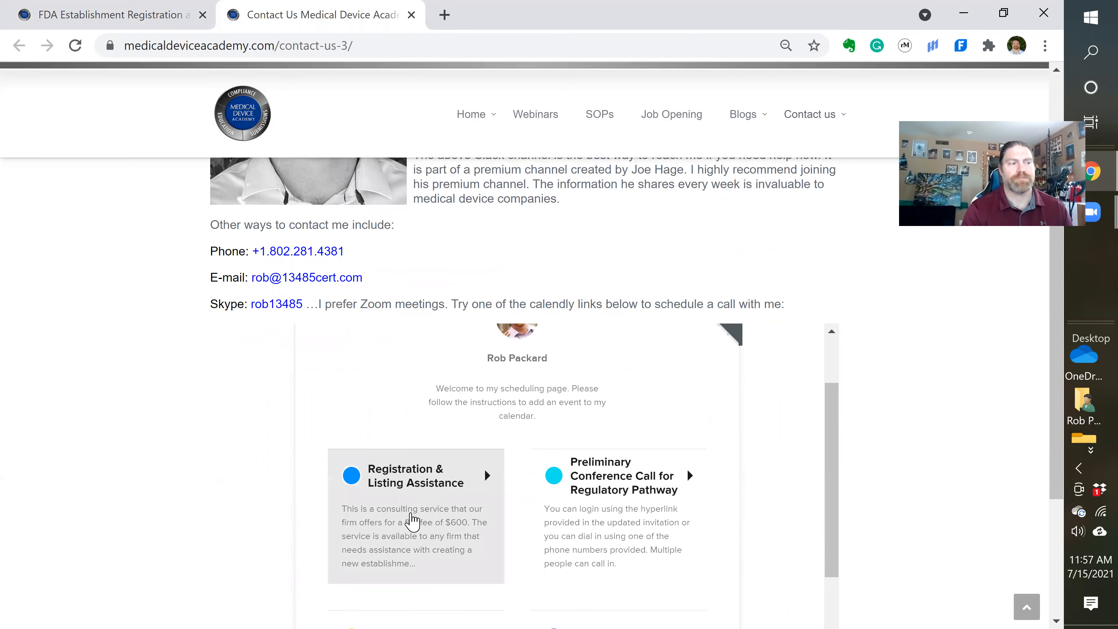
{"action": "scroll", "scroll_direction": "down", "scroll_amount": 3}
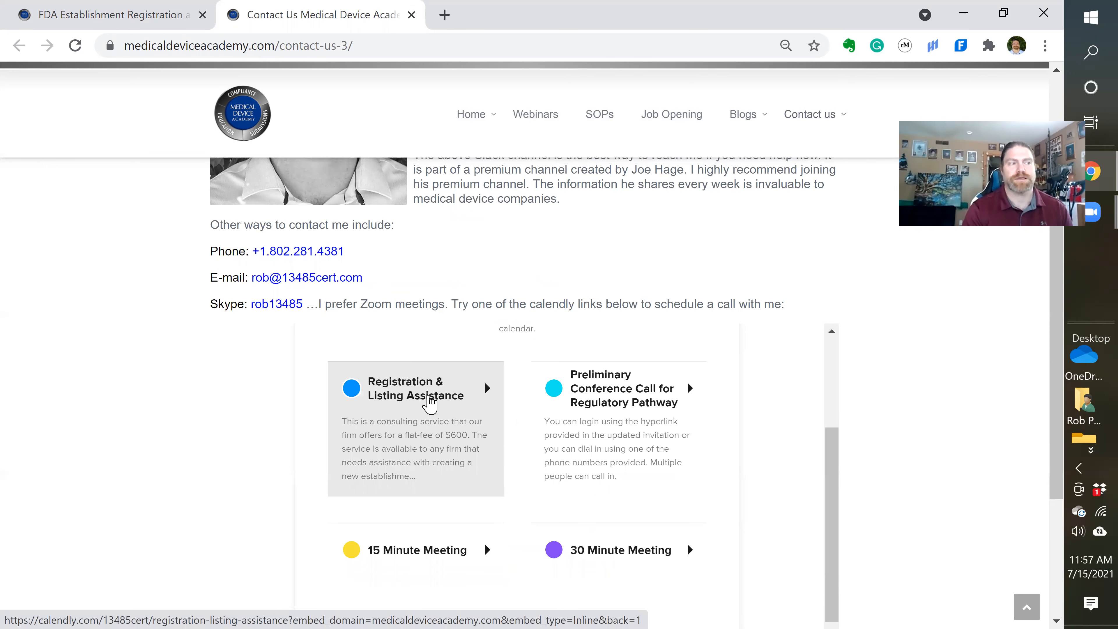
{"action": "left_click", "coordinate": [429, 399]}
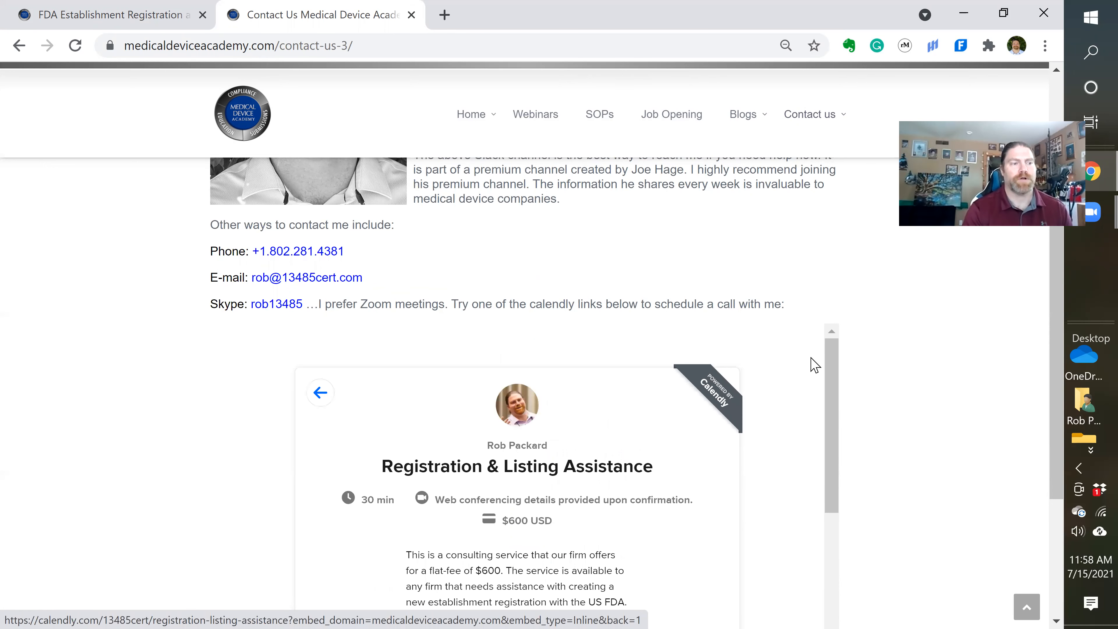
- Expand the event's full service description with SHOW MORE
{"action": "scroll", "scroll_direction": "down", "scroll_amount": 3}
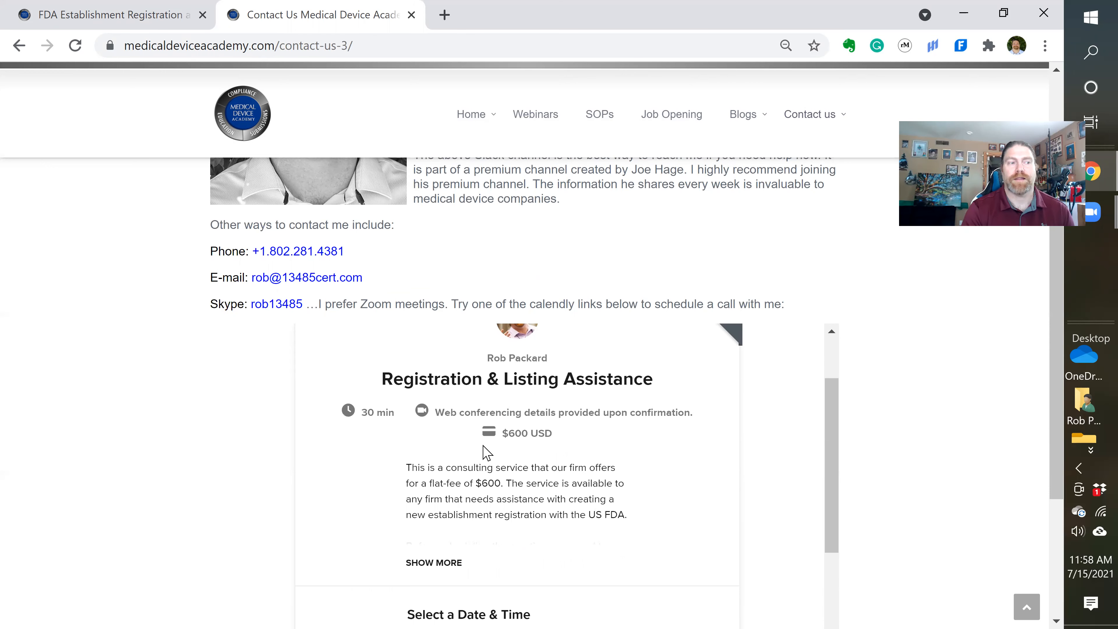
{"action": "scroll", "scroll_direction": "down", "scroll_amount": 3}
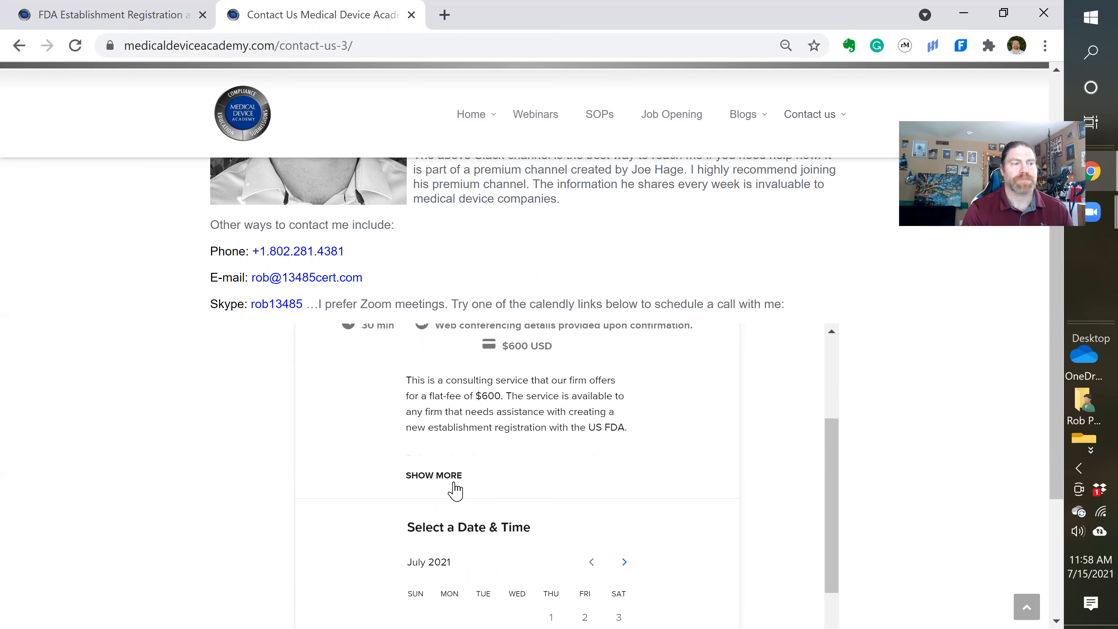
{"action": "left_click", "coordinate": [434, 475]}
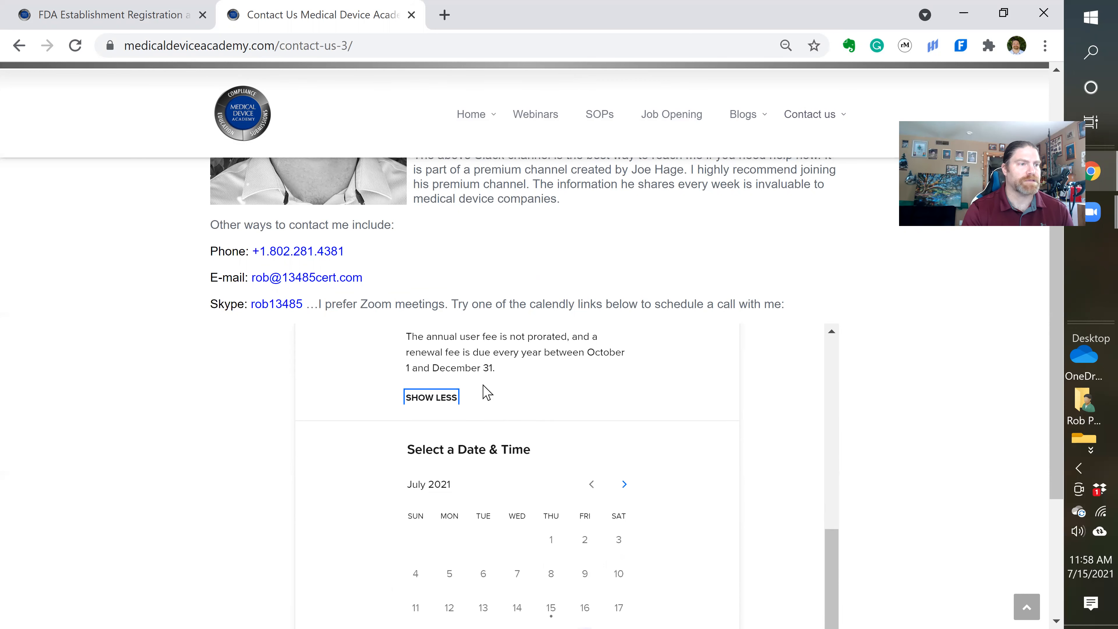
{"action": "left_click", "coordinate": [431, 397]}
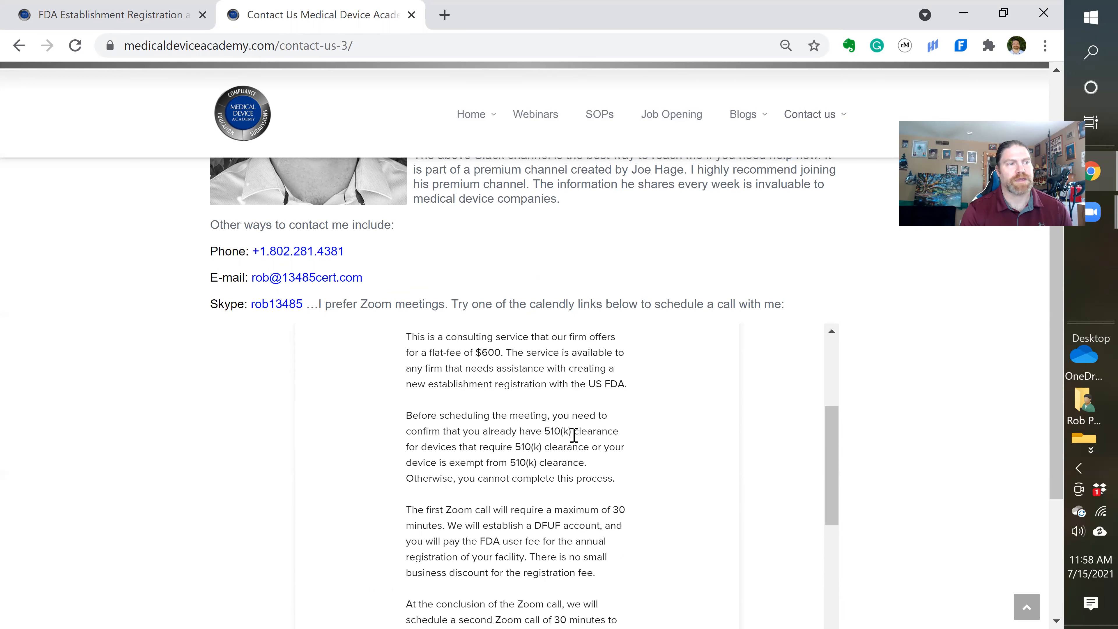
- Scroll past the event description to the calendar and pick Friday, July 23
{"action": "scroll", "scroll_direction": "down", "scroll_amount": 3}
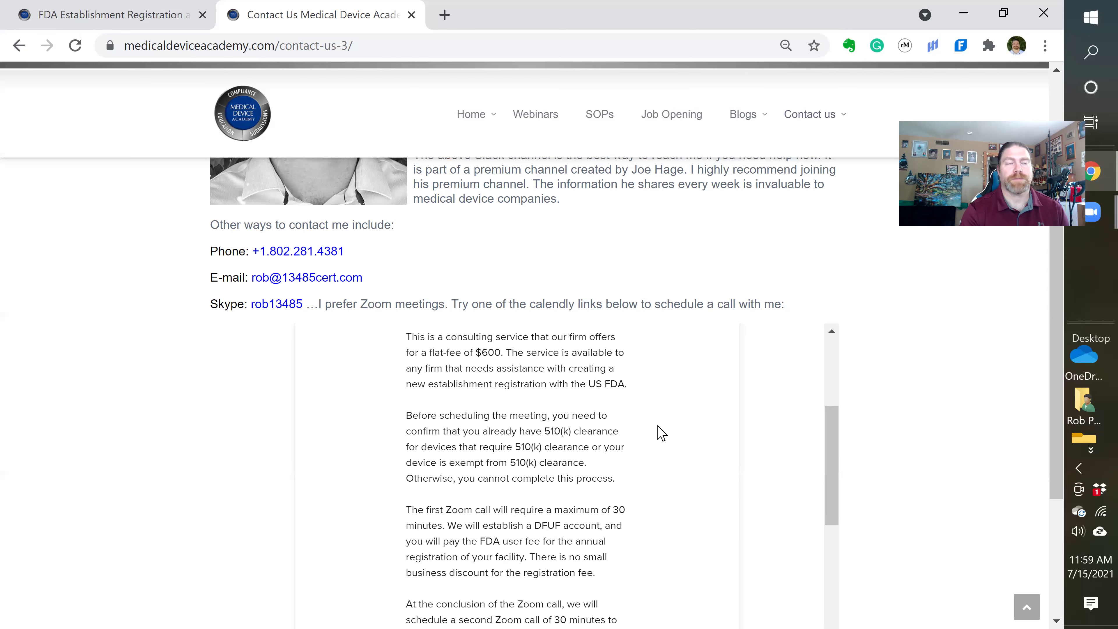
{"action": "scroll", "scroll_direction": "down", "scroll_amount": 3}
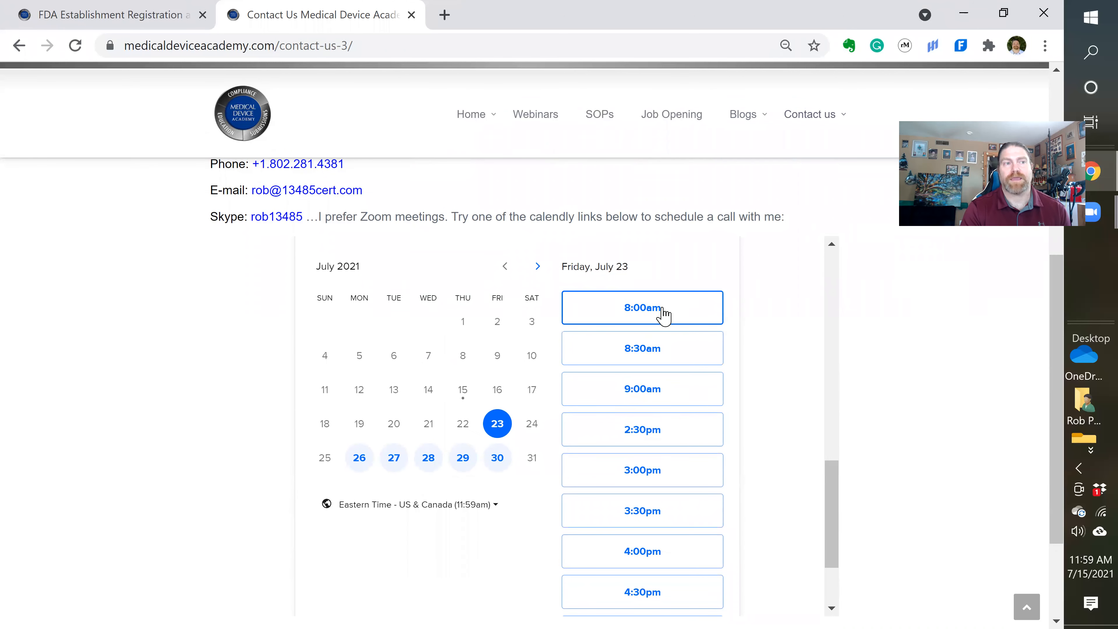
{"action": "left_click", "coordinate": [643, 307]}
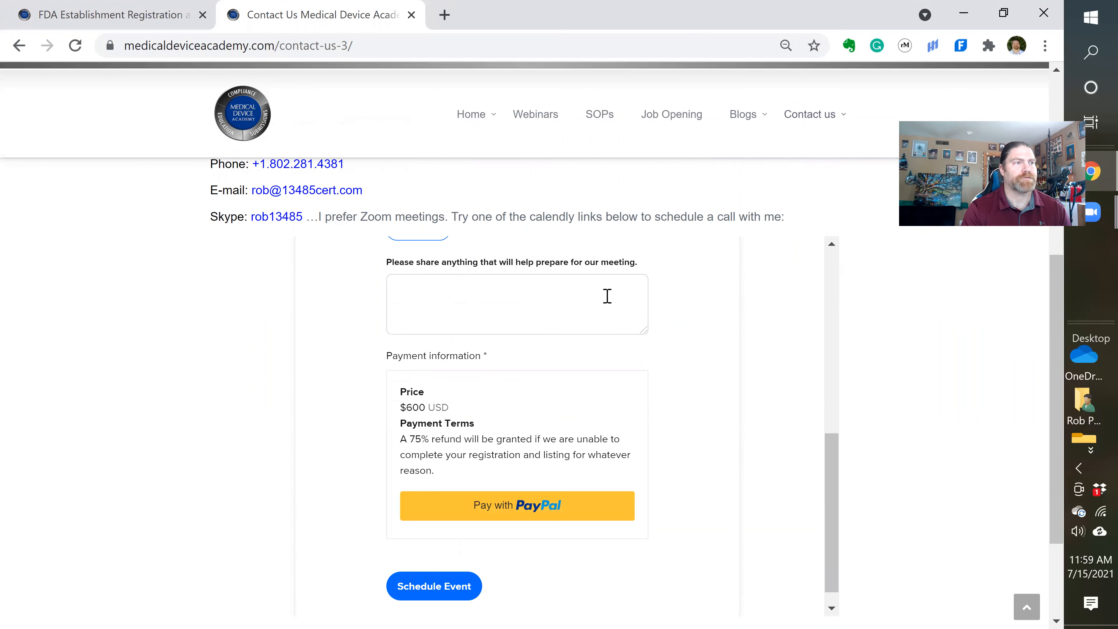
{"action": "mouse_move", "coordinate": [524, 281]}
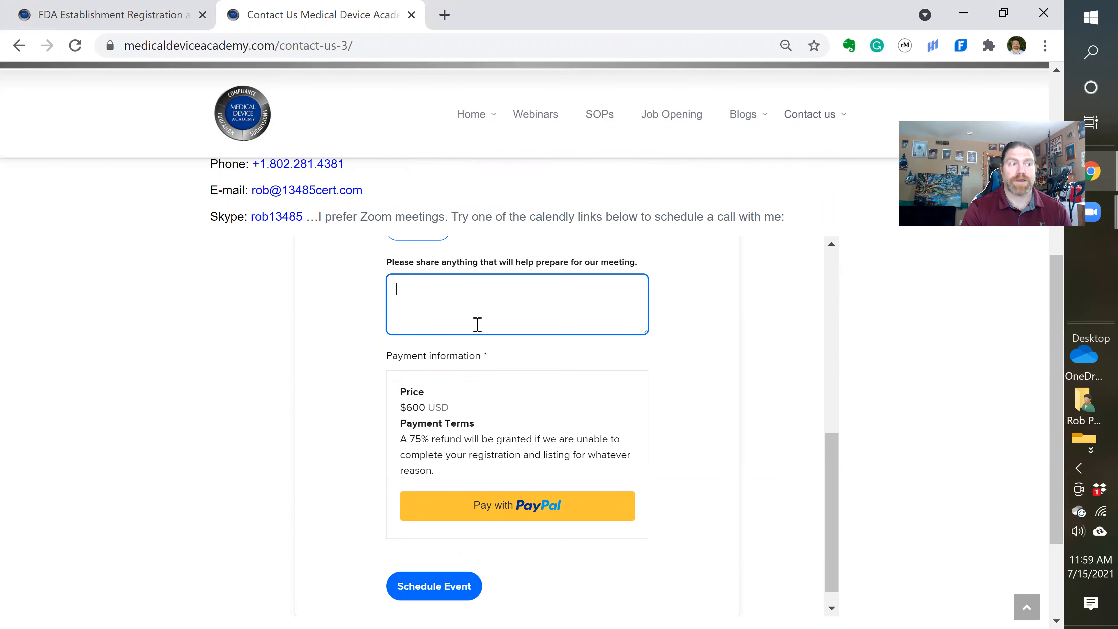
{"action": "mouse_move", "coordinate": [564, 297]}
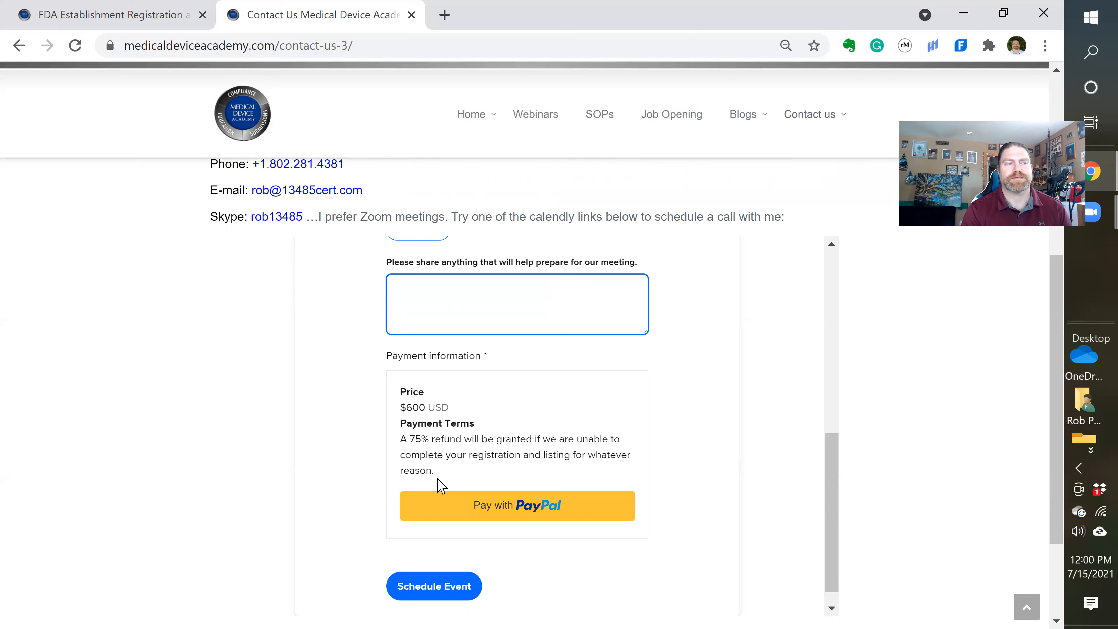
{"action": "mouse_move", "coordinate": [456, 508]}
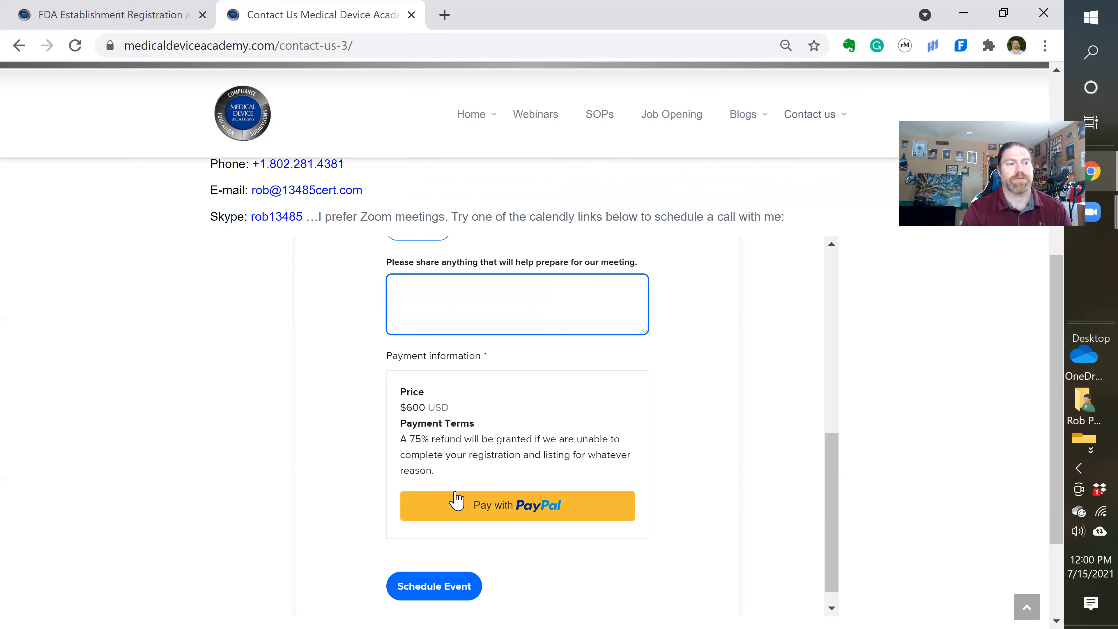
{"action": "mouse_move", "coordinate": [436, 589]}
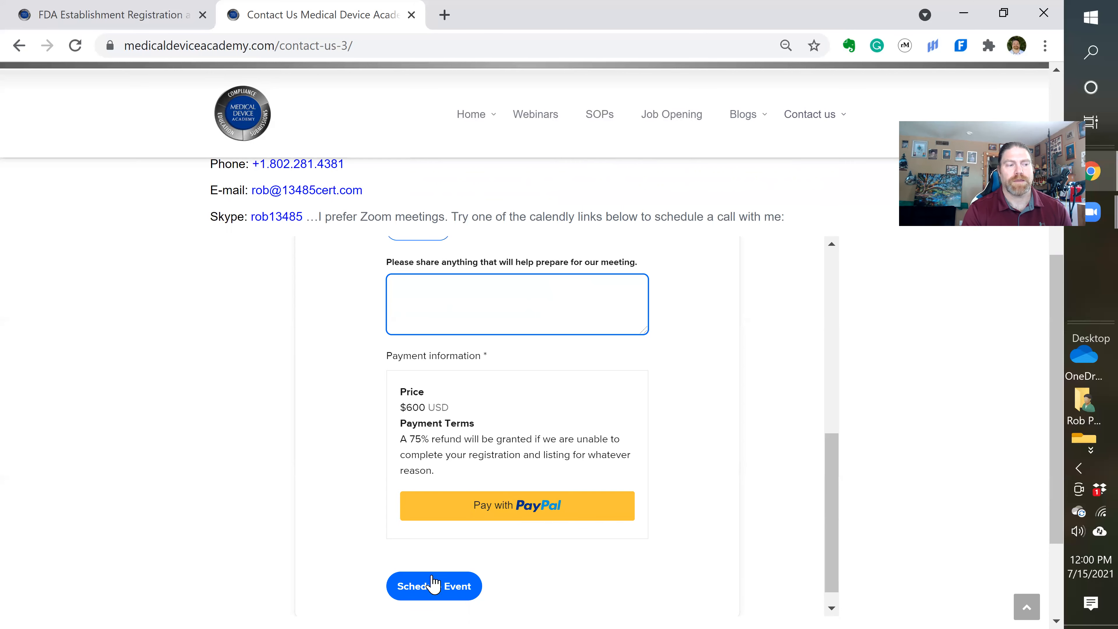
{"action": "mouse_move", "coordinate": [675, 470]}
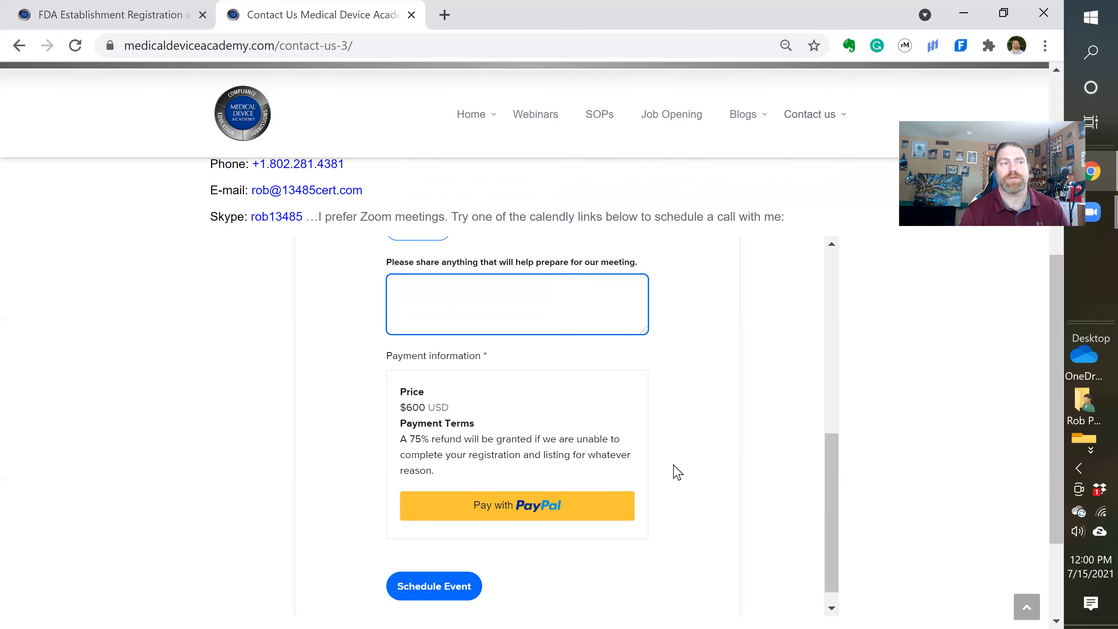
{"action": "left_click", "coordinate": [516, 306]}
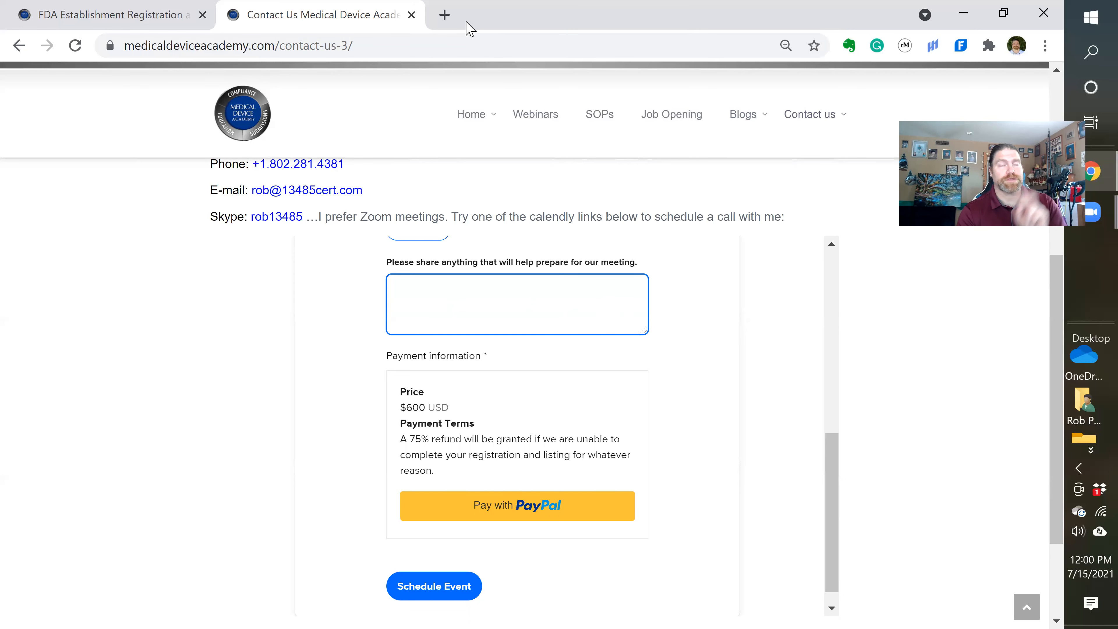
- In a new tab, Google "dfuf website" and go to the FDA Payment Process result
{"action": "left_click", "coordinate": [443, 16]}
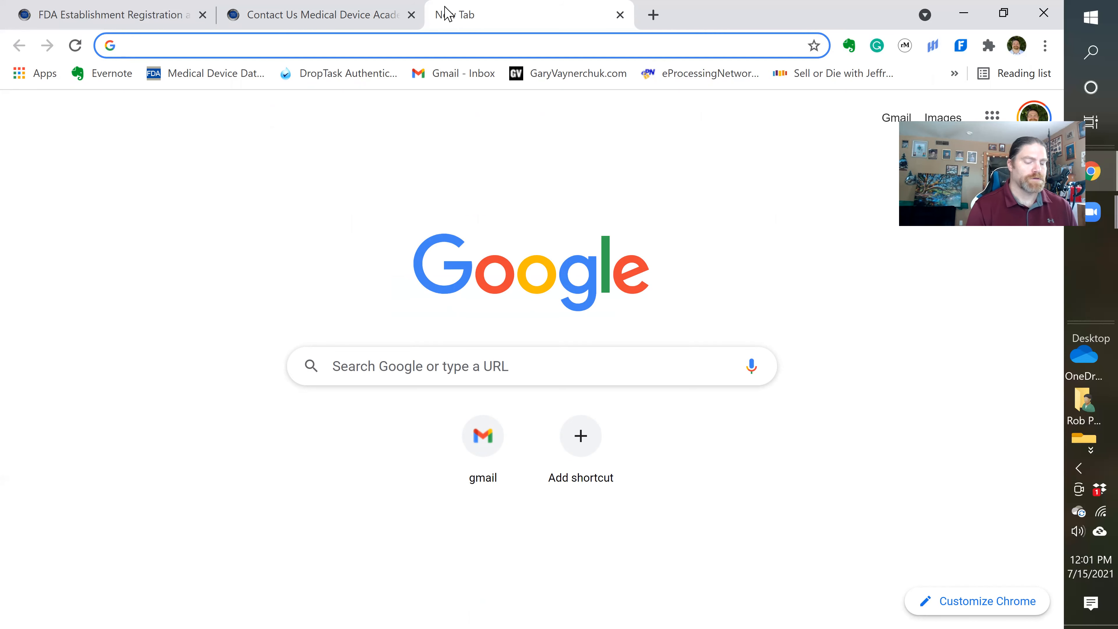
{"action": "type", "text": "Dropbox.com/home/Robert Packard/Sublimed"}
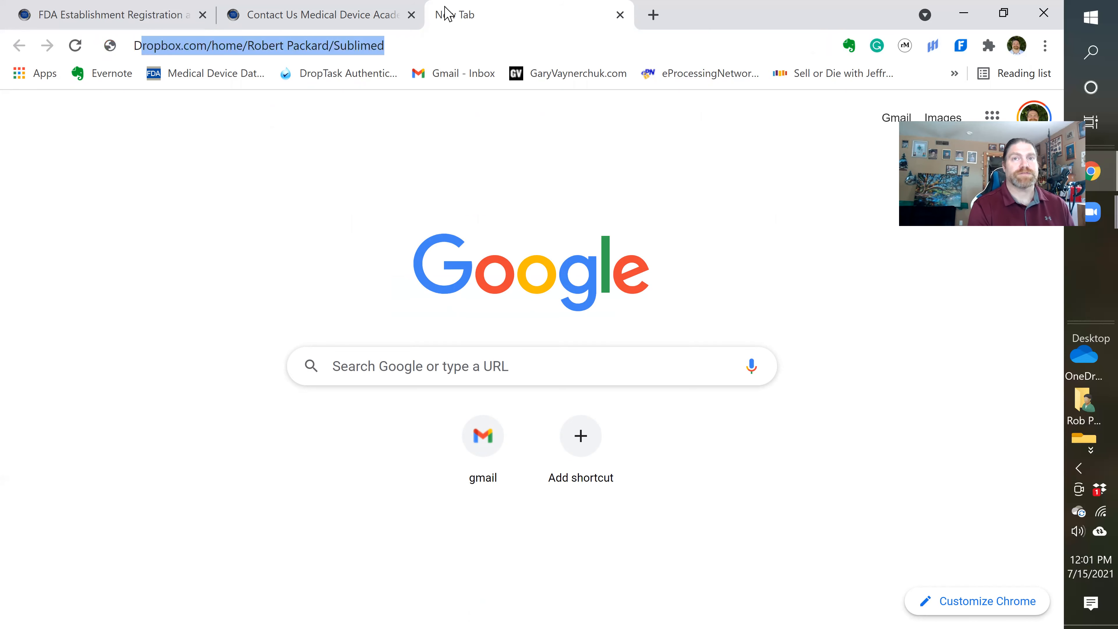
{"action": "type", "text": "dfuf website"}
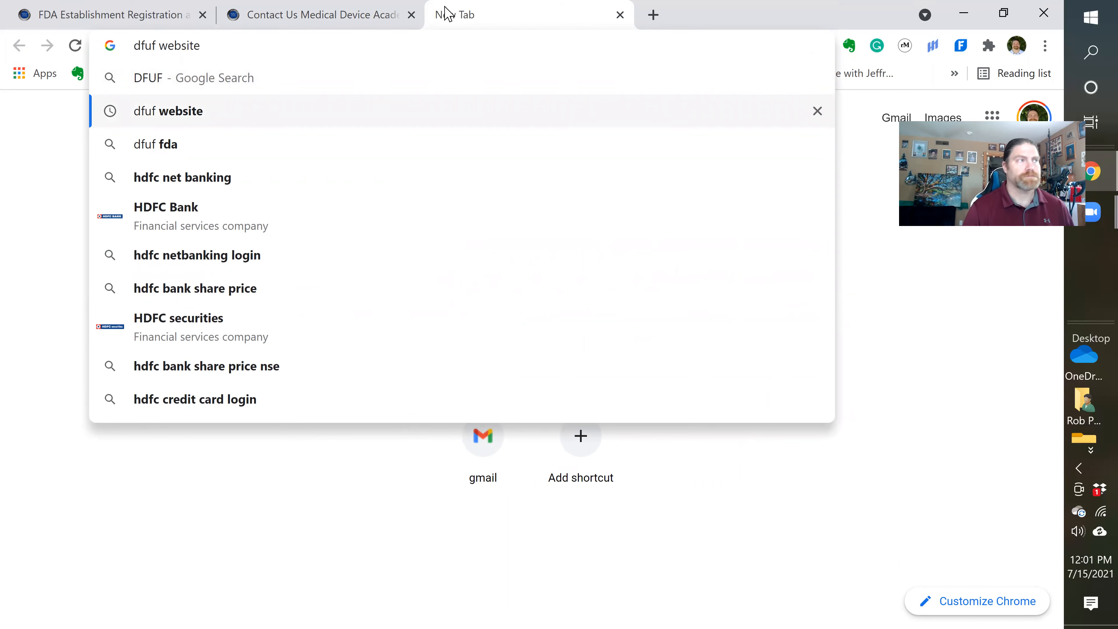
{"action": "left_click", "coordinate": [167, 111]}
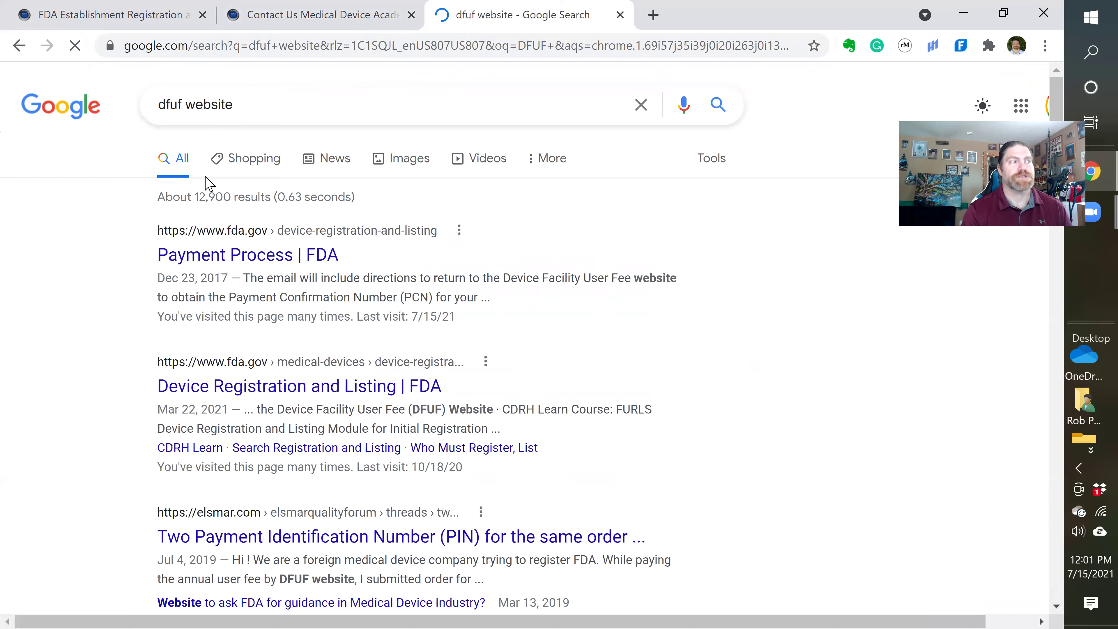
{"action": "left_click", "coordinate": [224, 255]}
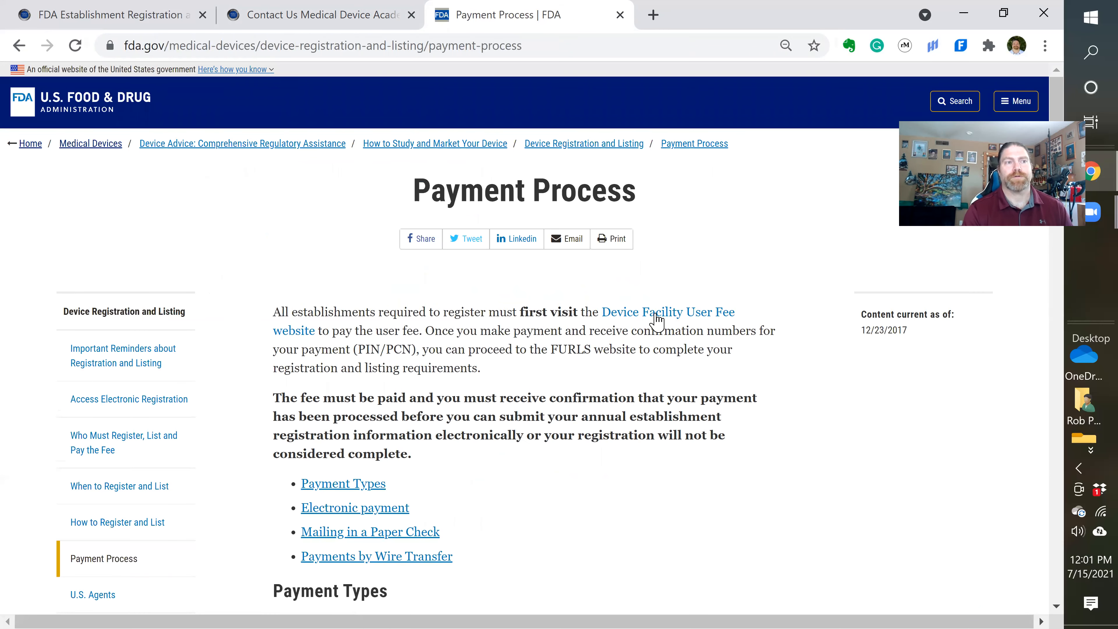
{"action": "mouse_move", "coordinate": [646, 320]}
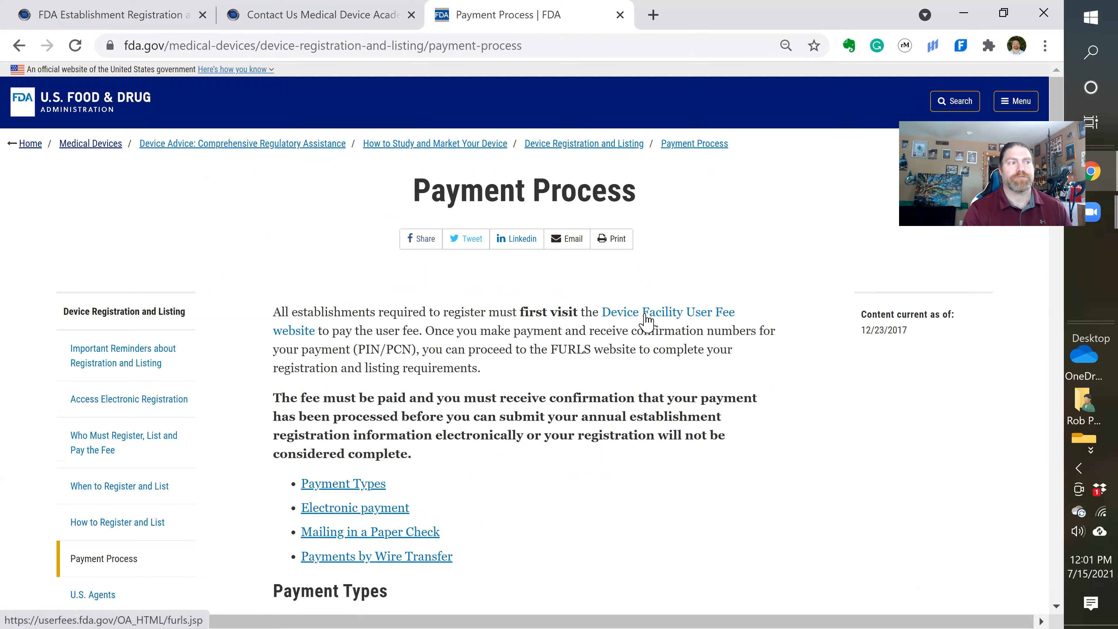
{"action": "mouse_move", "coordinate": [677, 319]}
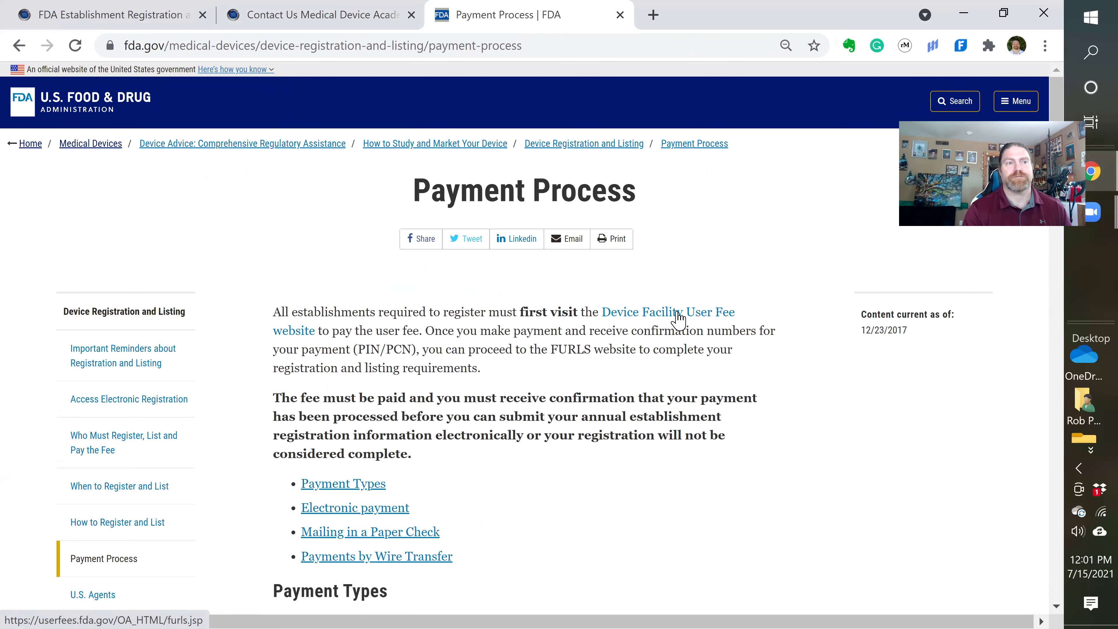
{"action": "mouse_move", "coordinate": [510, 328]}
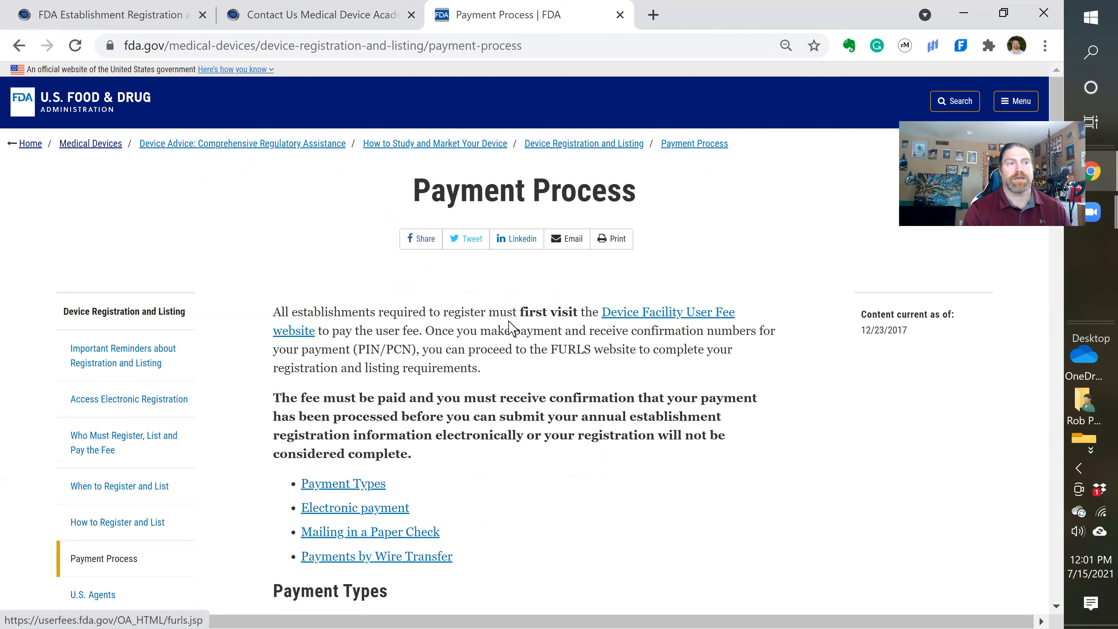
{"action": "mouse_move", "coordinate": [713, 315]}
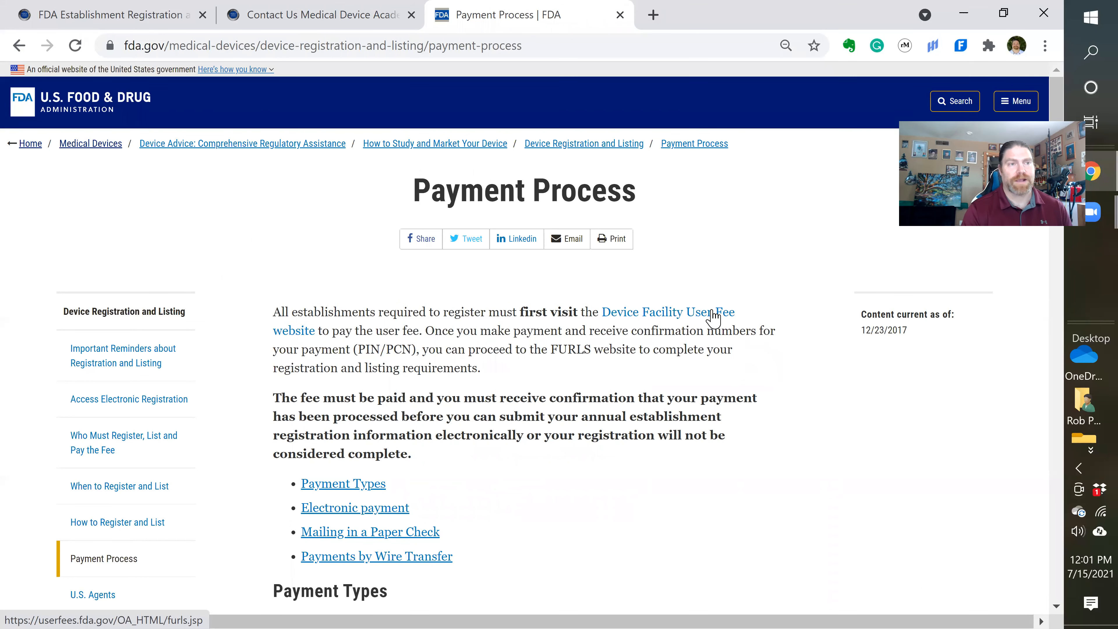
- Follow the Device Facility User Fee website link, accept the monitoring notice with 'I understand' and start sign-in
{"action": "left_click", "coordinate": [707, 312]}
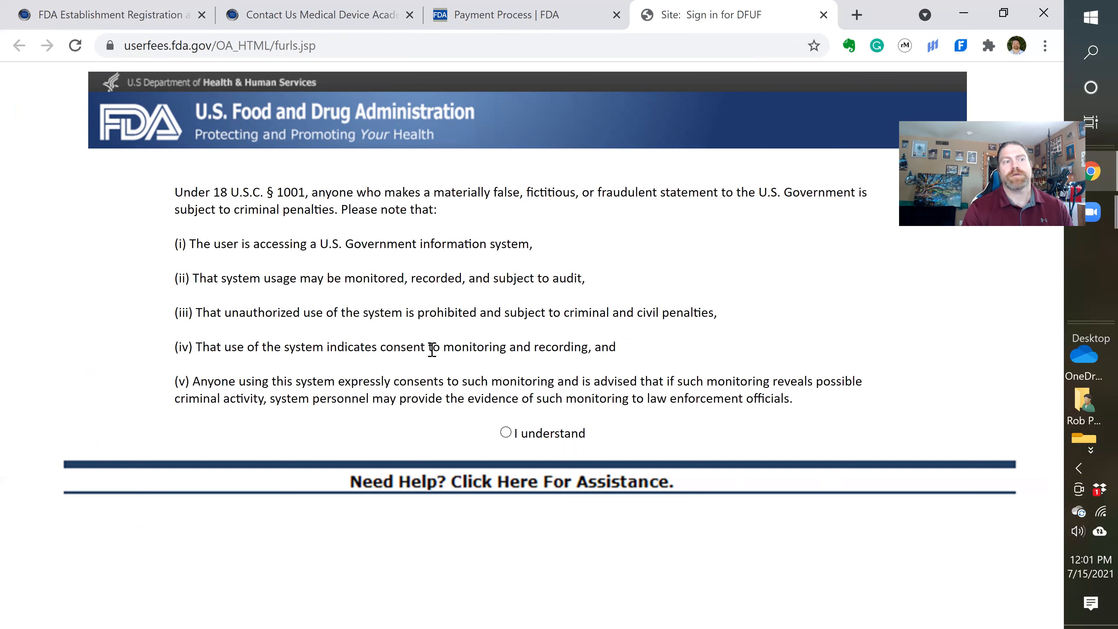
{"action": "mouse_move", "coordinate": [595, 437]}
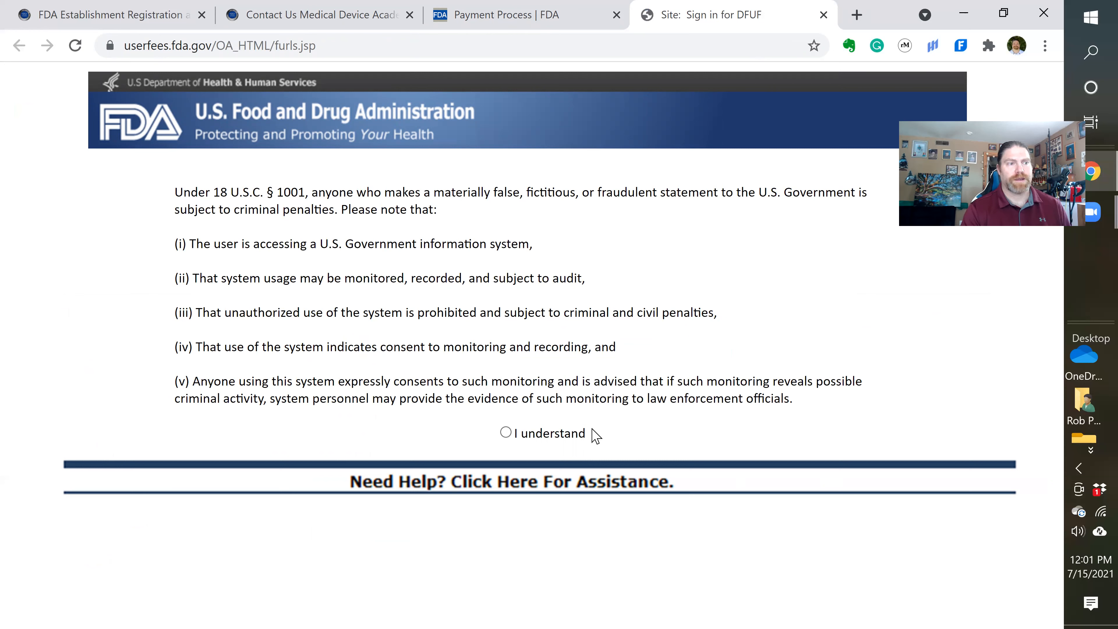
{"action": "left_click", "coordinate": [506, 433]}
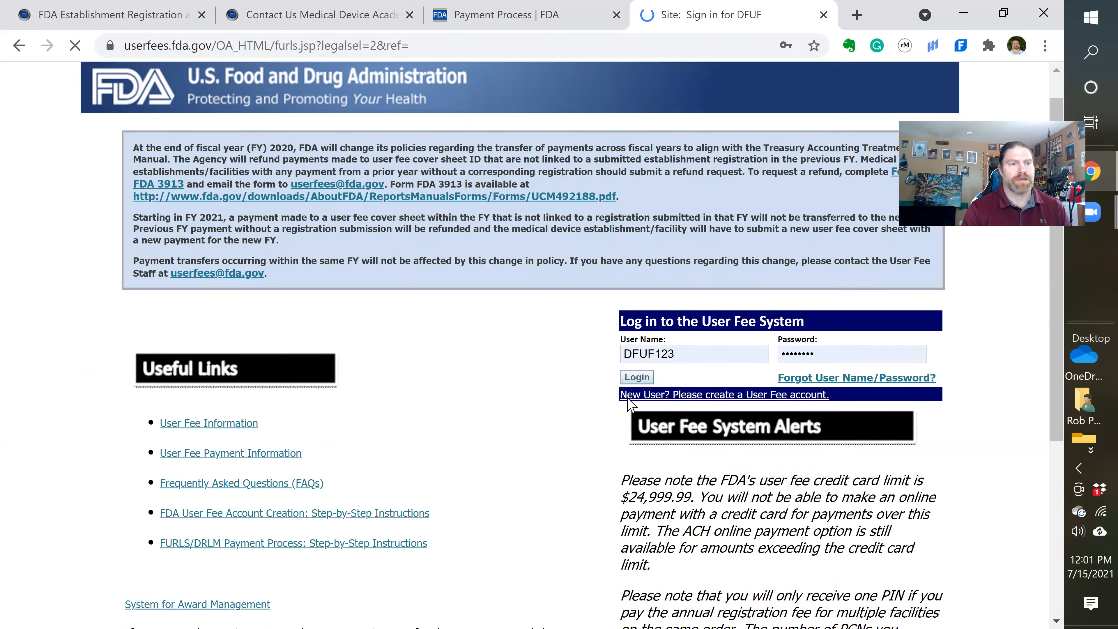
{"action": "scroll", "scroll_direction": "down", "scroll_amount": 3}
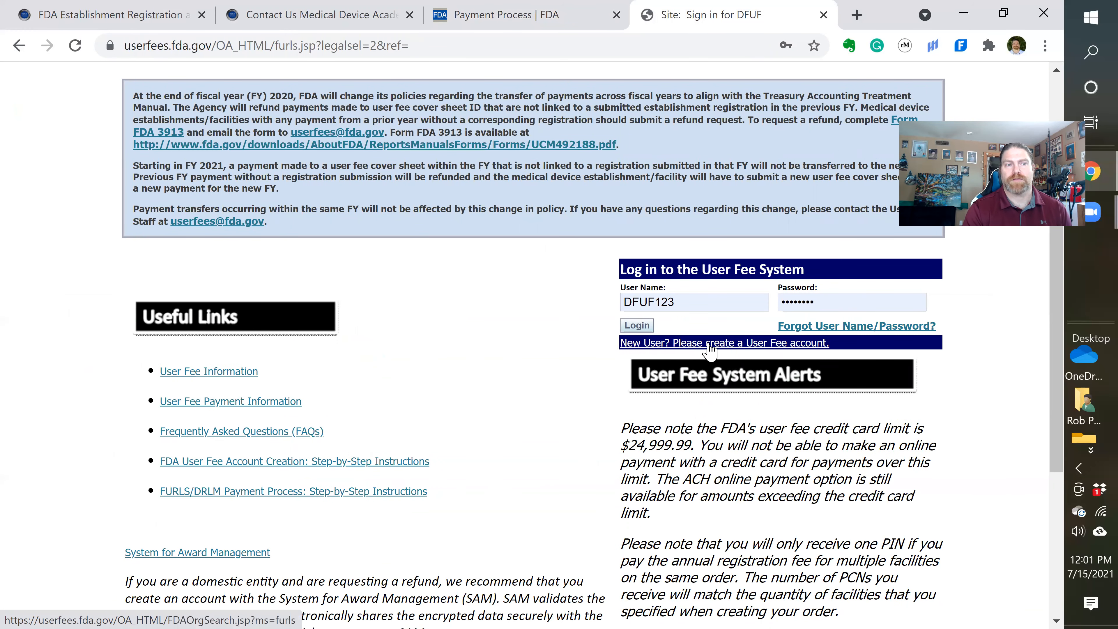
{"action": "left_click", "coordinate": [658, 302]}
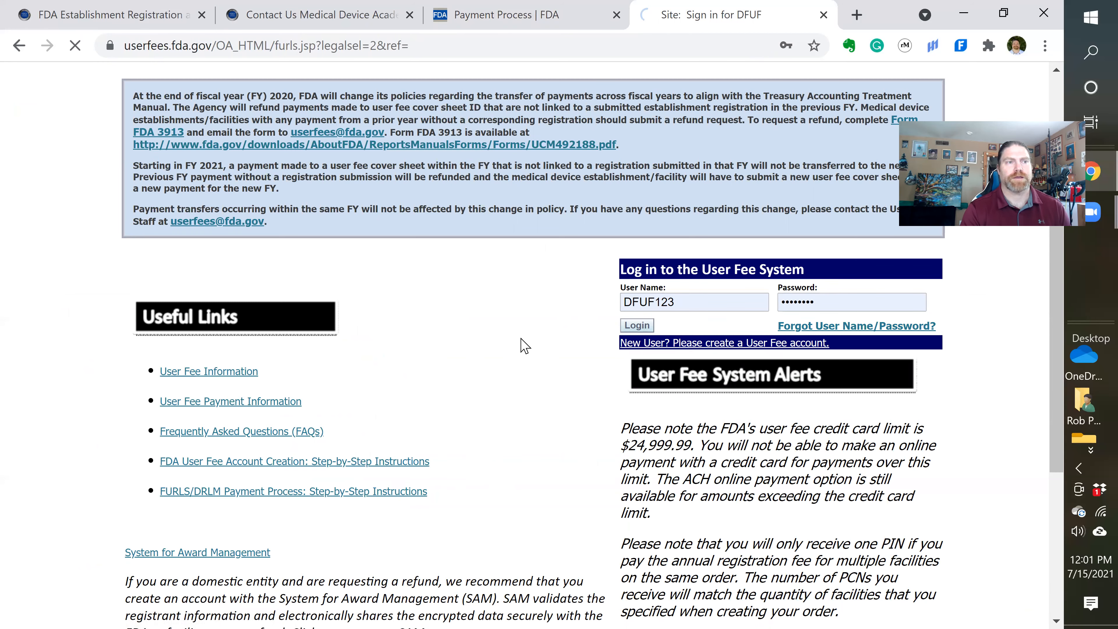
- Log in to the User Fee System with the saved credentials
{"action": "left_click", "coordinate": [636, 325]}
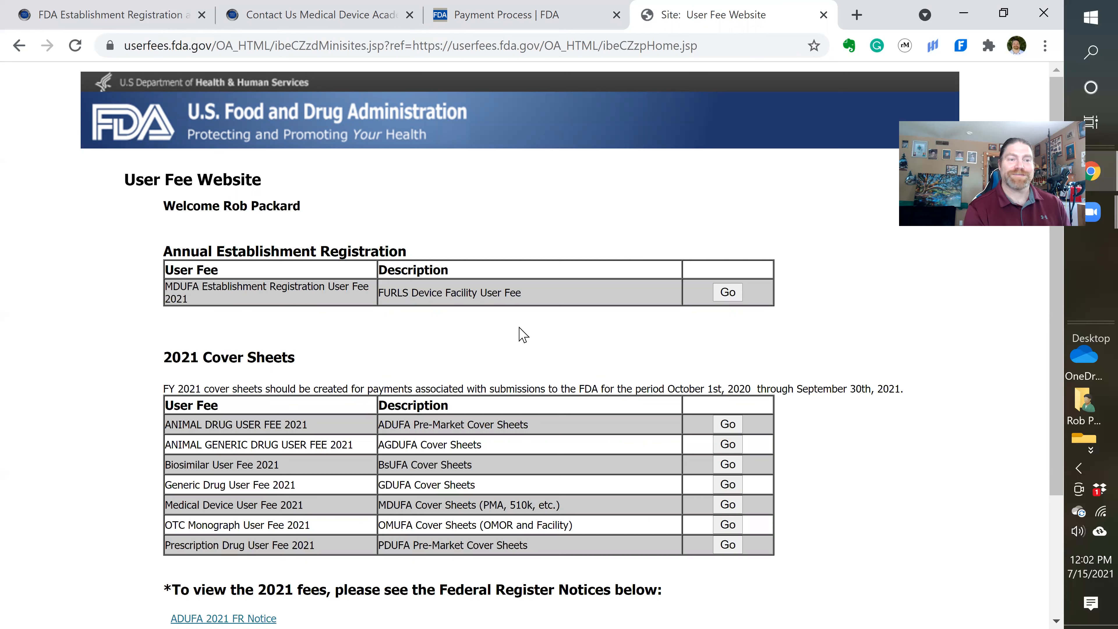
{"action": "mouse_move", "coordinate": [610, 316]}
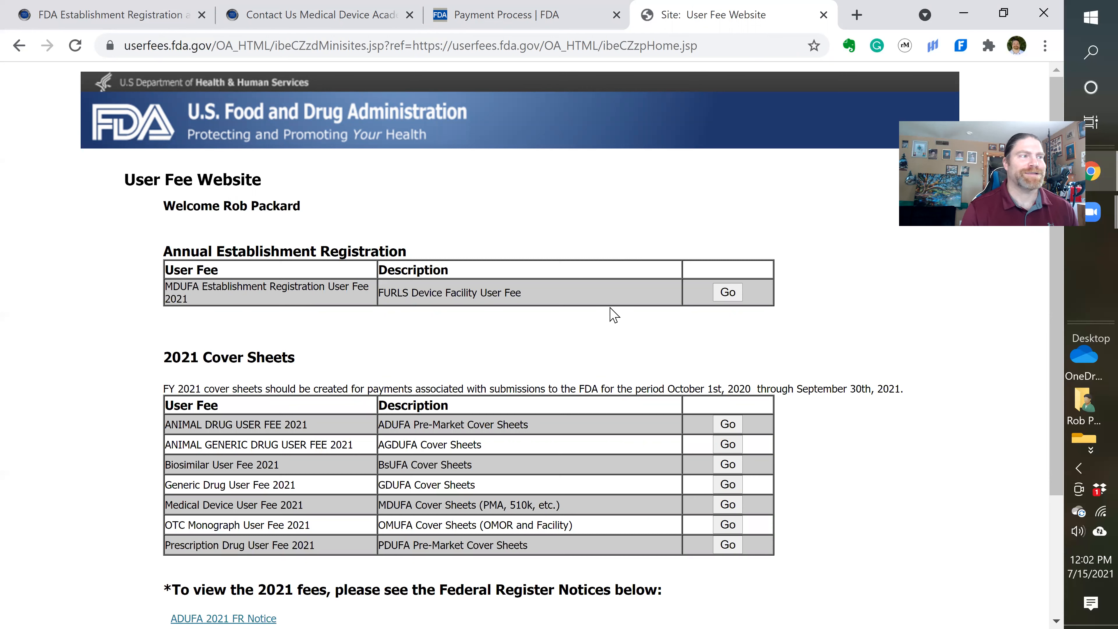
{"action": "mouse_move", "coordinate": [449, 349]}
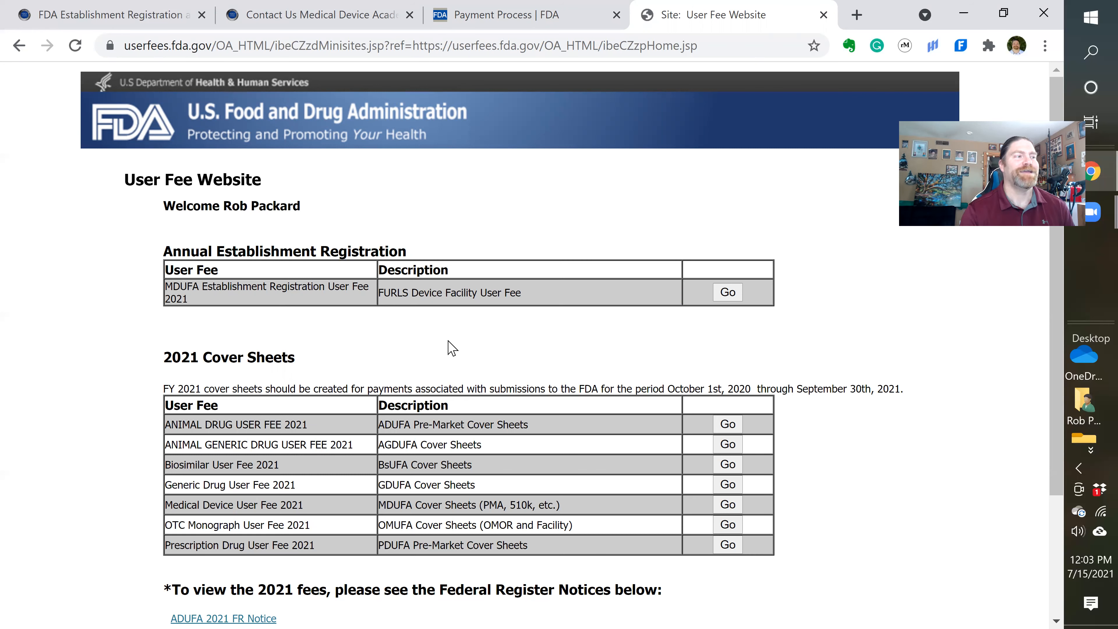
{"action": "mouse_move", "coordinate": [460, 362]}
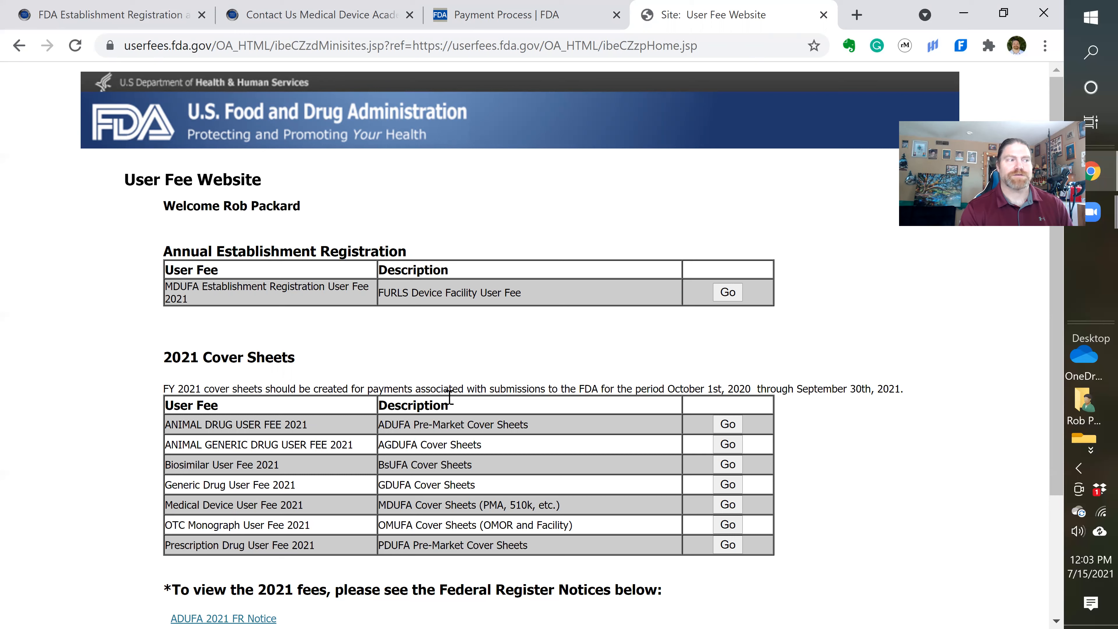
- Under 2021 Cover Sheets, start an MDUFA Cover Sheet (PMA, 510k, etc.) with Go
{"action": "scroll", "scroll_direction": "down", "scroll_amount": 3}
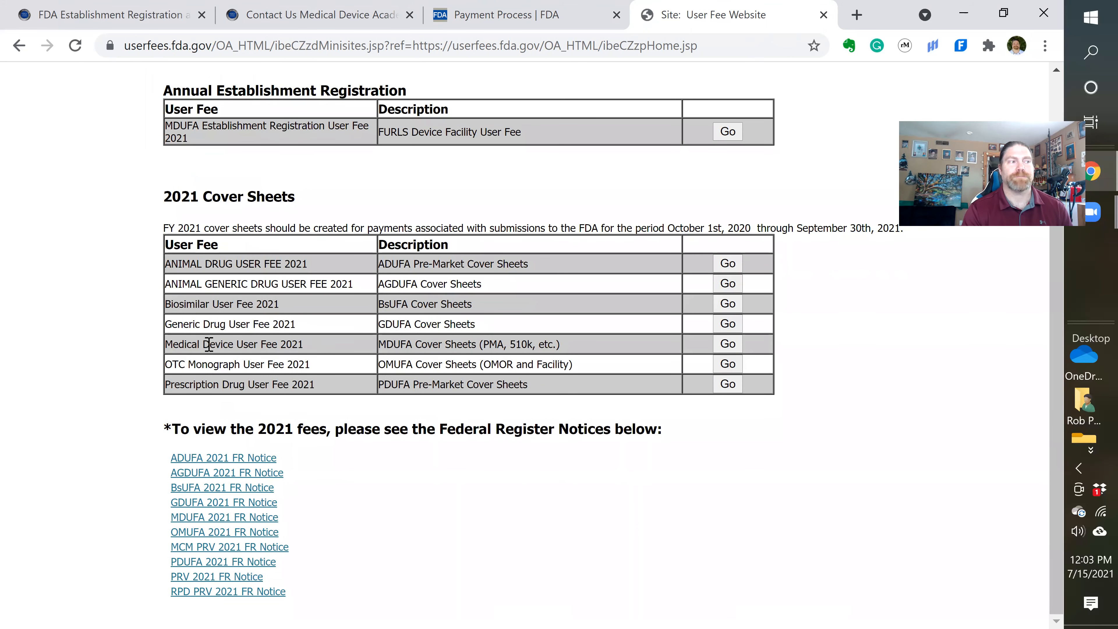
{"action": "left_click", "coordinate": [728, 343]}
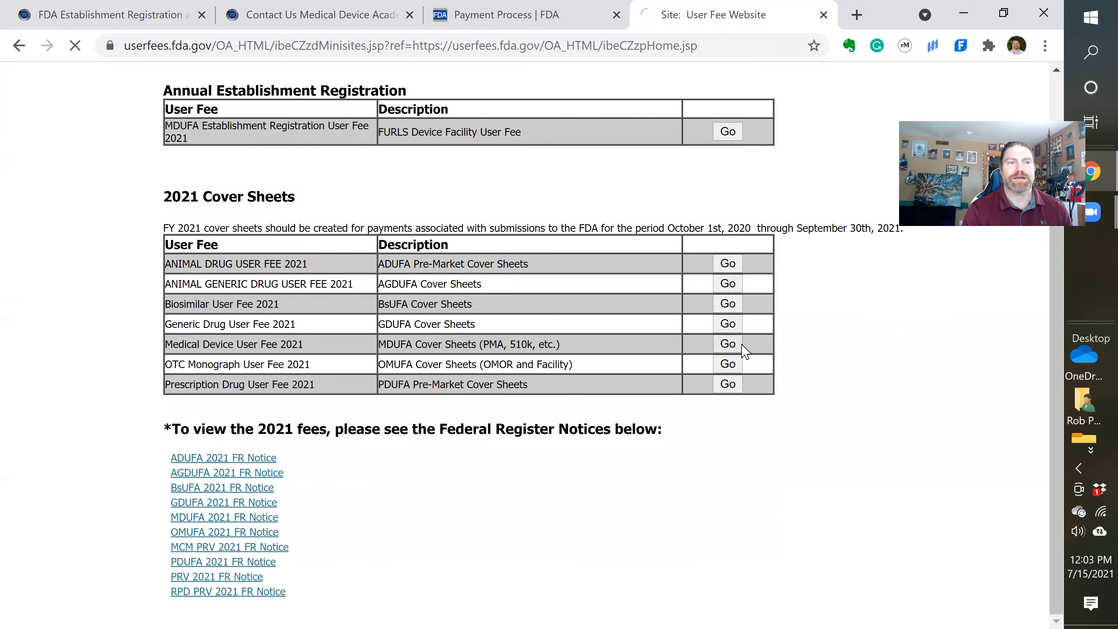
- Pass the payment transfer policy message and confirm all establishment registration fees are paid
{"action": "left_click", "coordinate": [727, 343]}
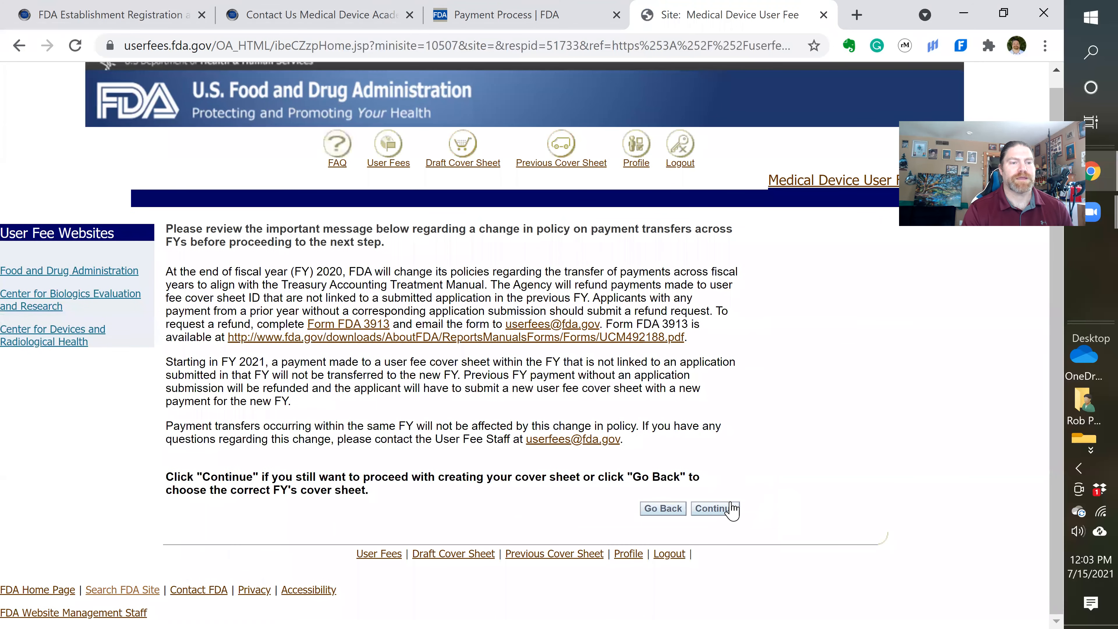
{"action": "left_click", "coordinate": [715, 508]}
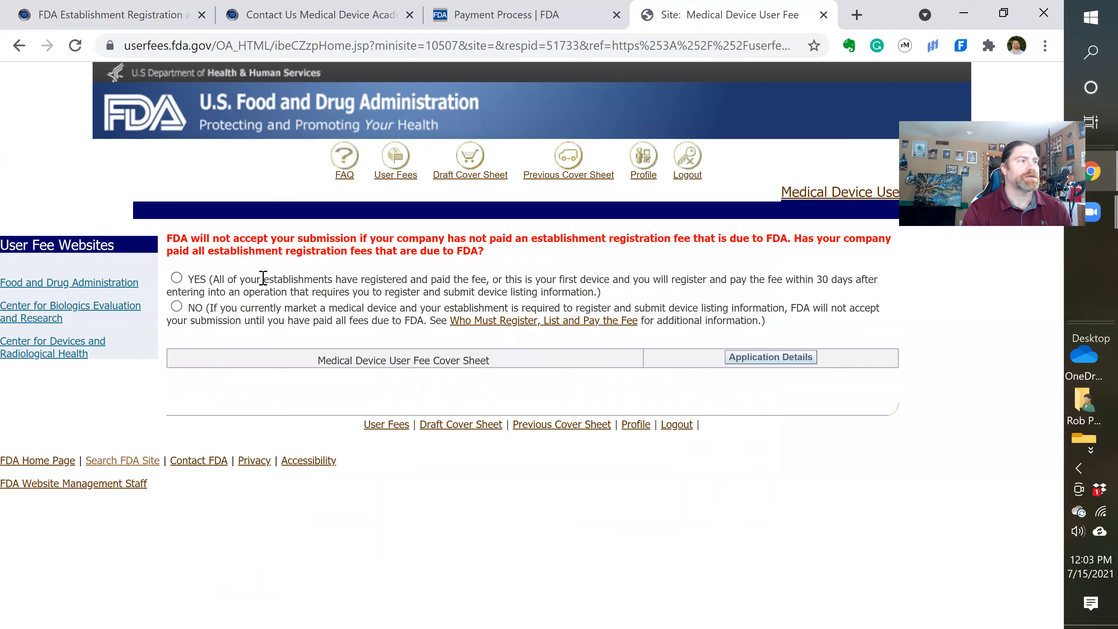
{"action": "left_click", "coordinate": [177, 277]}
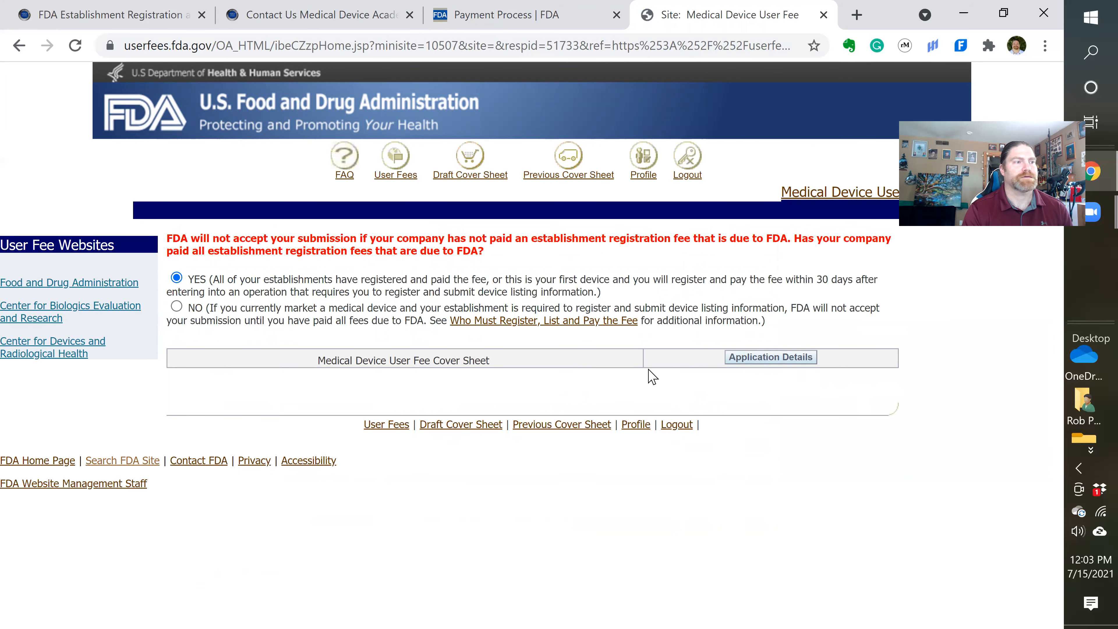
{"action": "left_click", "coordinate": [771, 357]}
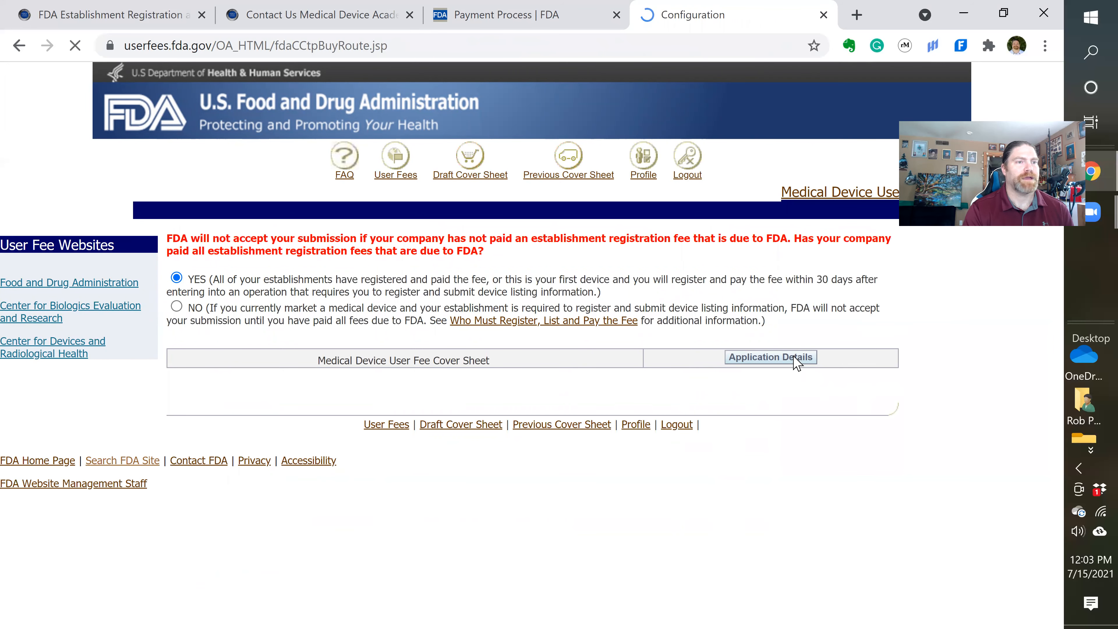
{"action": "left_click", "coordinate": [771, 357]}
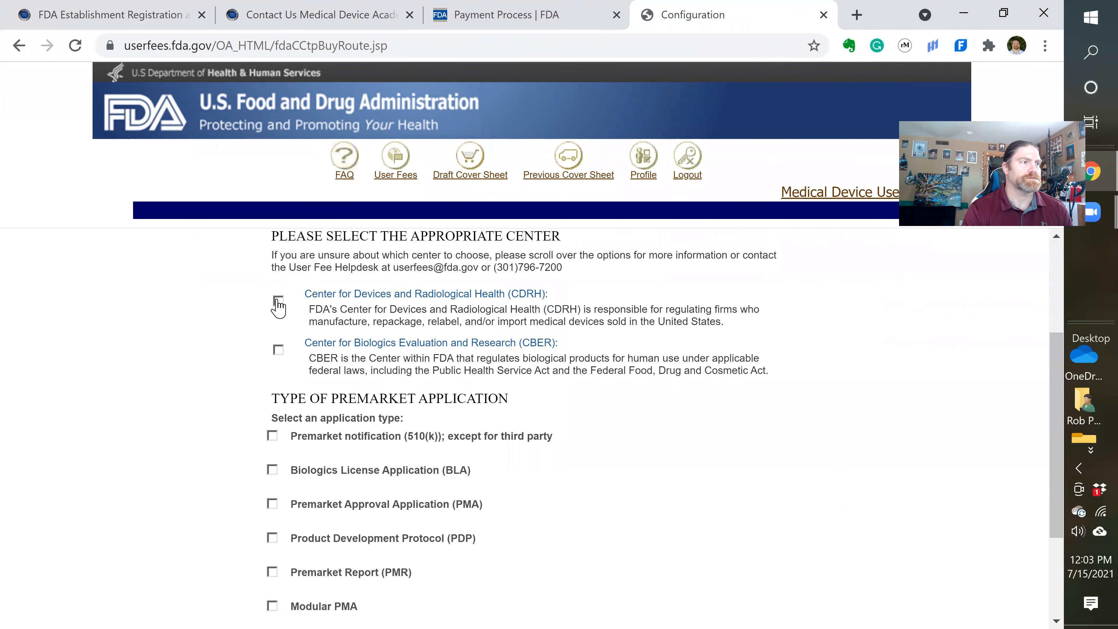
- Choose CDRH and 510(k) premarket notification, claim no exemptions, and proceed to the $12,432.00 draft cover sheet
{"action": "left_click", "coordinate": [278, 301]}
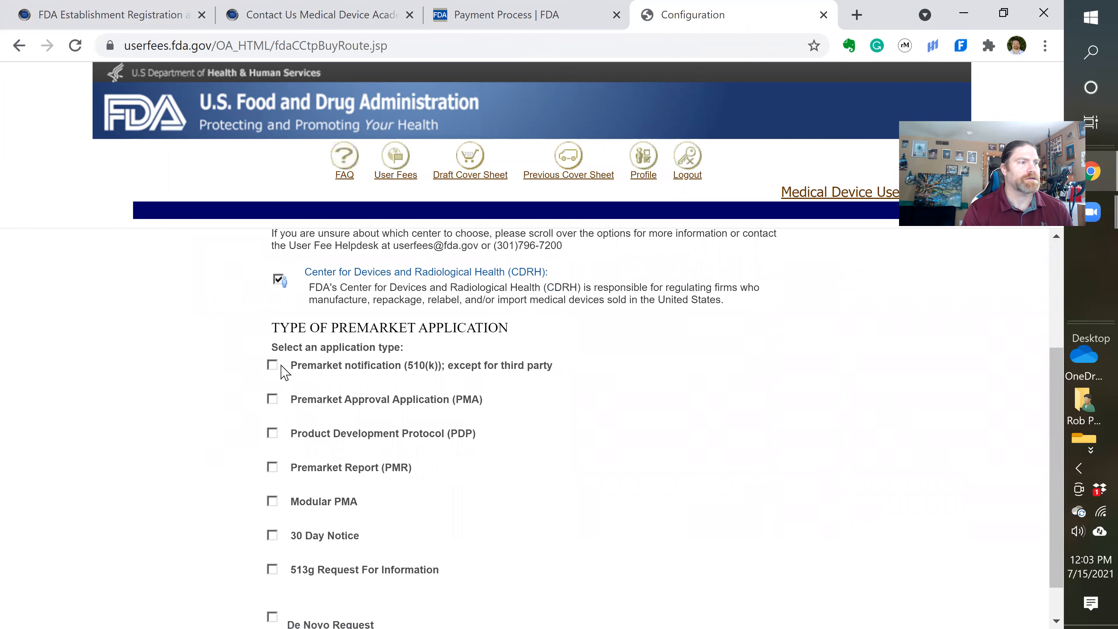
{"action": "left_click", "coordinate": [272, 364]}
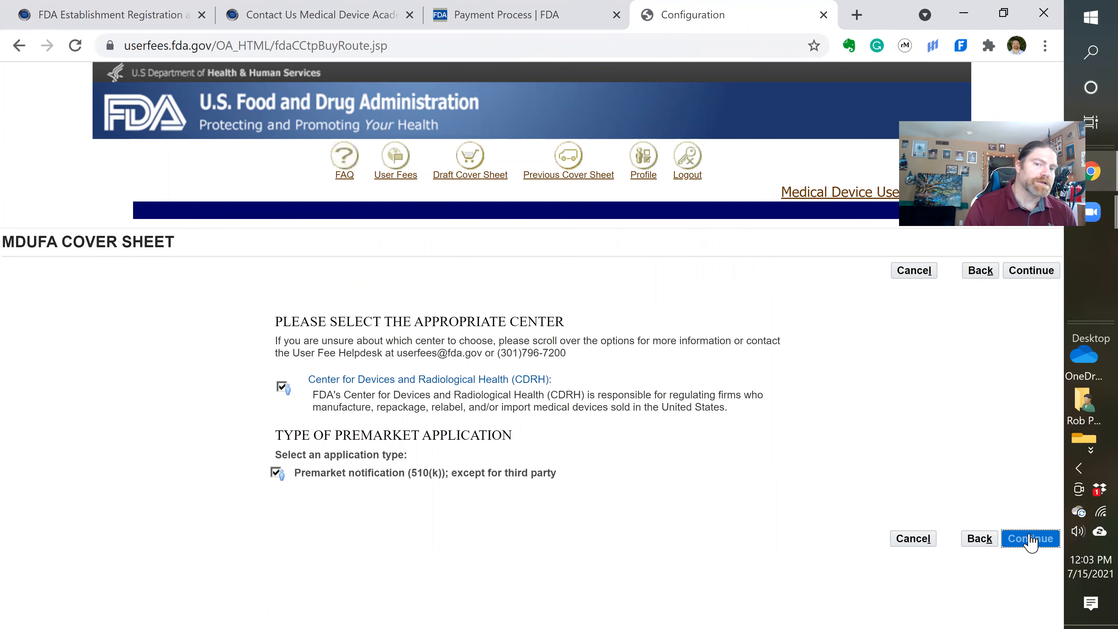
{"action": "left_click", "coordinate": [1030, 539]}
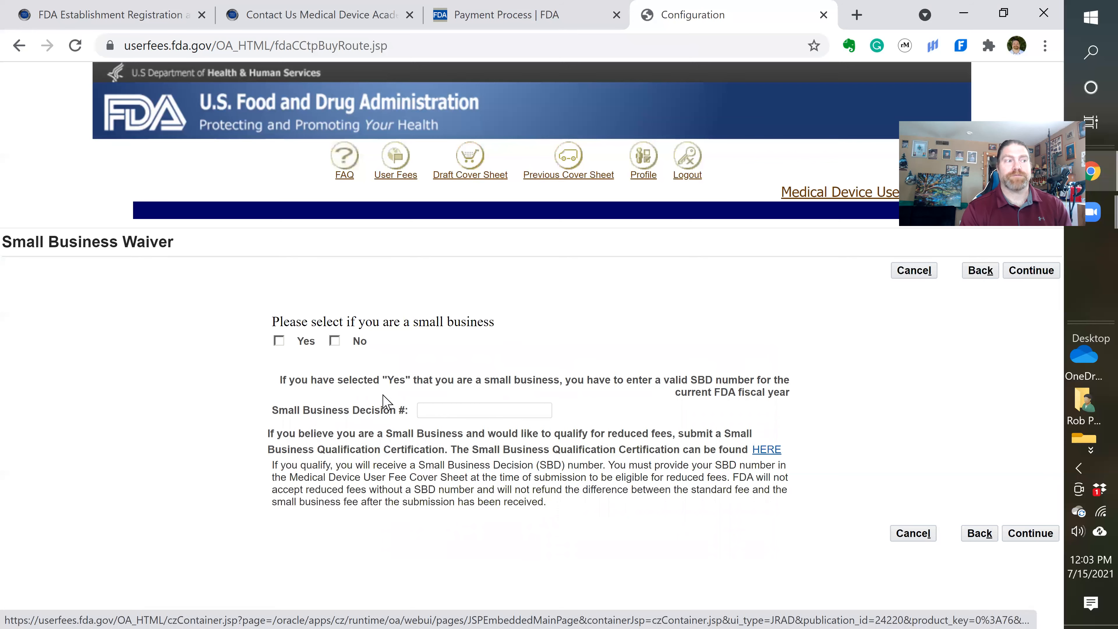
{"action": "mouse_move", "coordinate": [433, 404]}
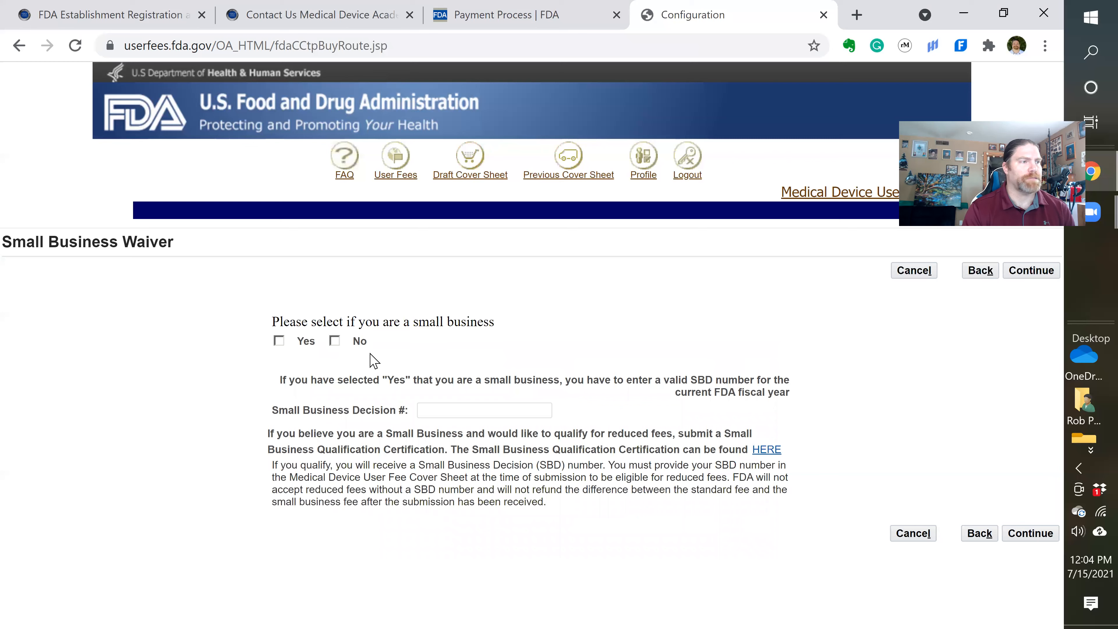
{"action": "left_click", "coordinate": [279, 341]}
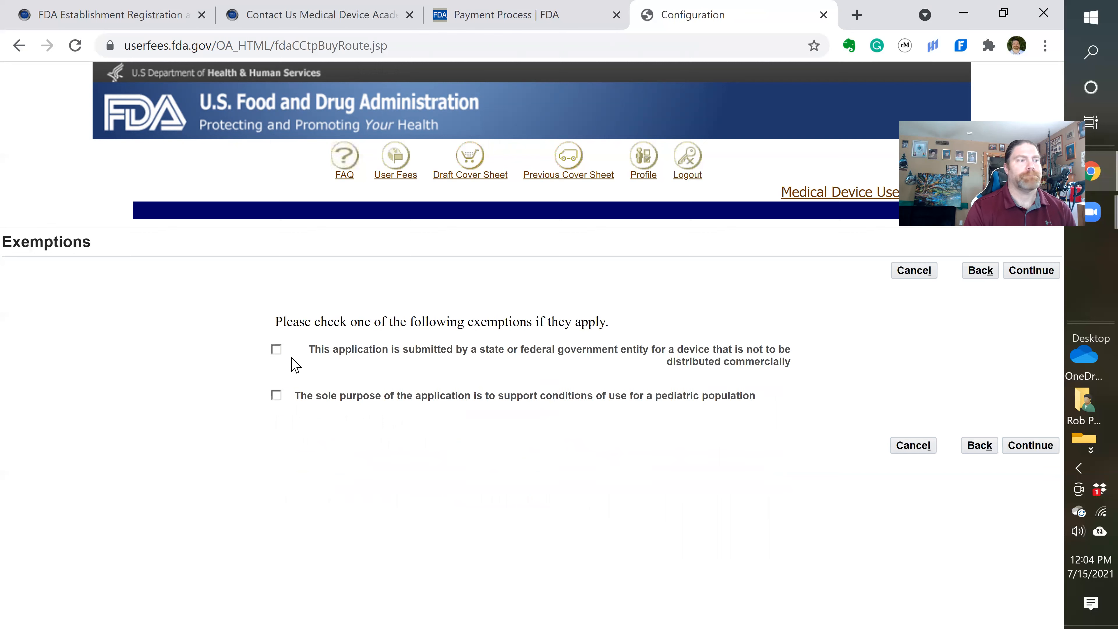
{"action": "mouse_move", "coordinate": [583, 365]}
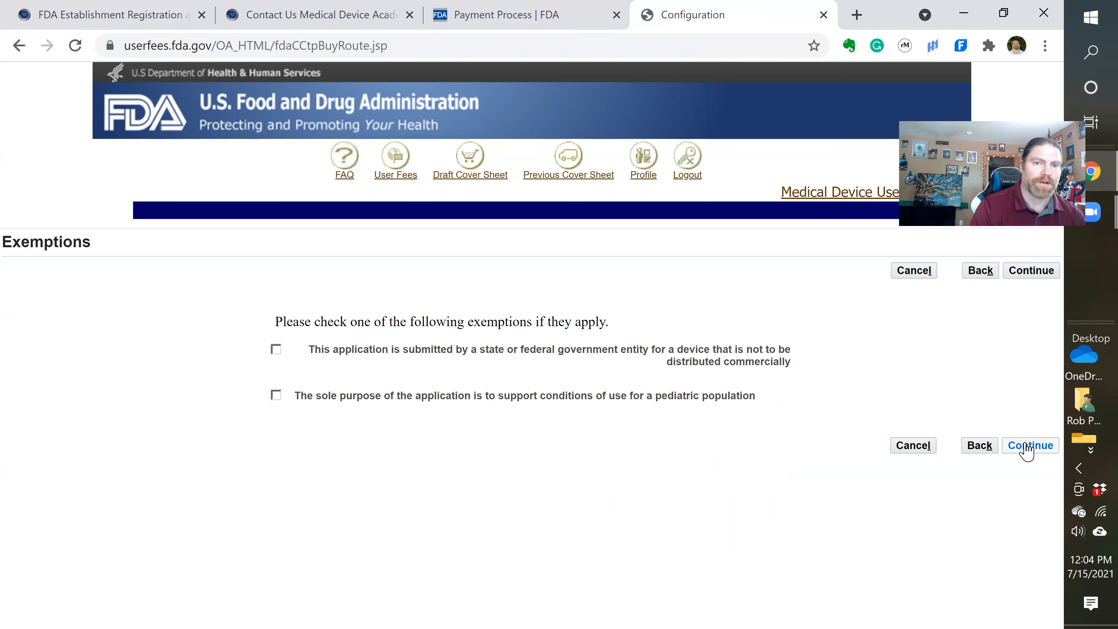
{"action": "left_click", "coordinate": [1031, 444]}
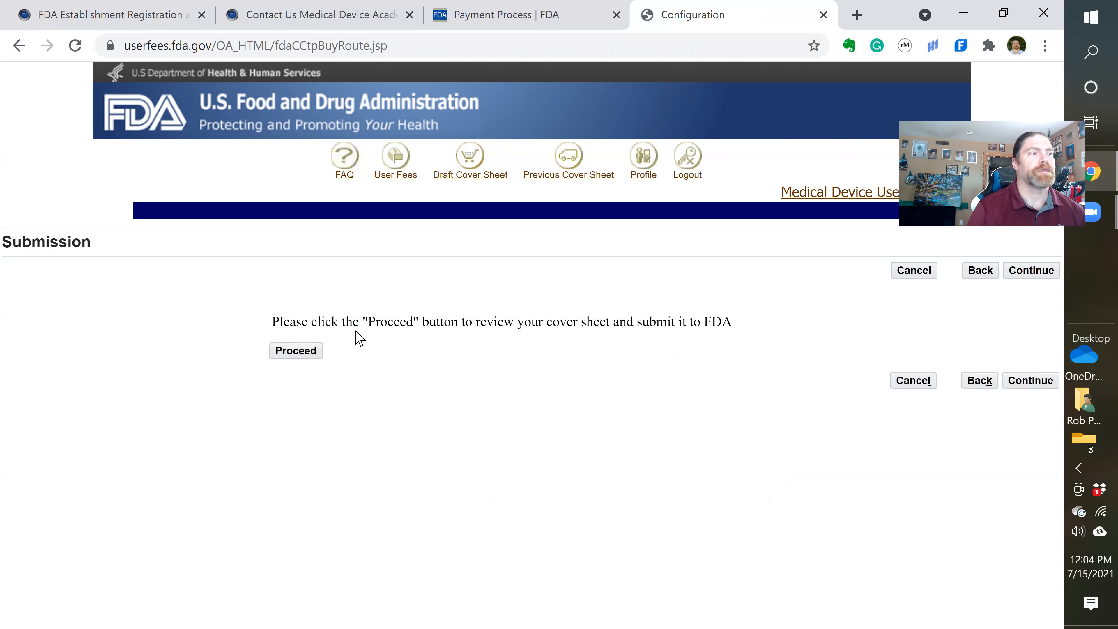
{"action": "left_click", "coordinate": [296, 351]}
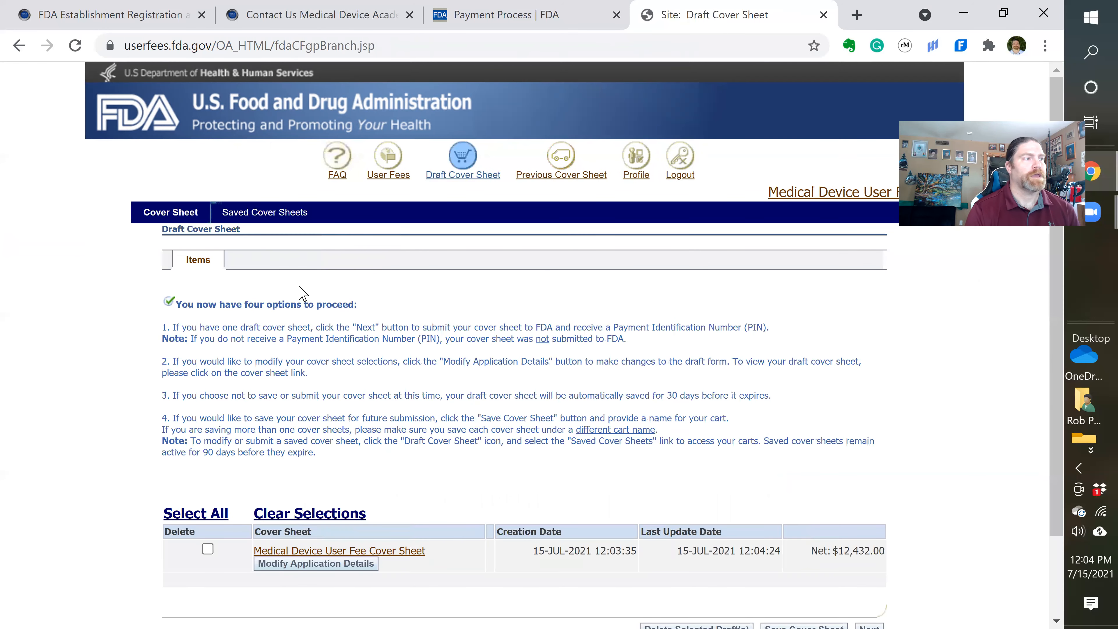
- Move the draft cover sheet to checkout and accept the billing contact details
{"action": "scroll", "scroll_direction": "down", "scroll_amount": 3}
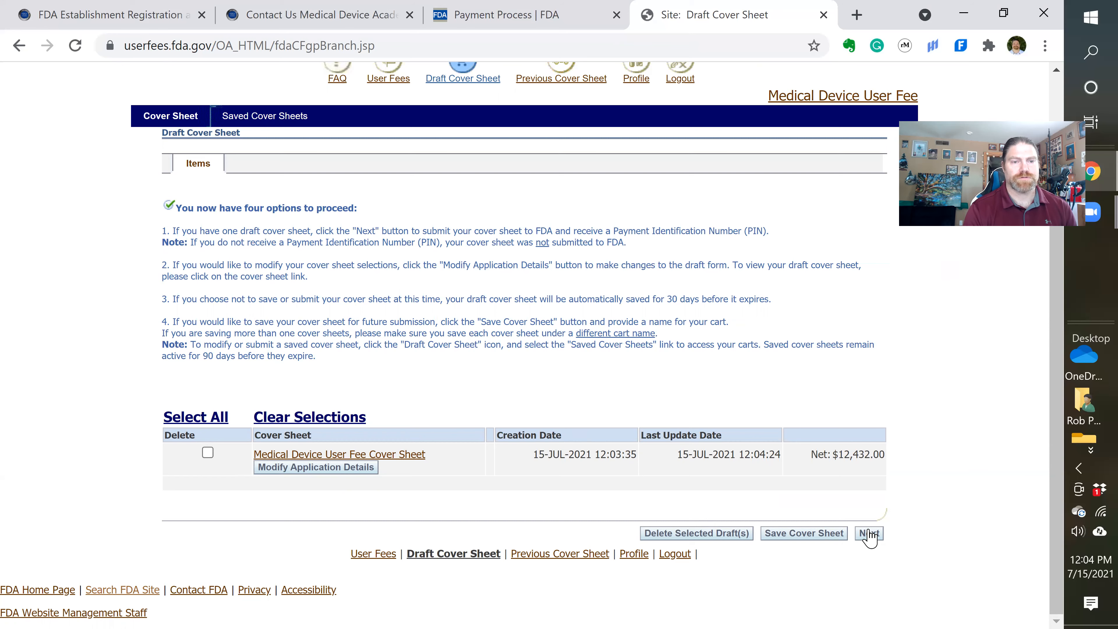
{"action": "left_click", "coordinate": [870, 533]}
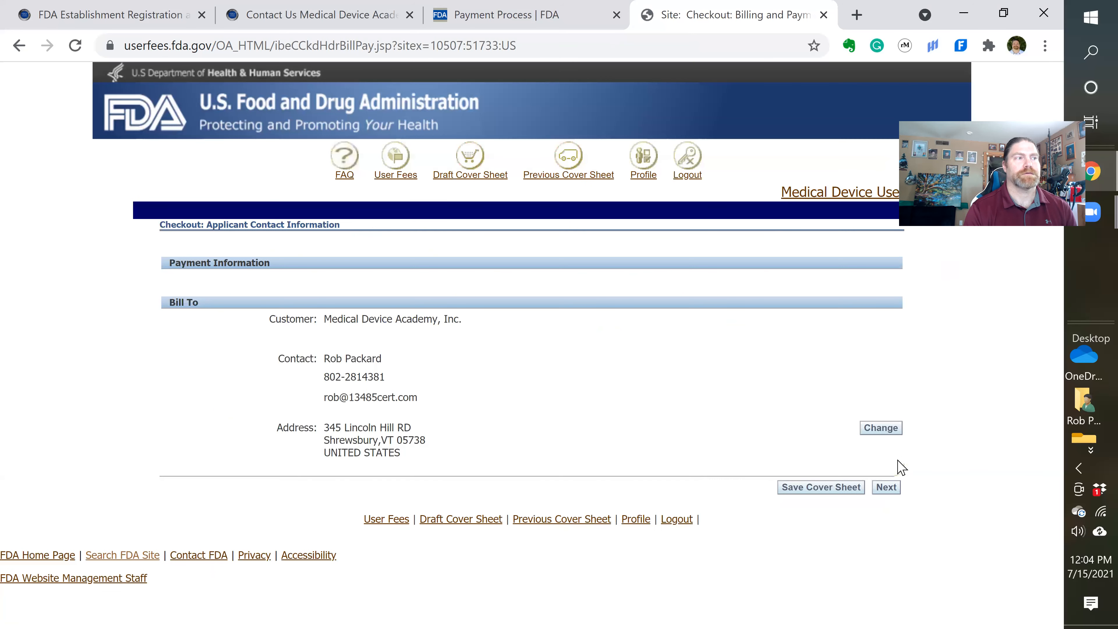
{"action": "mouse_move", "coordinate": [792, 412]}
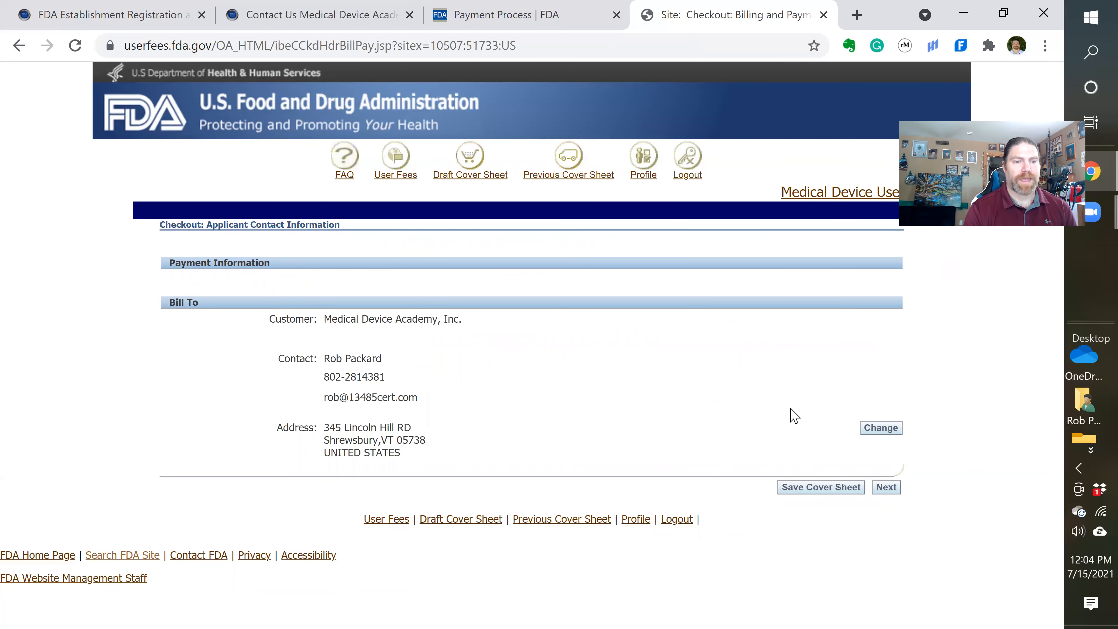
{"action": "mouse_move", "coordinate": [736, 347]}
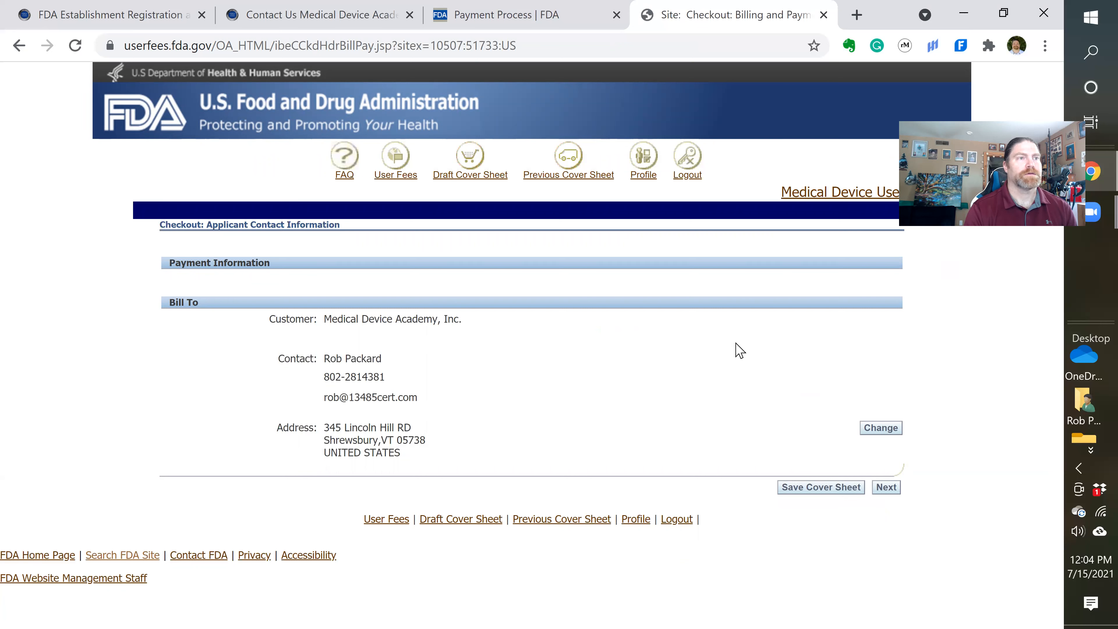
{"action": "mouse_move", "coordinate": [581, 354]}
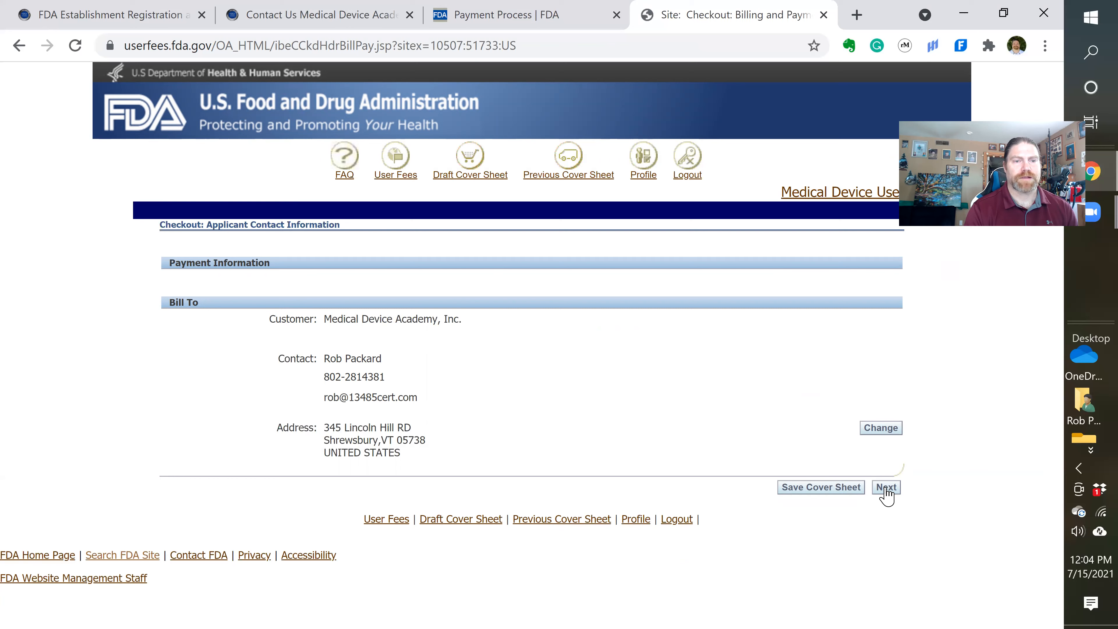
{"action": "left_click", "coordinate": [887, 487]}
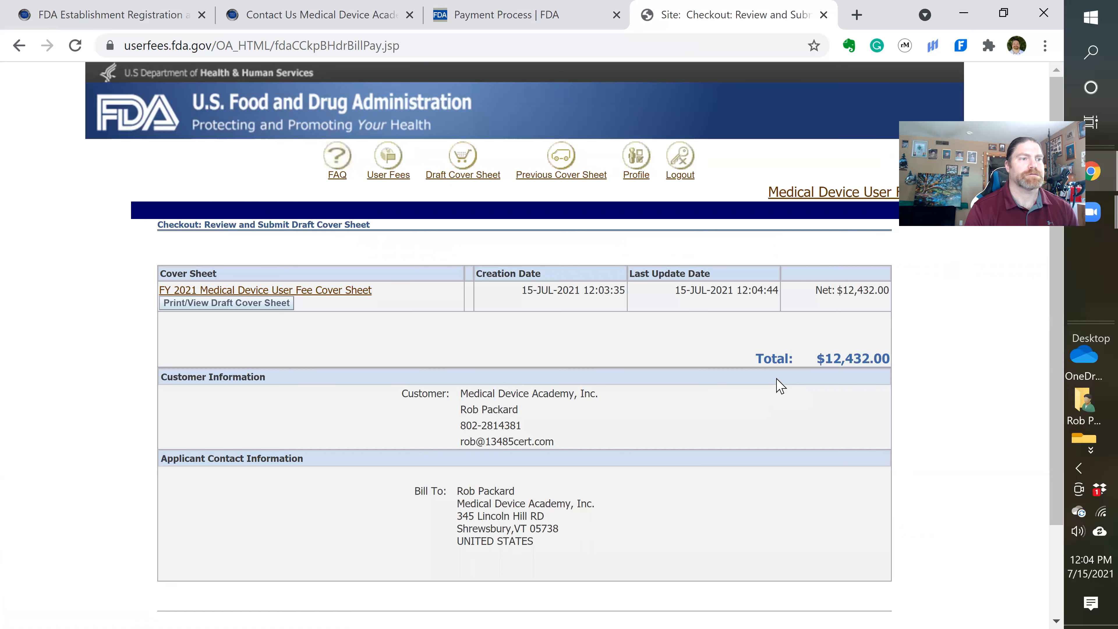
{"action": "scroll", "scroll_direction": "down", "scroll_amount": 3}
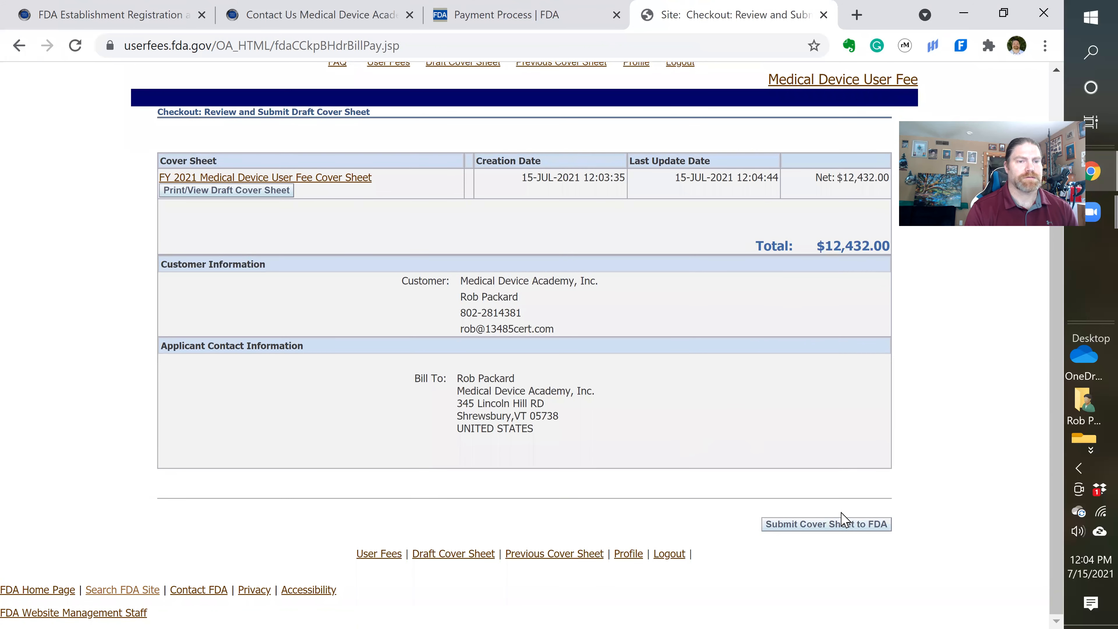
{"action": "left_click", "coordinate": [826, 524]}
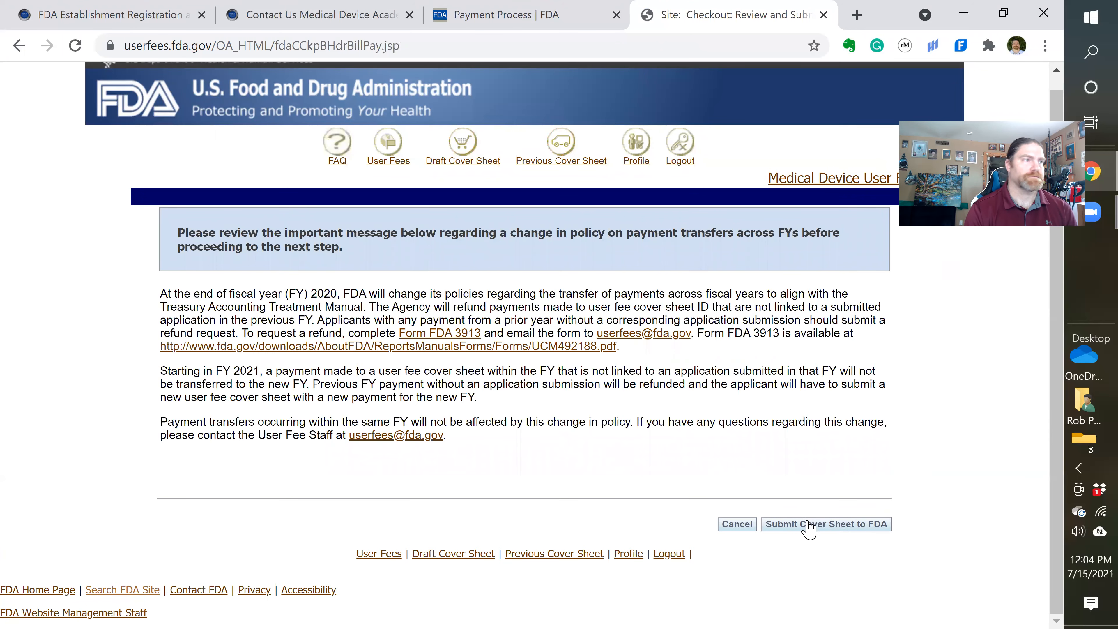
{"action": "left_click", "coordinate": [808, 524]}
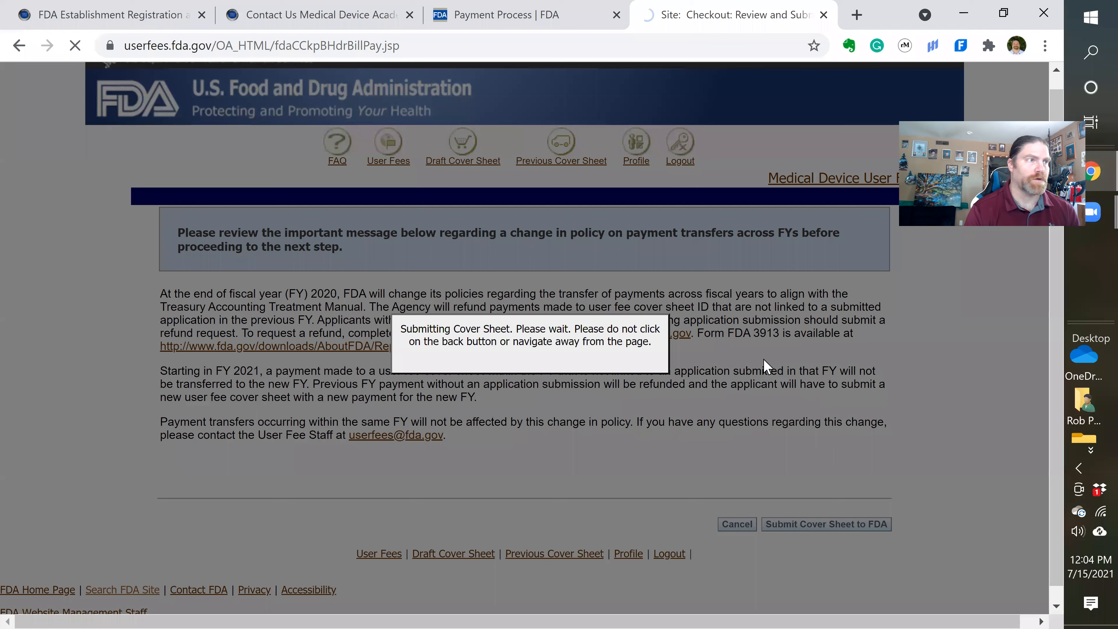
{"action": "left_click", "coordinate": [826, 524]}
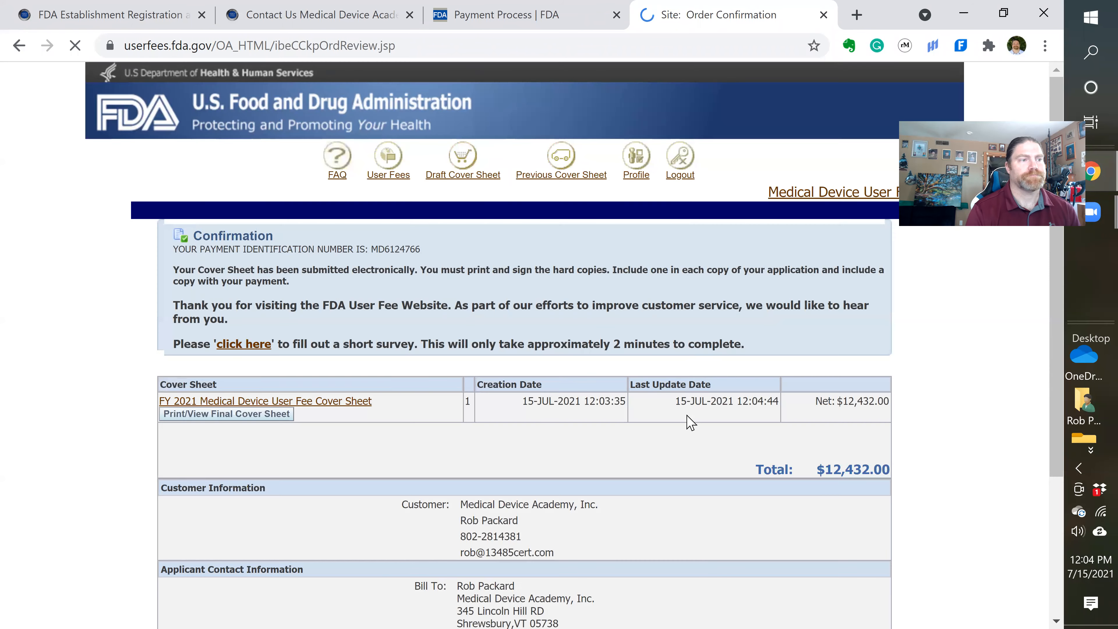
- Use Pay Now on the order confirmation to send the $12,432.00 cover sheet to Pay.gov
{"action": "scroll", "scroll_direction": "down", "scroll_amount": 3}
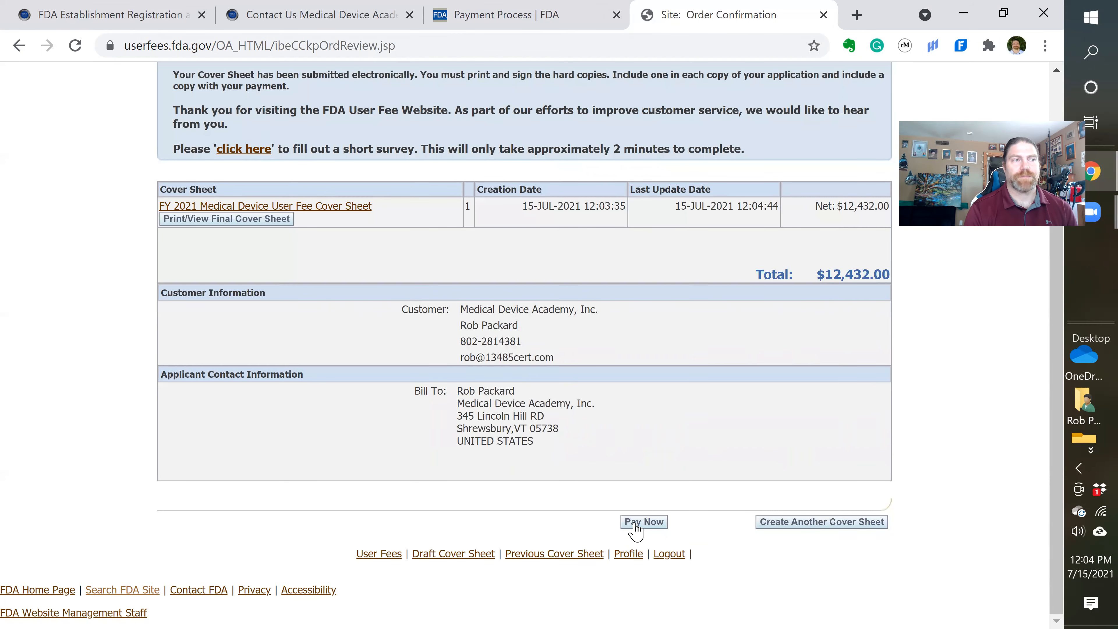
{"action": "left_click", "coordinate": [644, 522]}
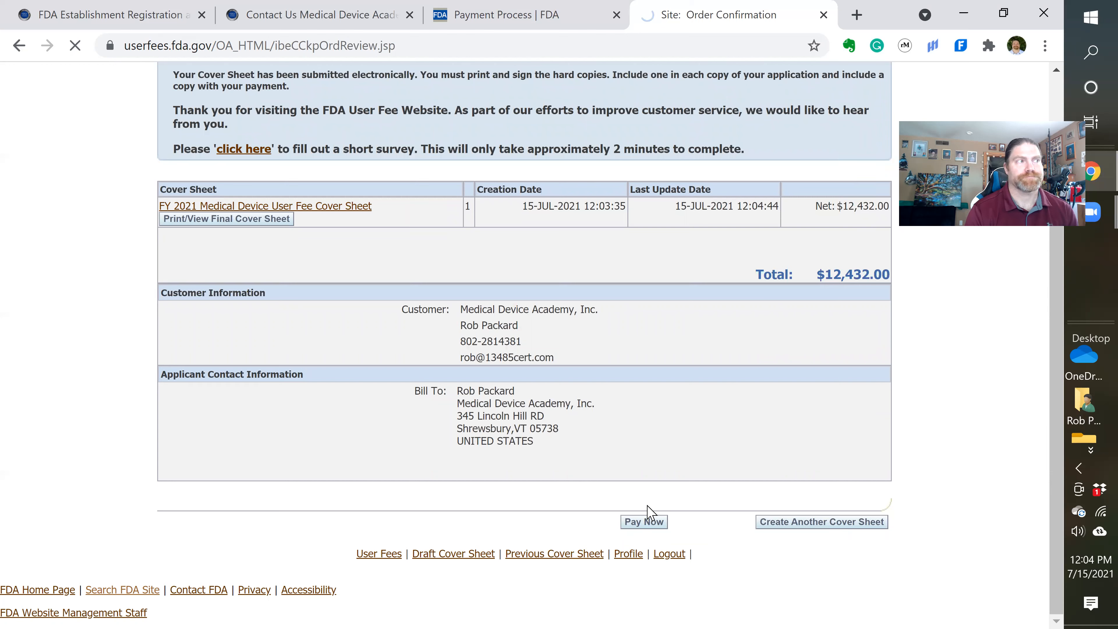
{"action": "mouse_move", "coordinate": [683, 467]}
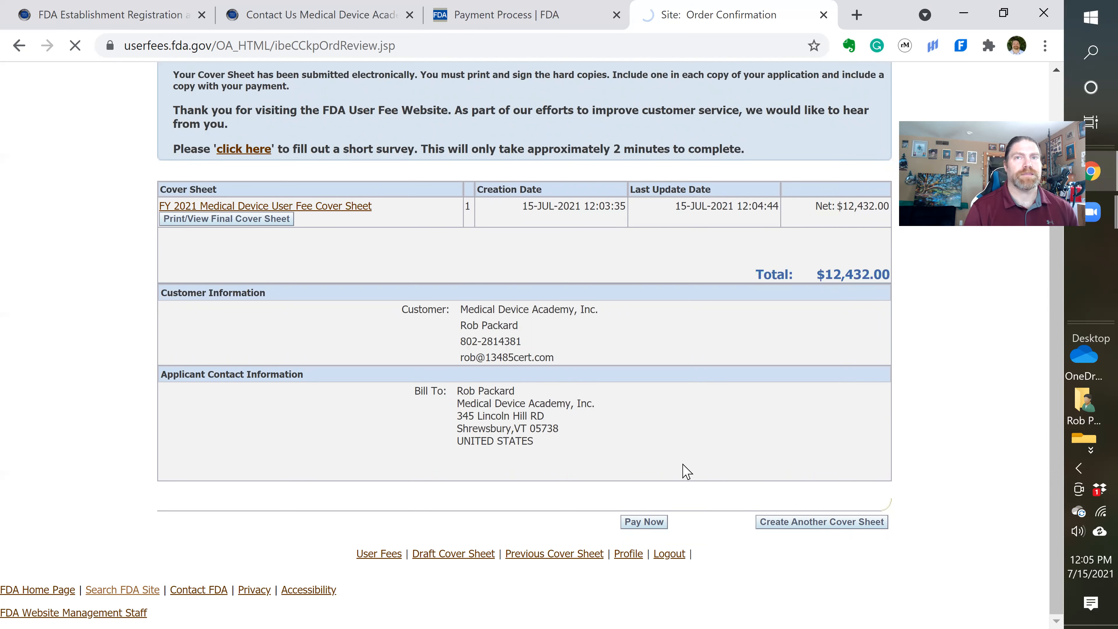
{"action": "mouse_move", "coordinate": [631, 550]}
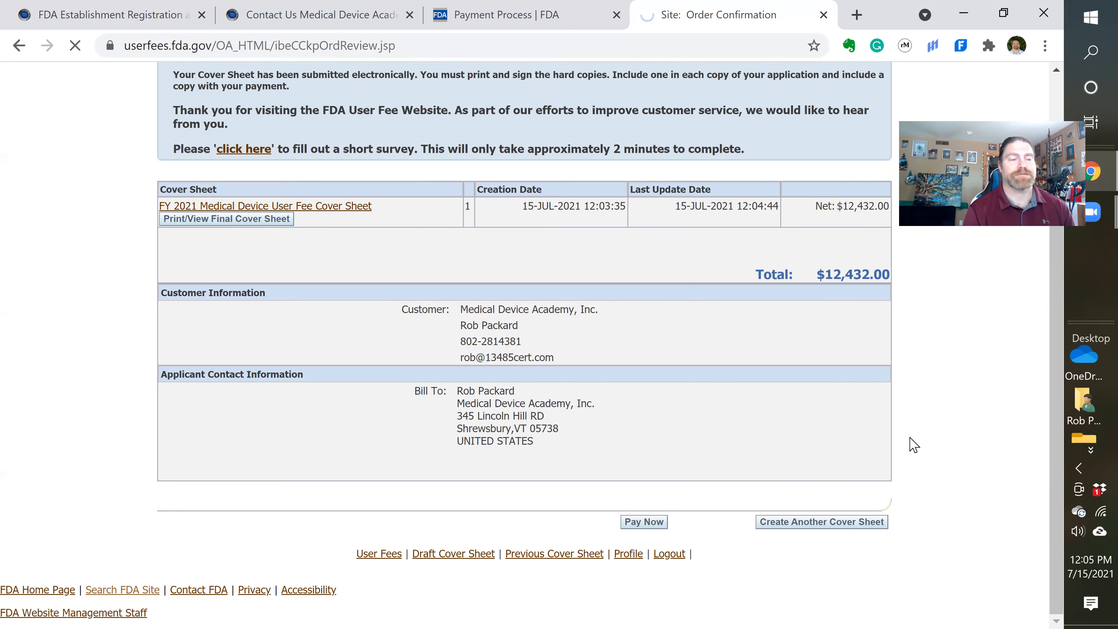
{"action": "left_click", "coordinate": [643, 521]}
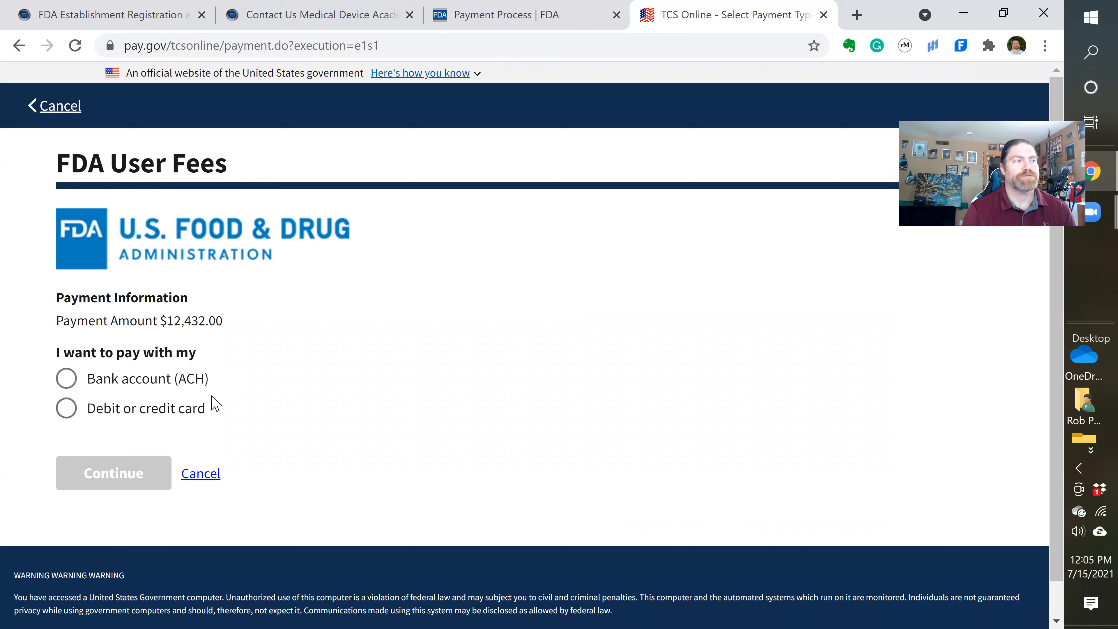
{"action": "mouse_move", "coordinate": [160, 421]}
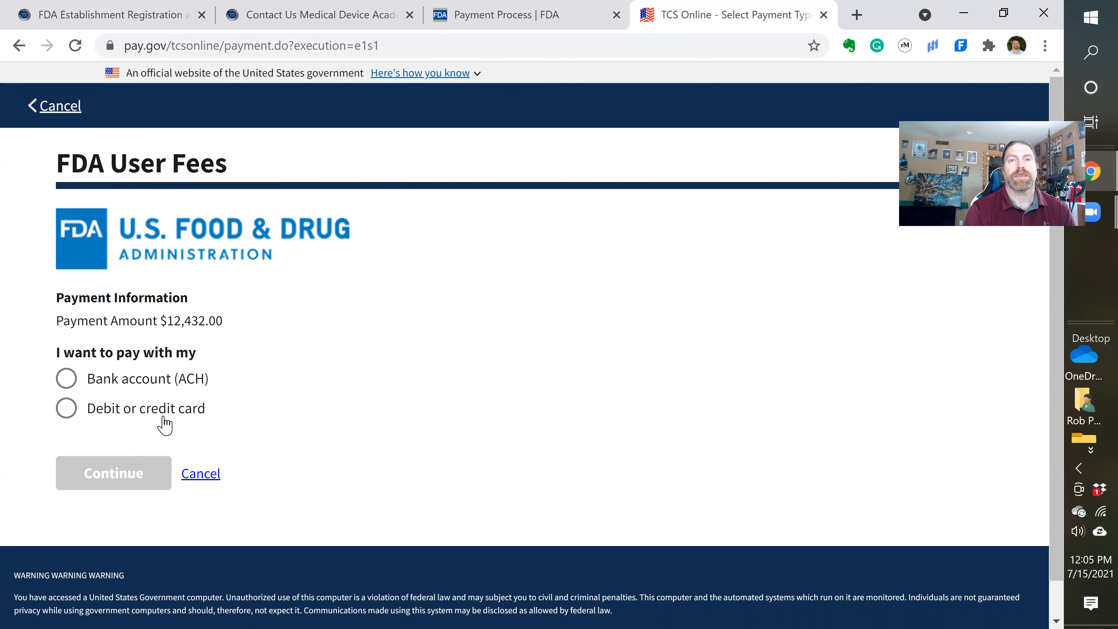
{"action": "mouse_move", "coordinate": [170, 435]}
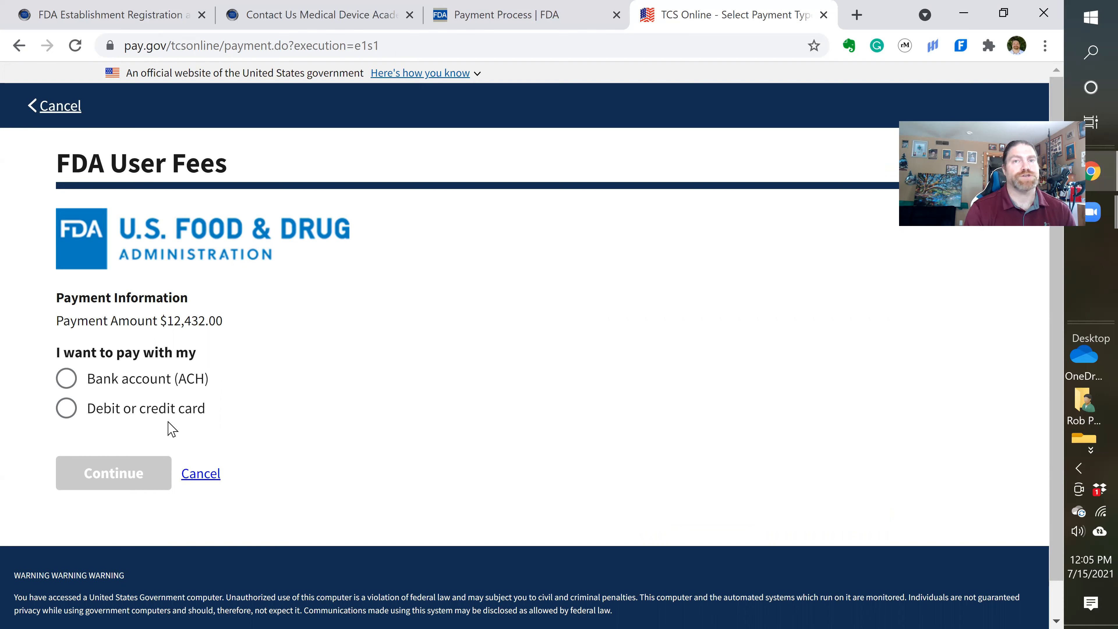
{"action": "mouse_move", "coordinate": [180, 420]}
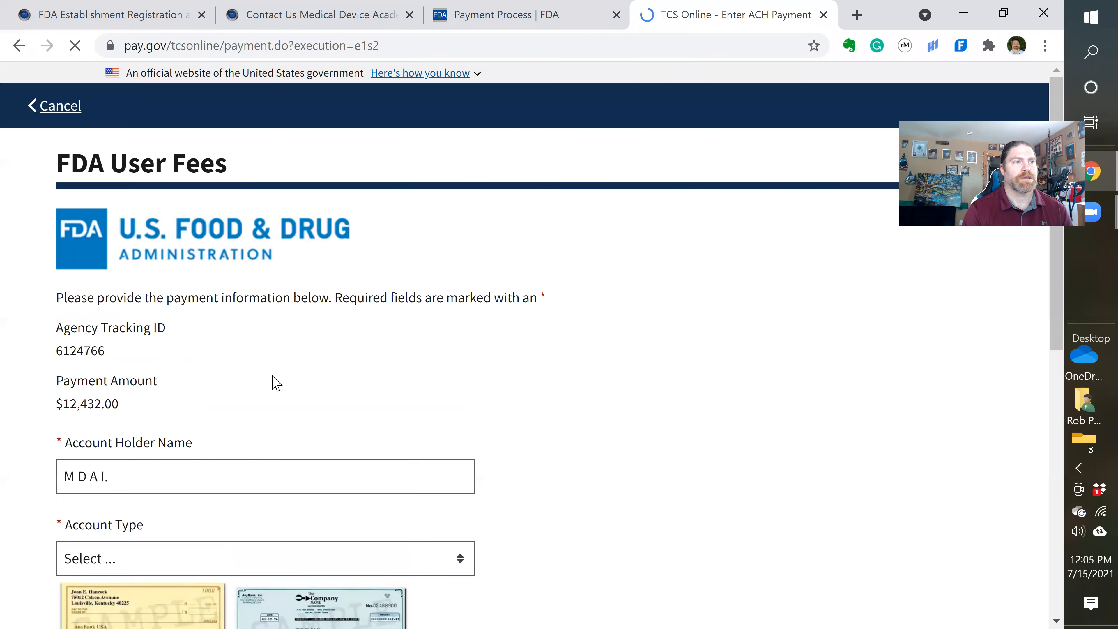
- Cancel out of Pay.gov's bank account (ACH) form without paying, returning to the PIN list
{"action": "scroll", "scroll_direction": "down", "scroll_amount": 3}
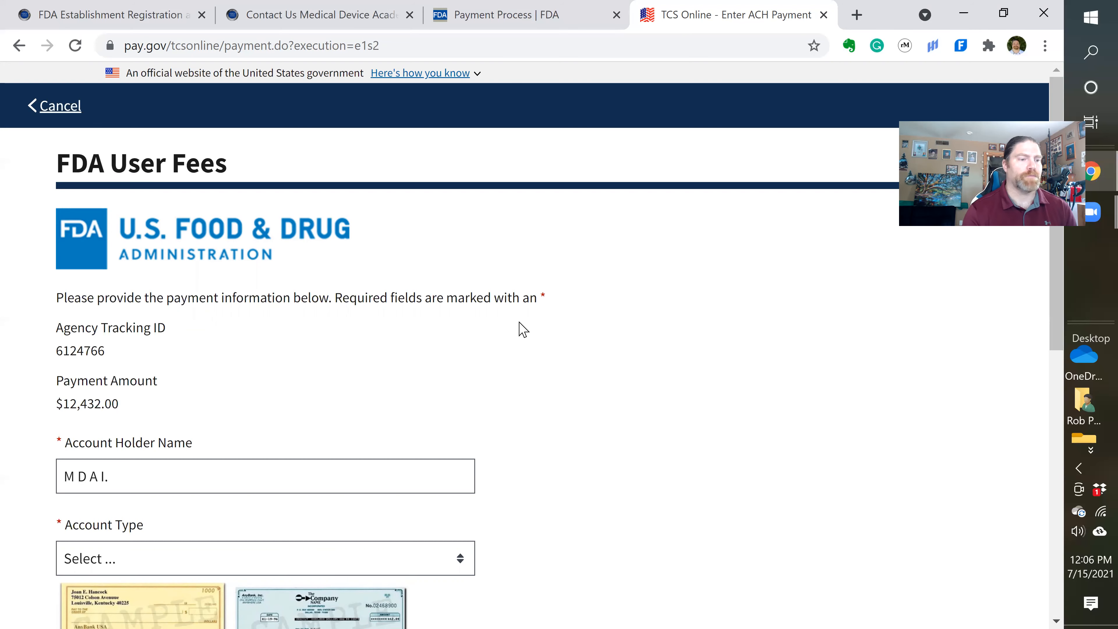
{"action": "scroll", "scroll_direction": "down", "scroll_amount": 3}
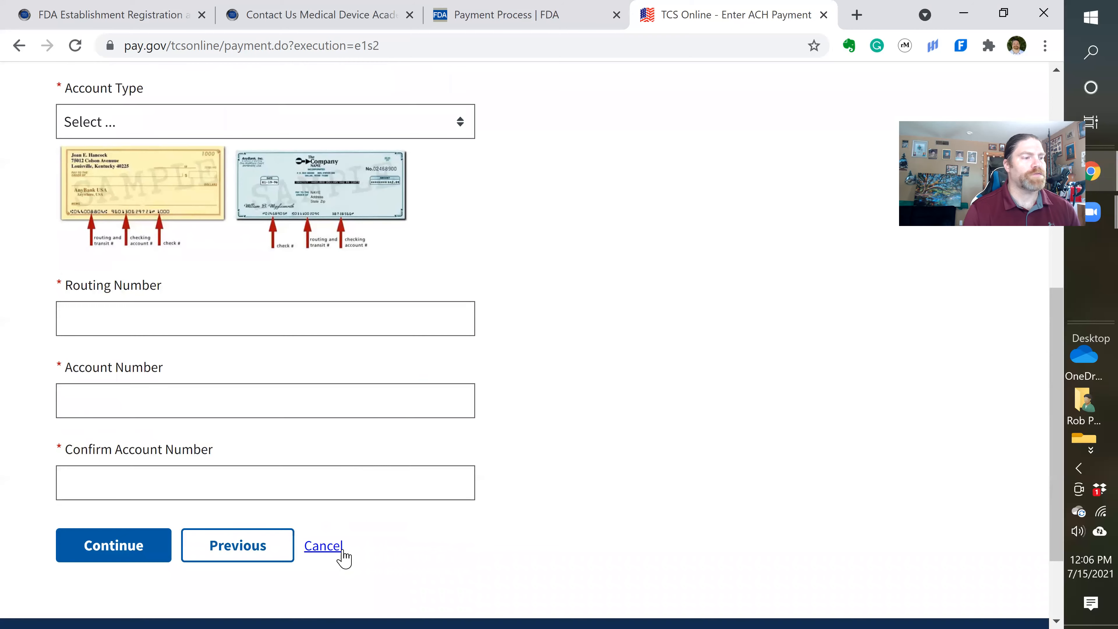
{"action": "left_click", "coordinate": [322, 546]}
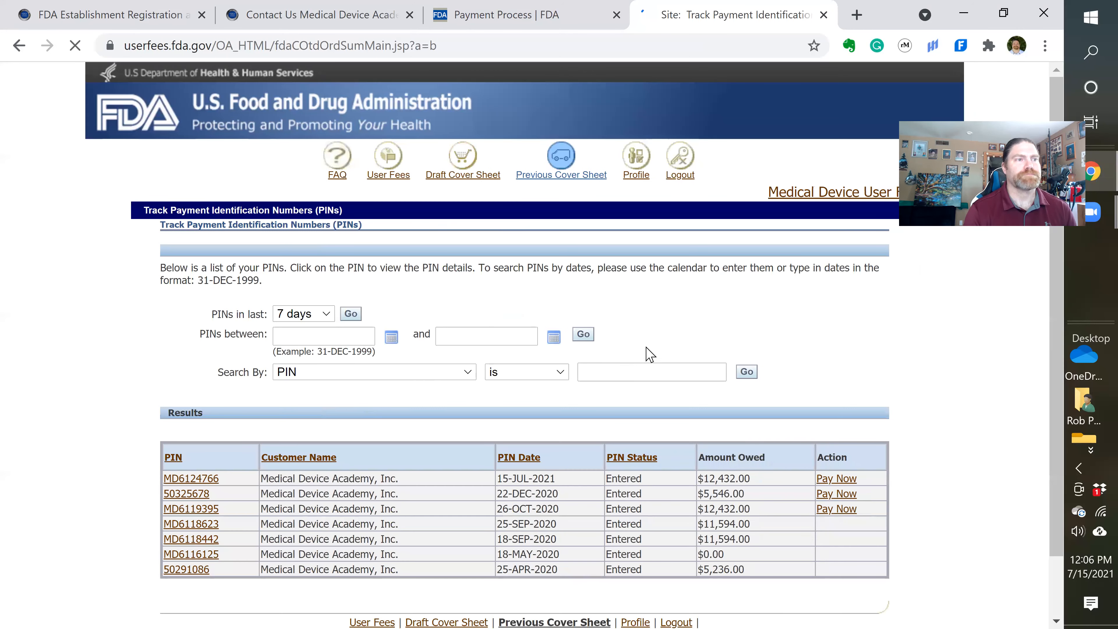
{"action": "scroll", "scroll_direction": "down", "scroll_amount": 3}
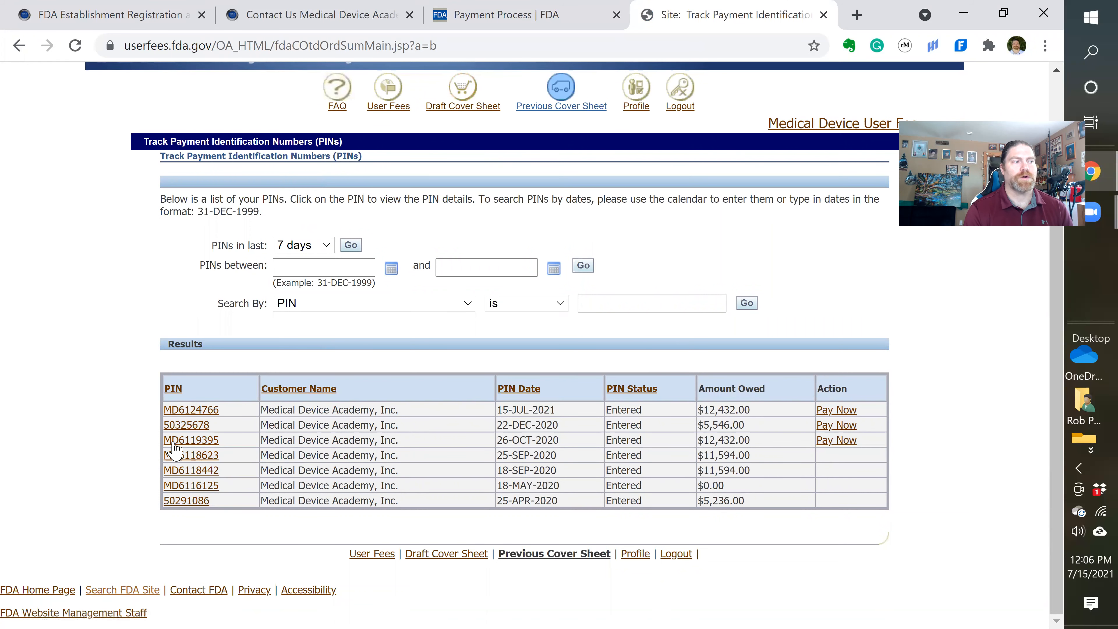
{"action": "mouse_move", "coordinate": [210, 444]}
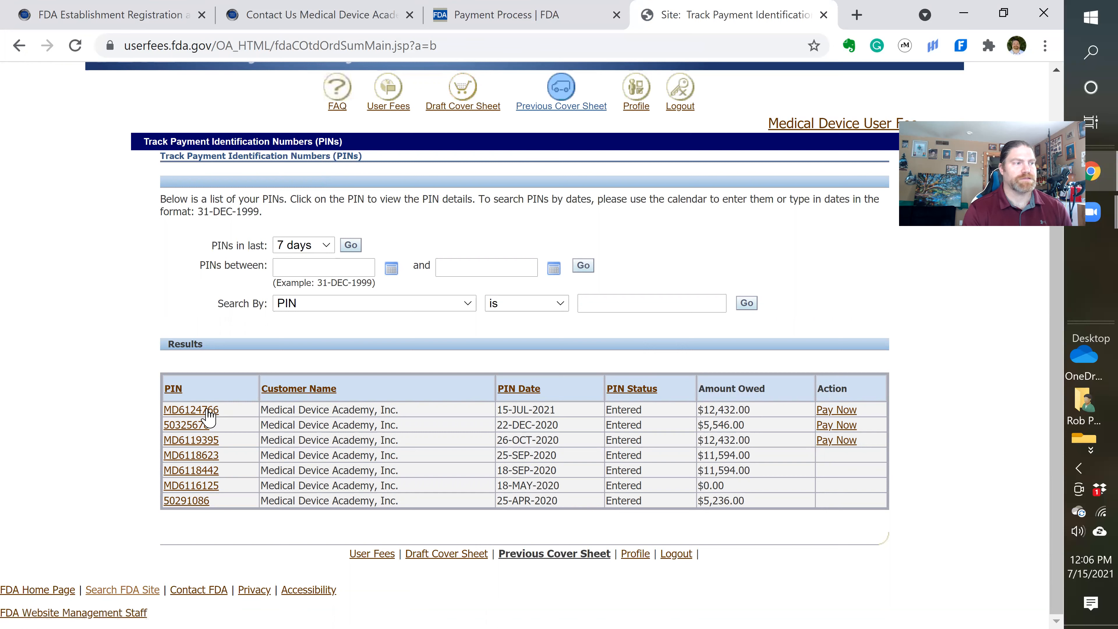
{"action": "left_click", "coordinate": [190, 410]}
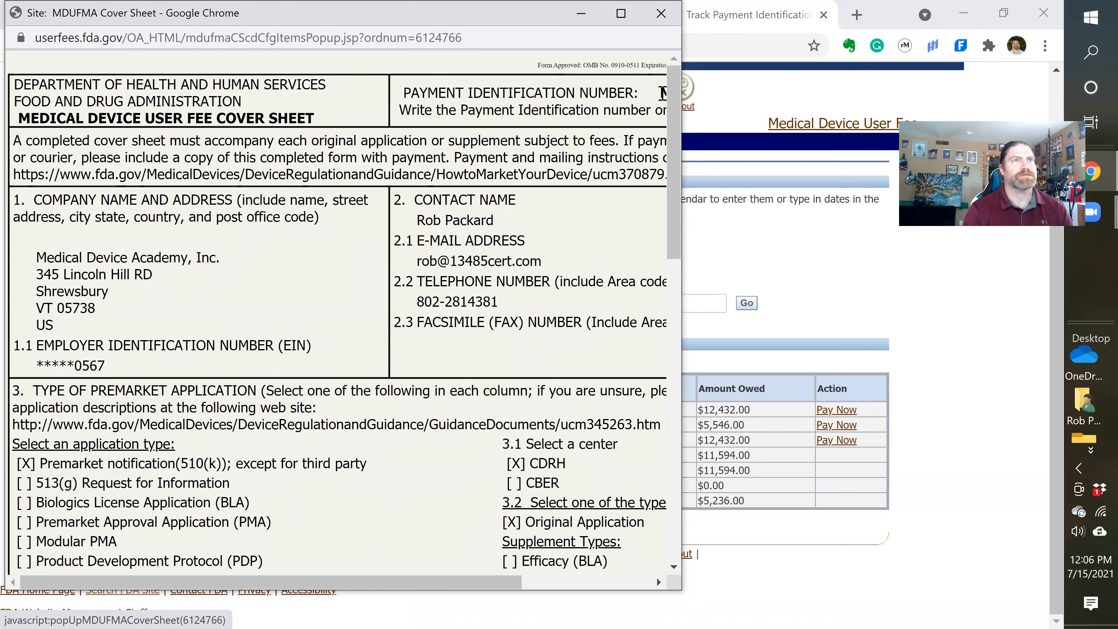
- Maximize the MDUFMA cover sheet popup so the original 510(k) details are readable
{"action": "left_click", "coordinate": [620, 14]}
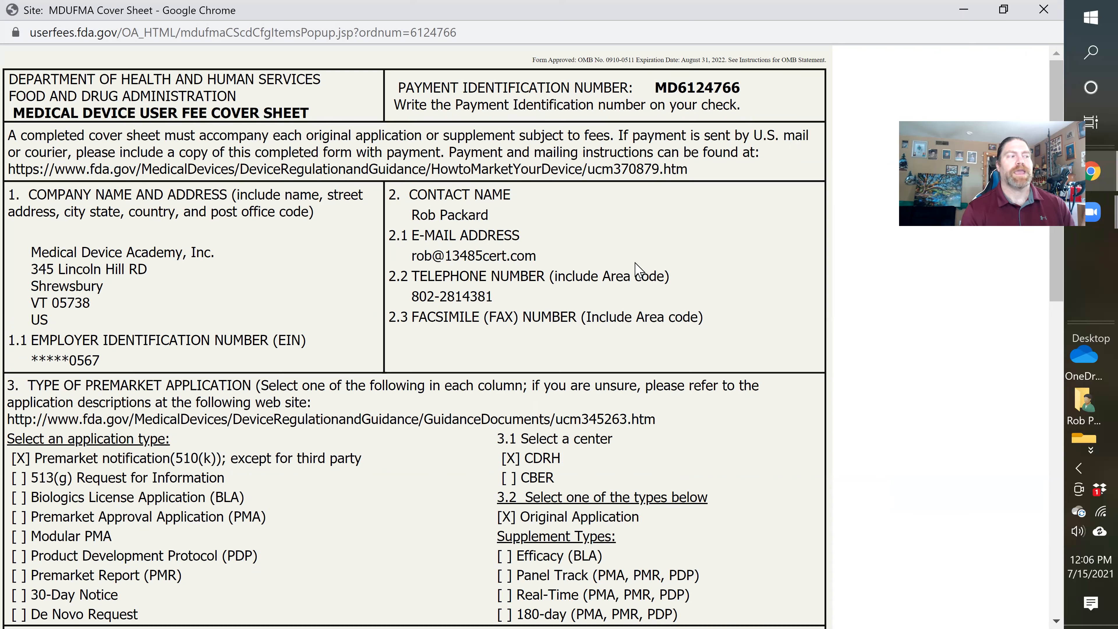
{"action": "mouse_move", "coordinate": [637, 203]}
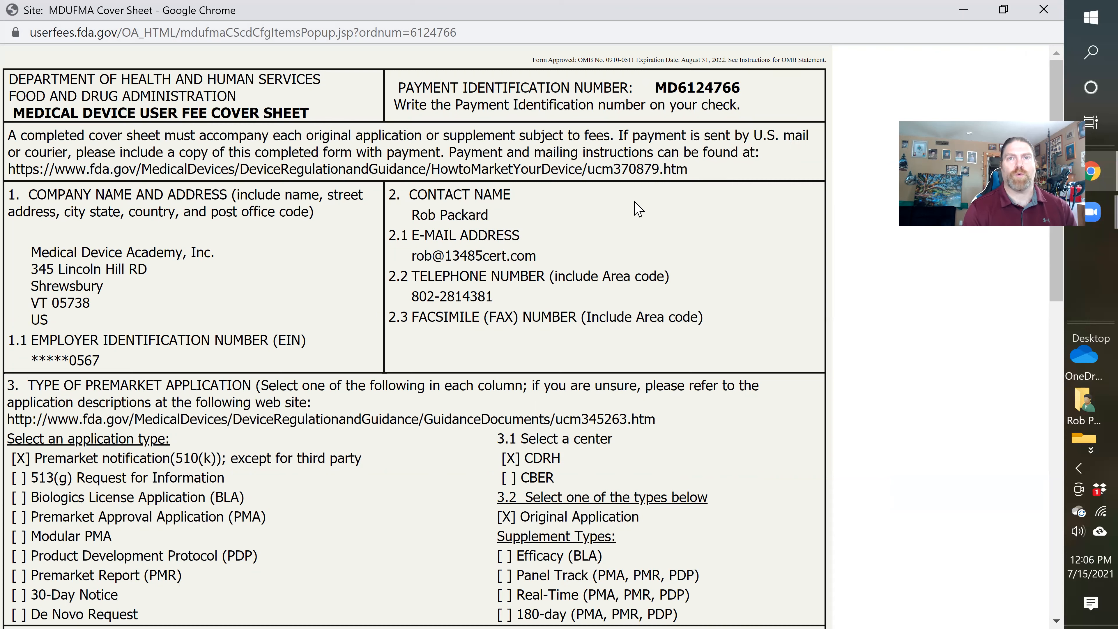
{"action": "mouse_move", "coordinate": [640, 218]}
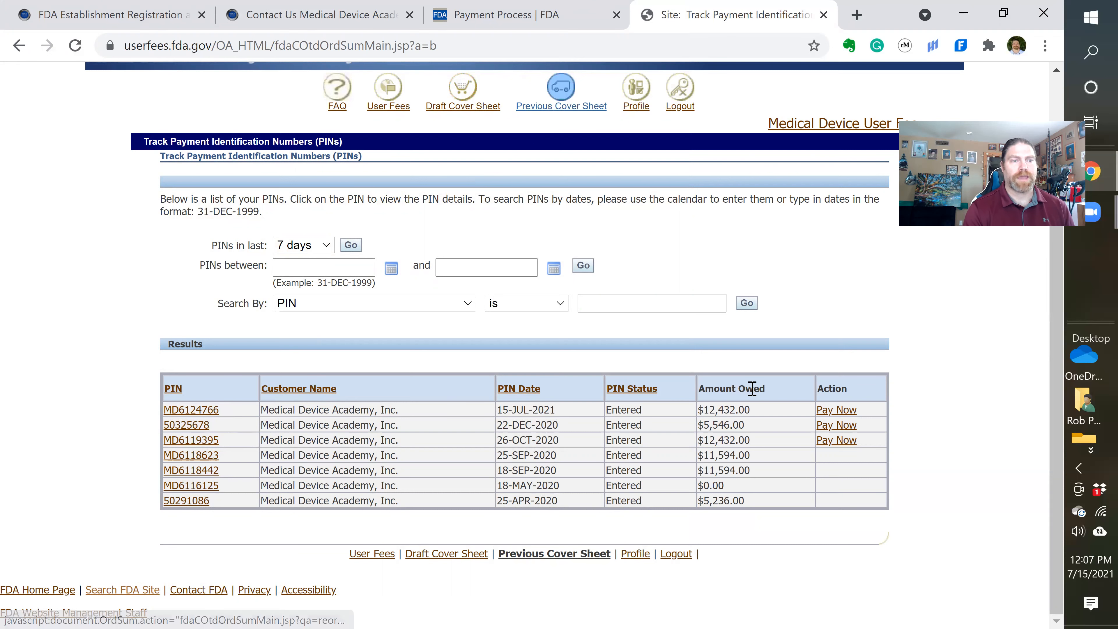
{"action": "mouse_move", "coordinate": [846, 430]}
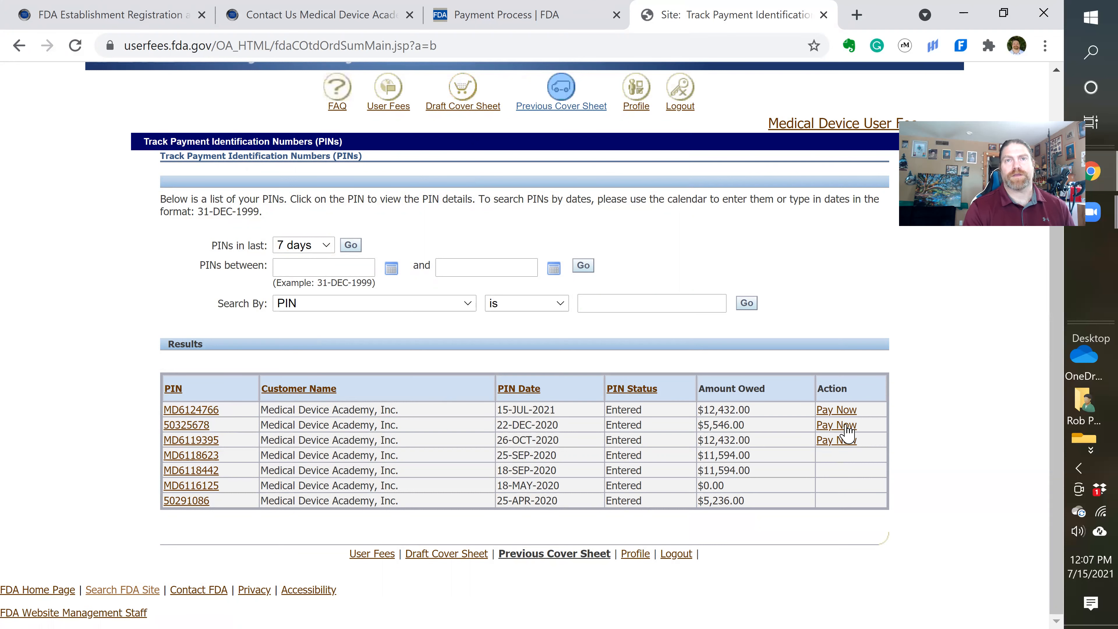
{"action": "mouse_move", "coordinate": [857, 410]}
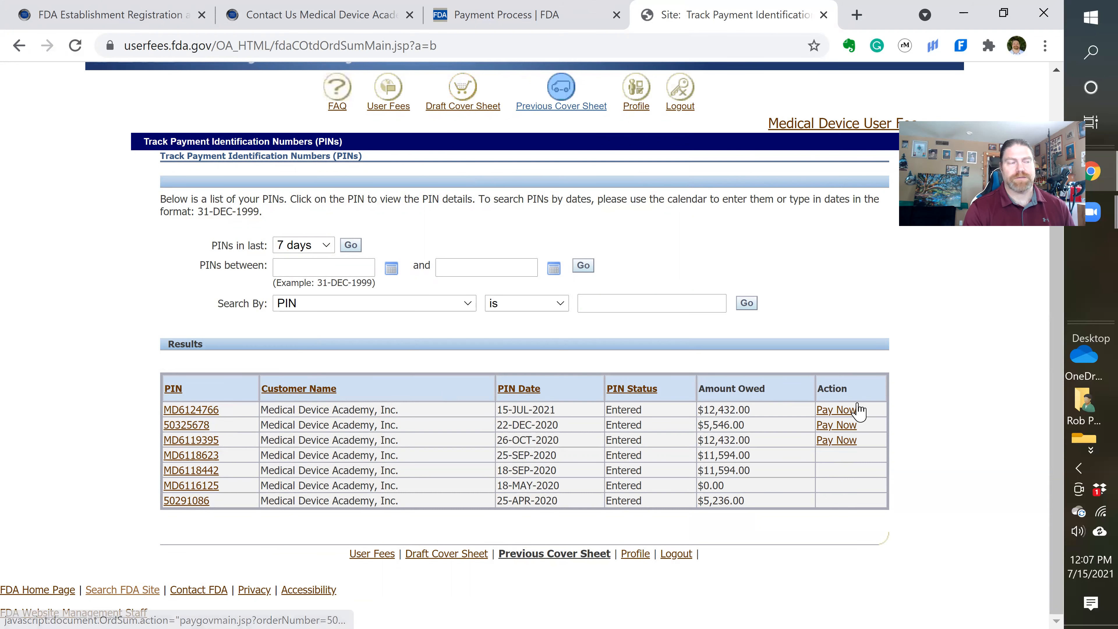
{"action": "mouse_move", "coordinate": [300, 424]}
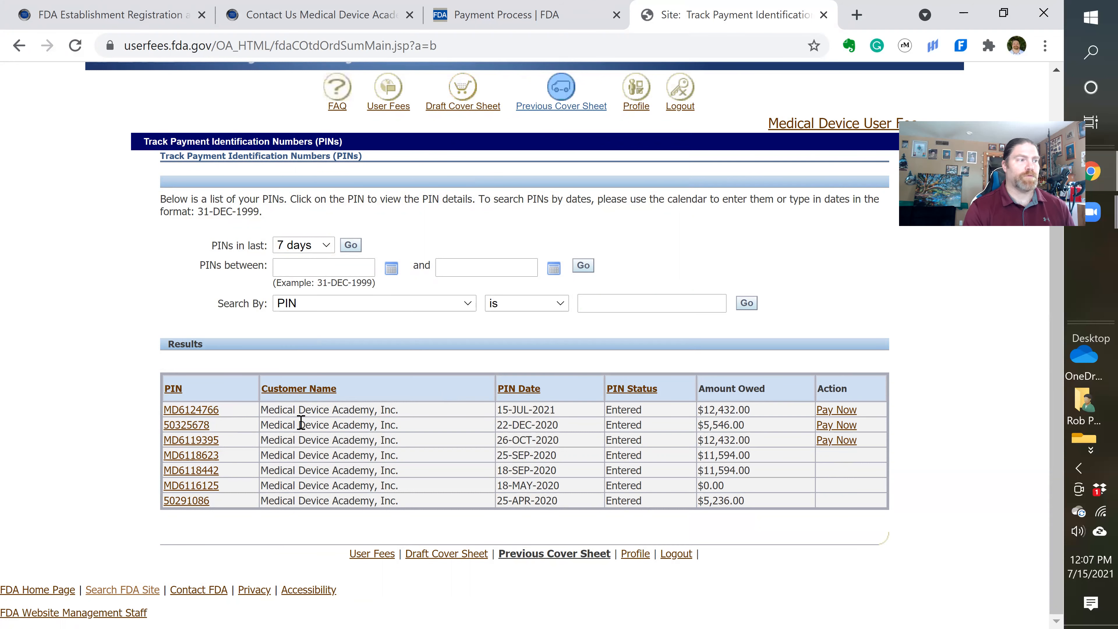
{"action": "mouse_move", "coordinate": [680, 496]}
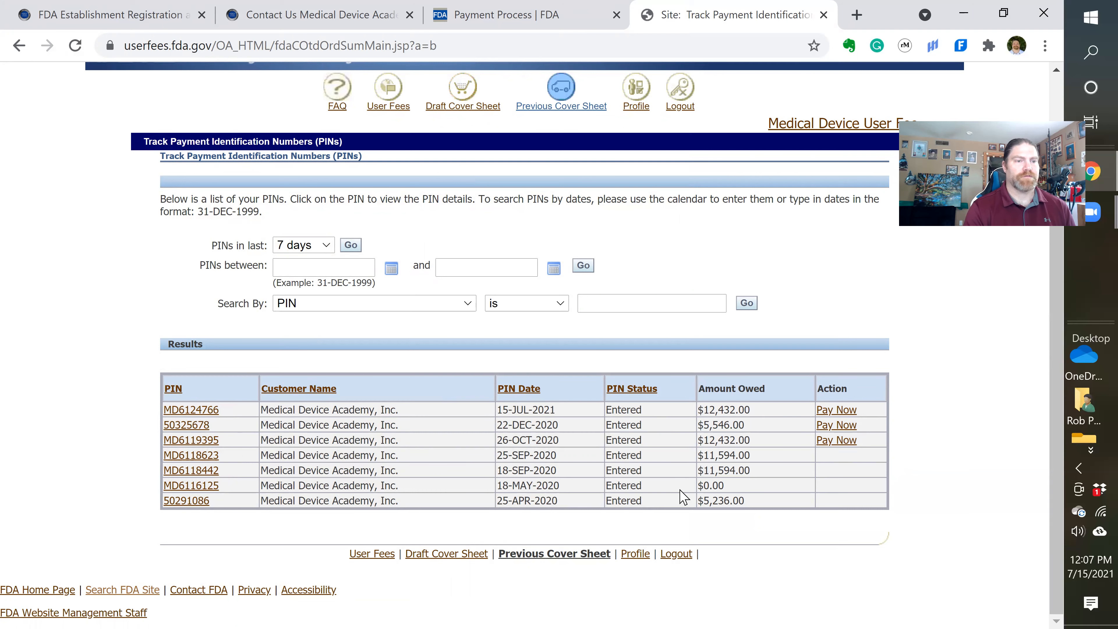
{"action": "left_click", "coordinate": [190, 485]}
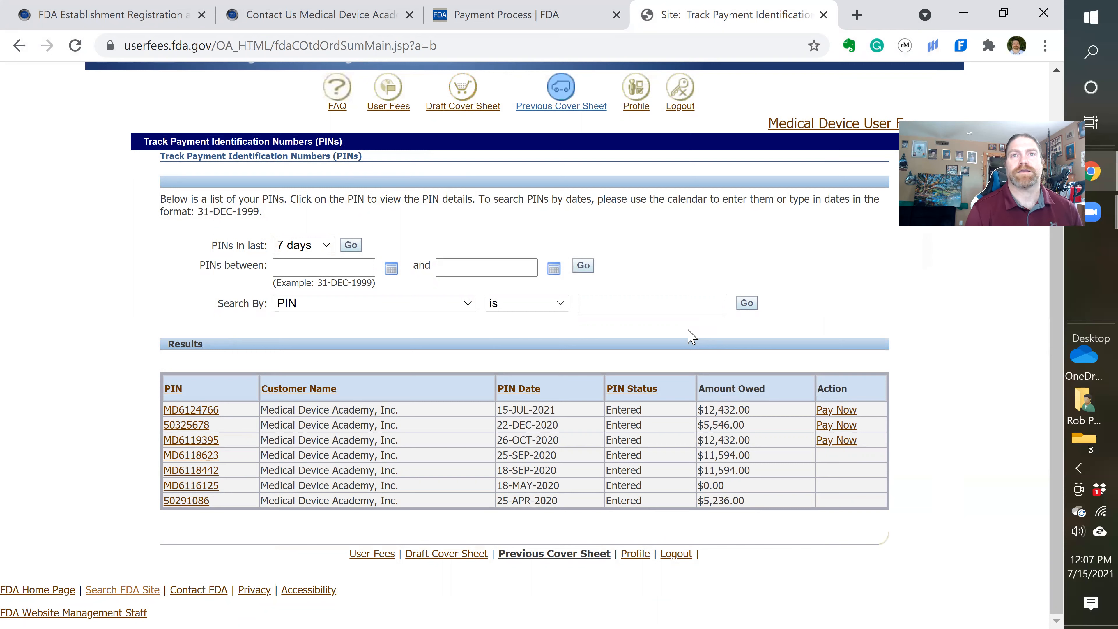
{"action": "mouse_move", "coordinate": [409, 282]}
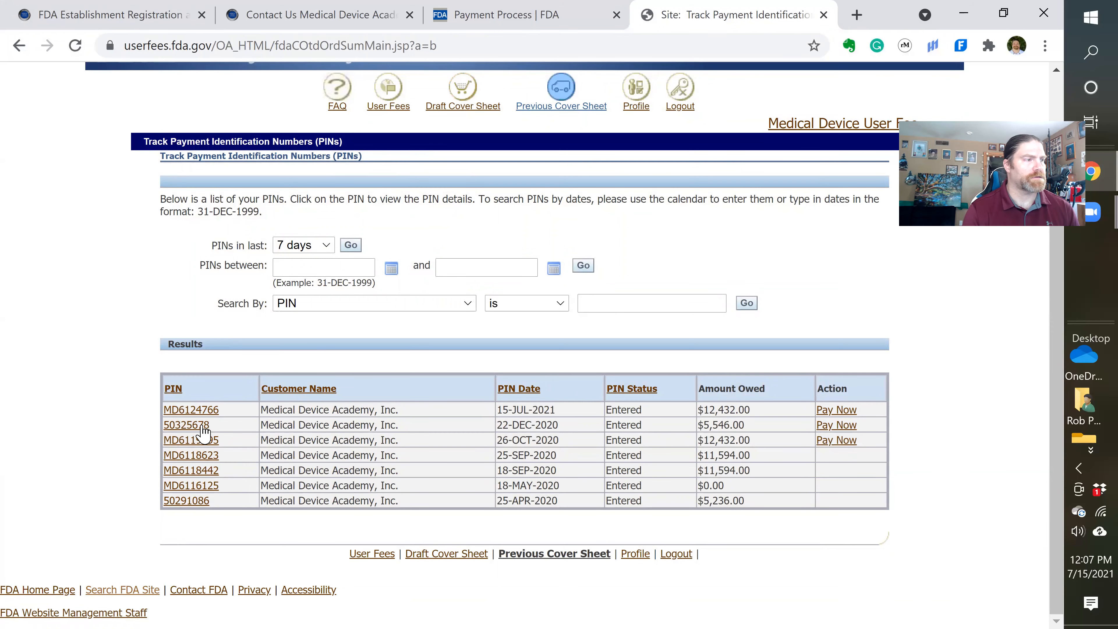
{"action": "left_click", "coordinate": [187, 425]}
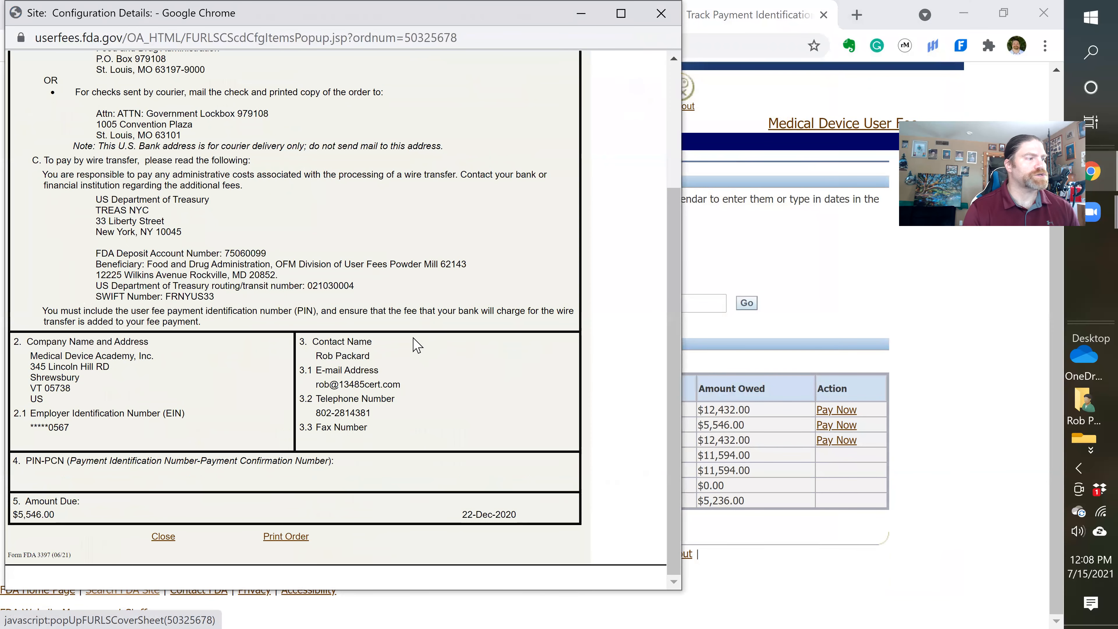
{"action": "mouse_move", "coordinate": [23, 490]}
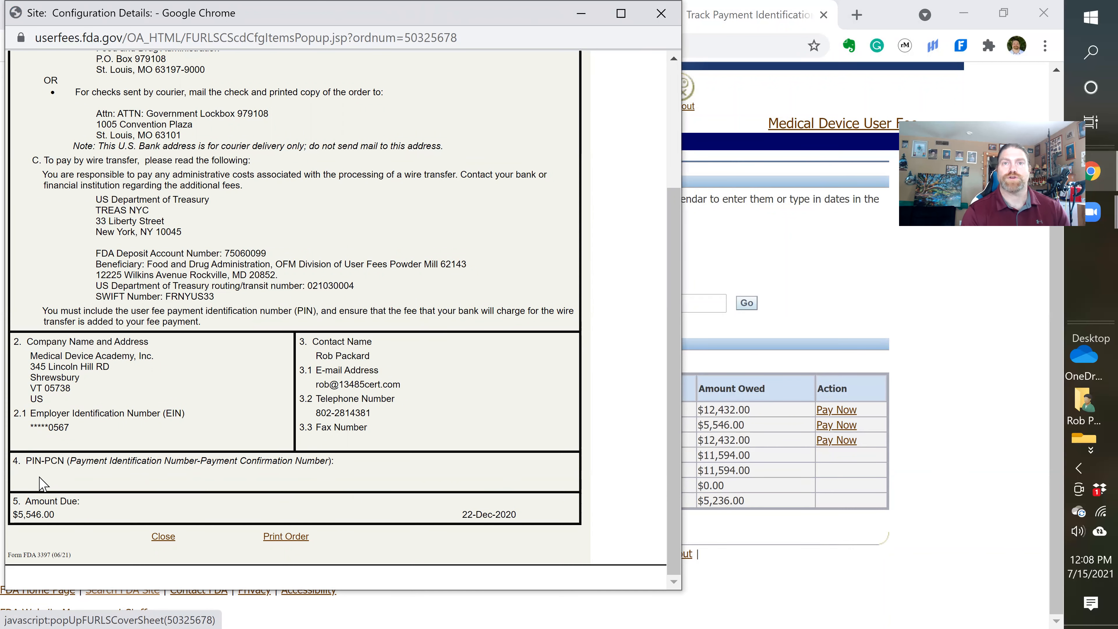
{"action": "mouse_move", "coordinate": [38, 512]}
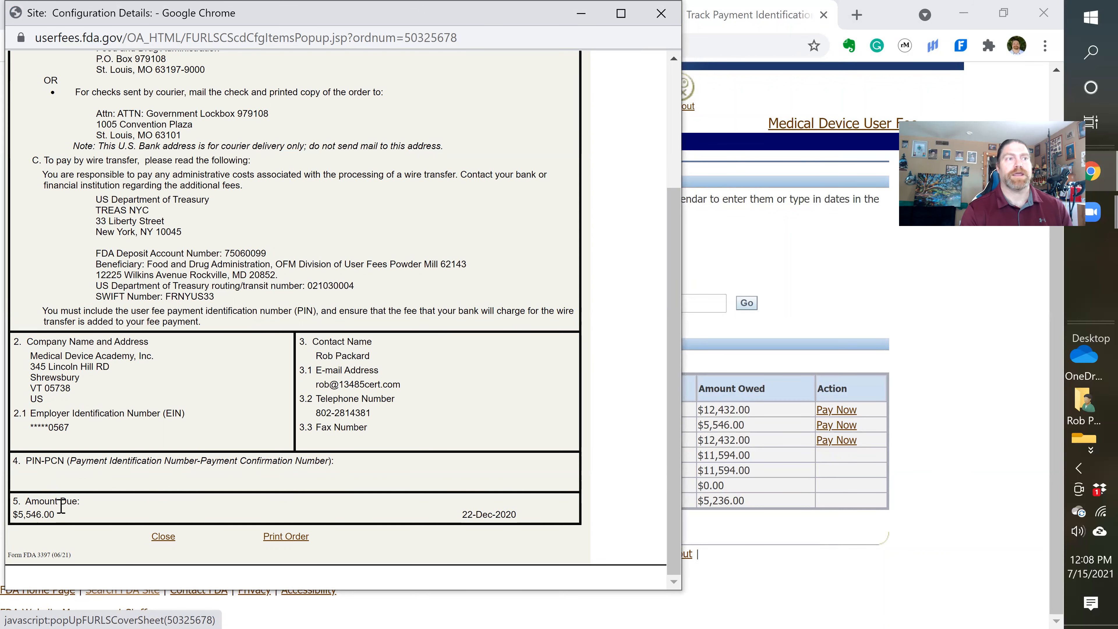
{"action": "mouse_move", "coordinate": [51, 481]}
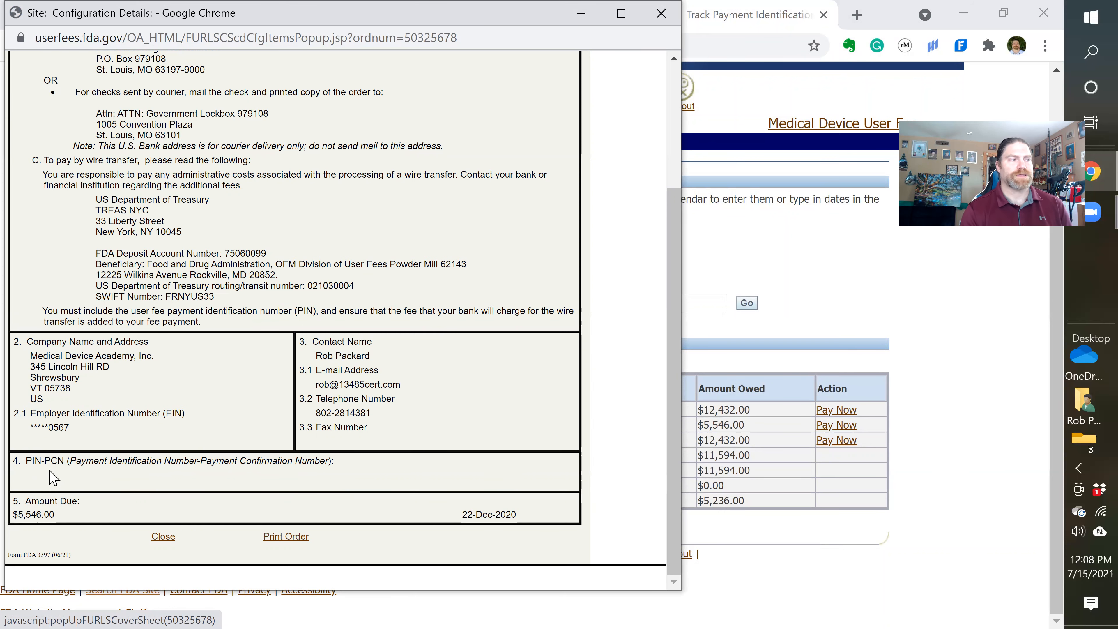
{"action": "mouse_move", "coordinate": [61, 525]}
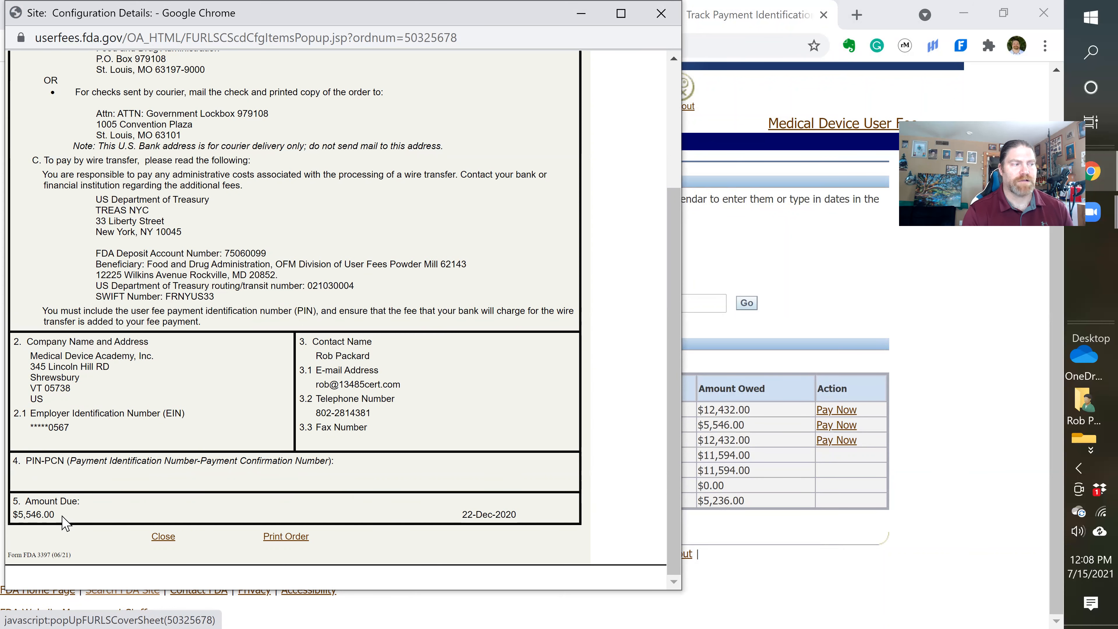
{"action": "mouse_move", "coordinate": [58, 532]}
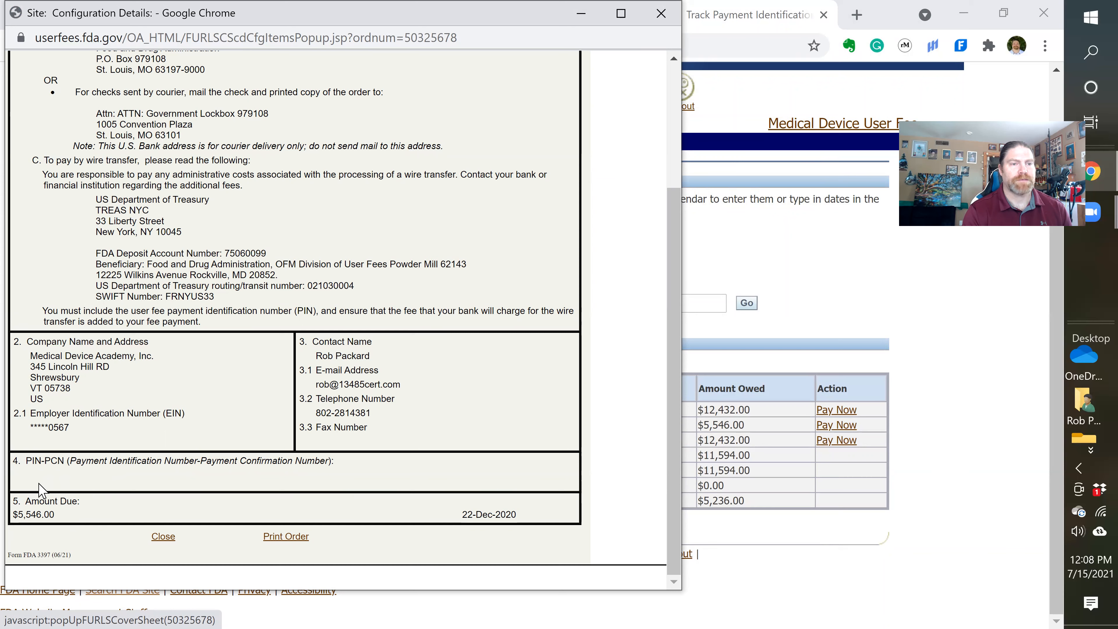
{"action": "mouse_move", "coordinate": [129, 481]}
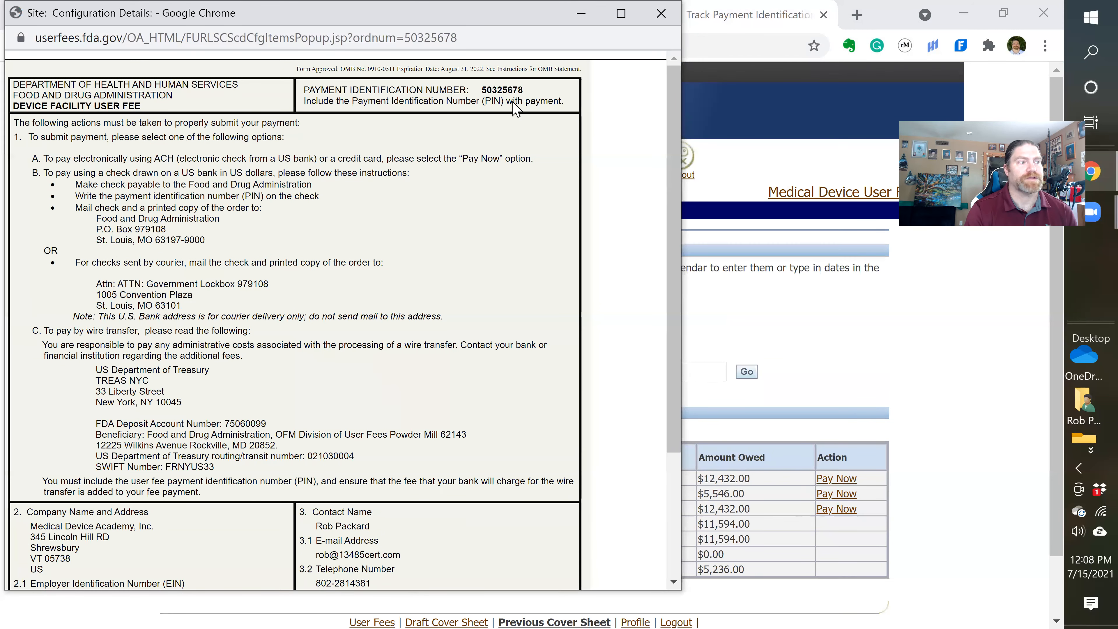
{"action": "scroll", "scroll_direction": "down", "scroll_amount": 3}
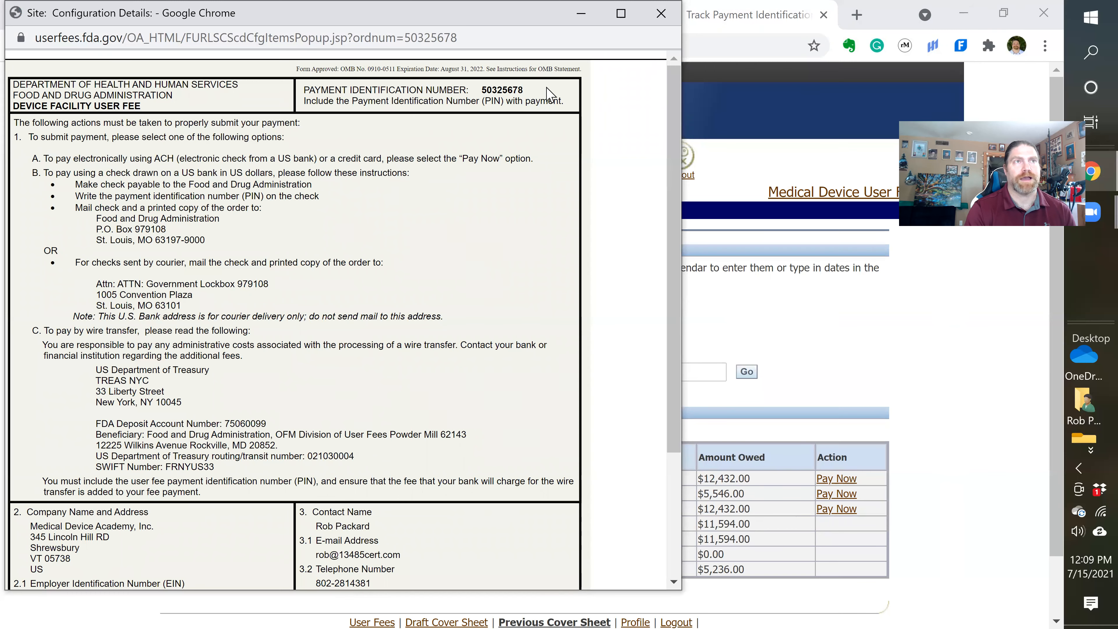
{"action": "left_click", "coordinate": [660, 14]}
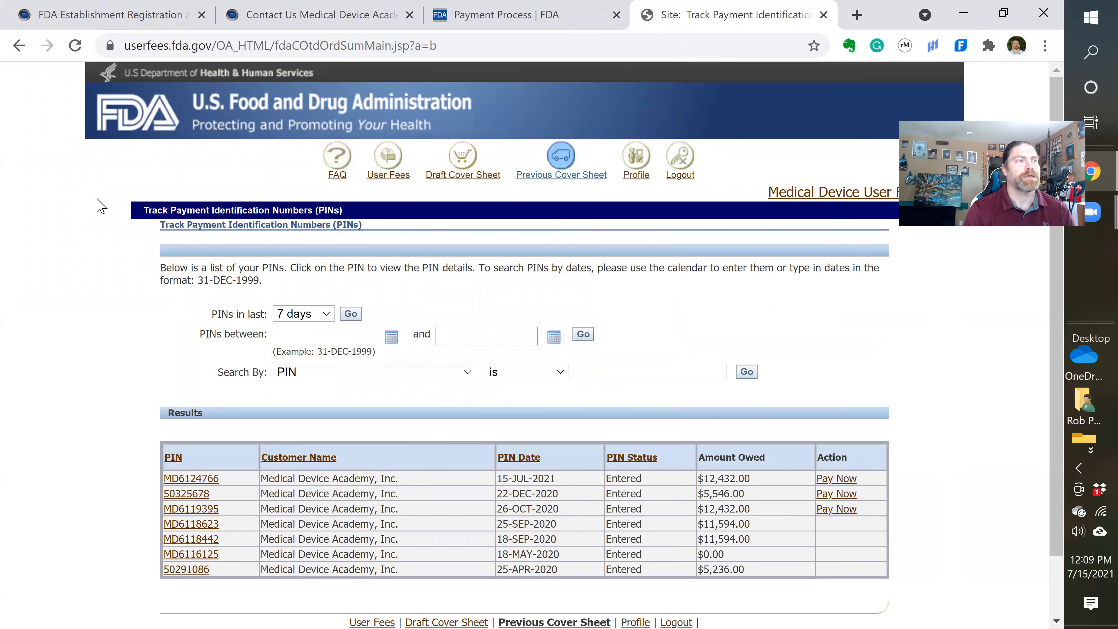
{"action": "mouse_move", "coordinate": [635, 180]}
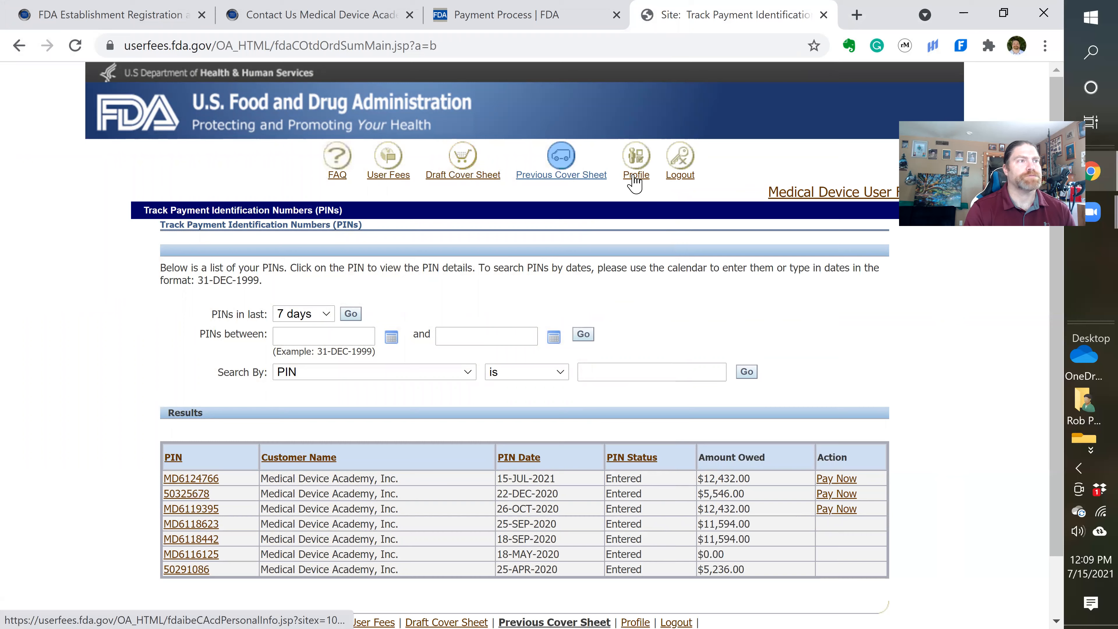
- Return to the User Fee Website home and start the MDUFA Establishment Registration fee order
{"action": "left_click", "coordinate": [636, 174]}
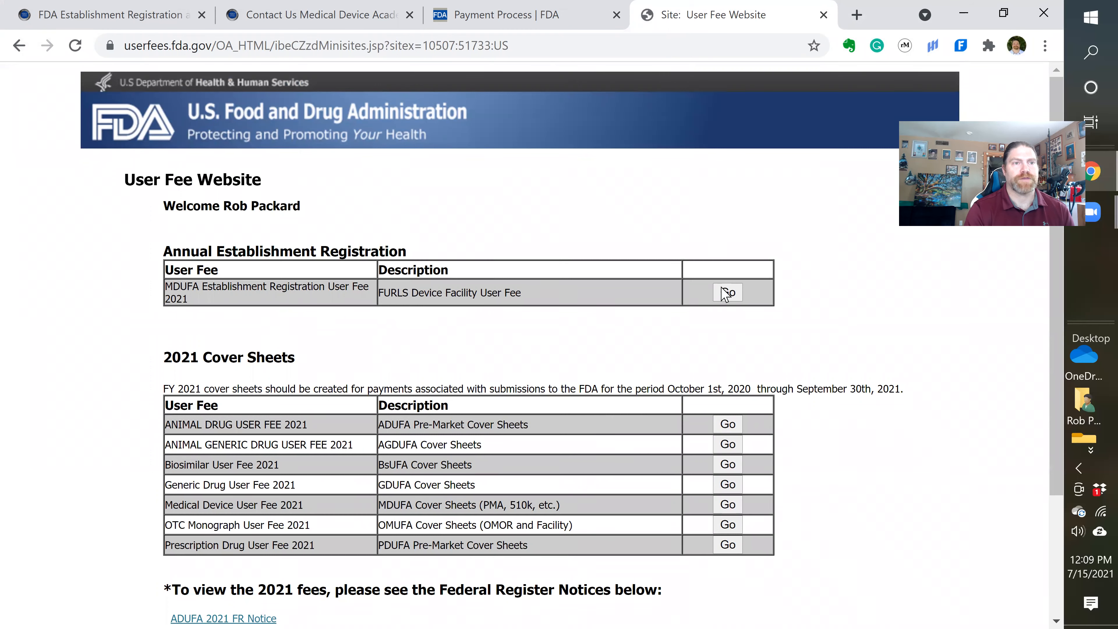
{"action": "mouse_move", "coordinate": [143, 300]}
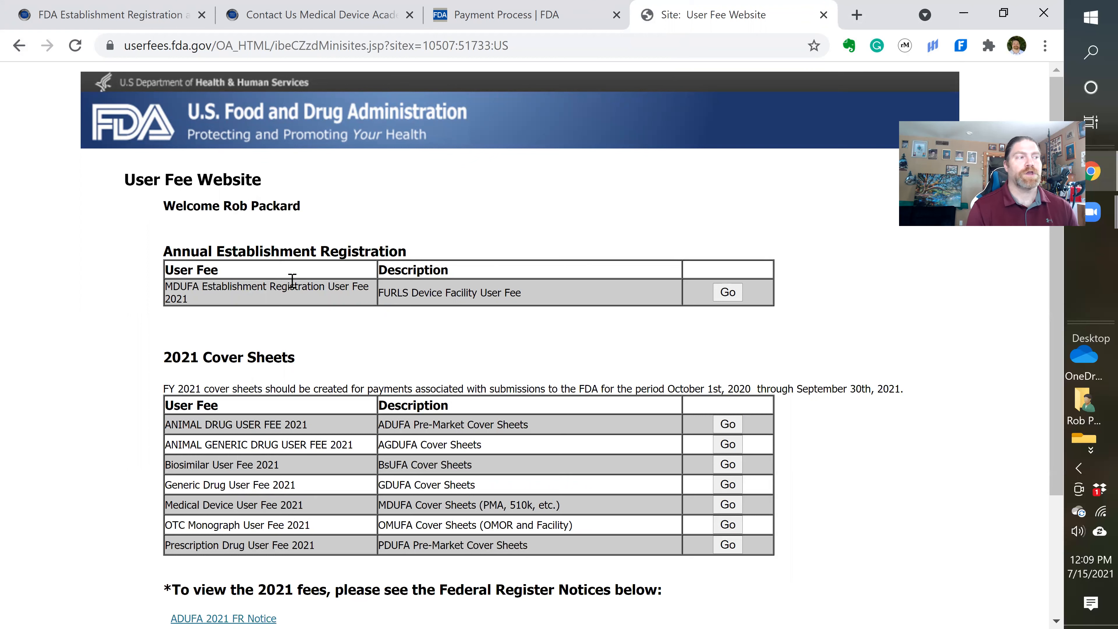
{"action": "mouse_move", "coordinate": [155, 303]}
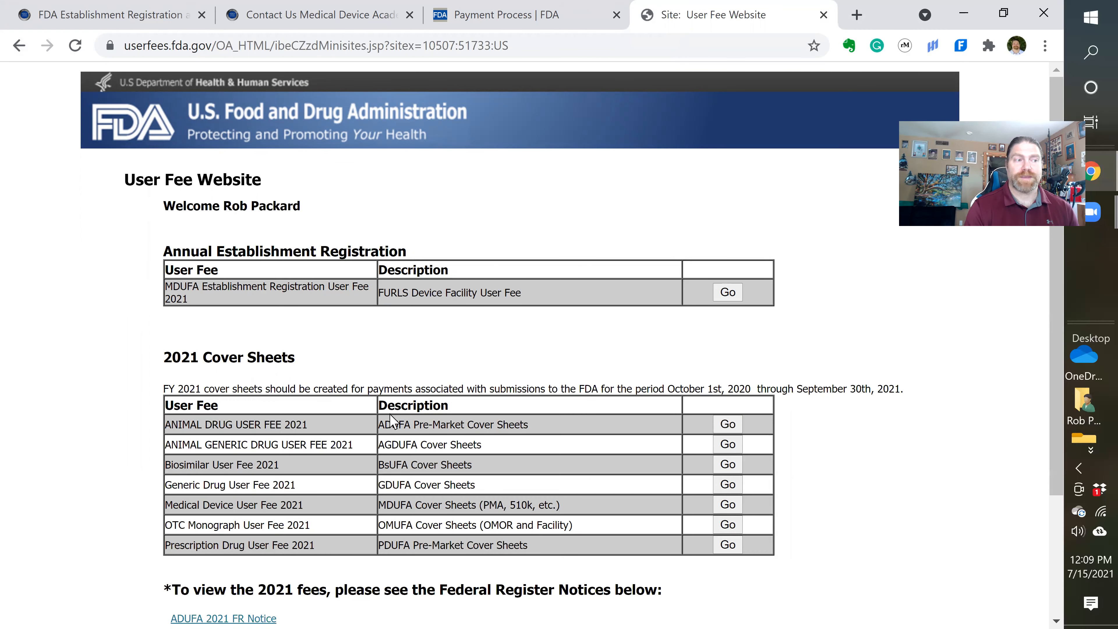
{"action": "scroll", "scroll_direction": "down", "scroll_amount": 3}
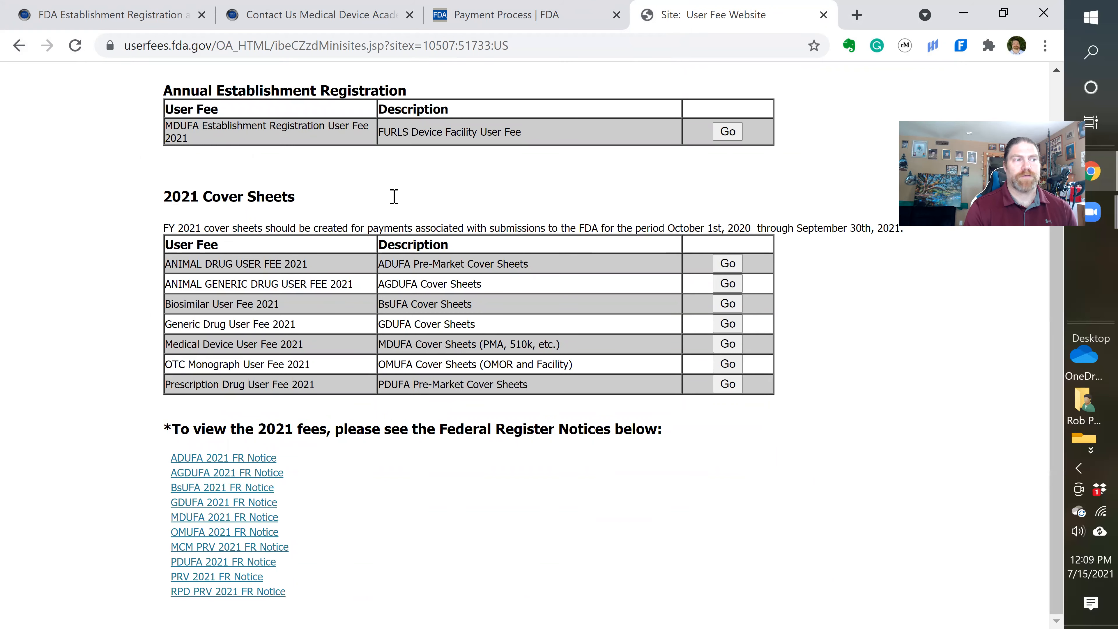
{"action": "scroll", "scroll_direction": "up", "scroll_amount": 3}
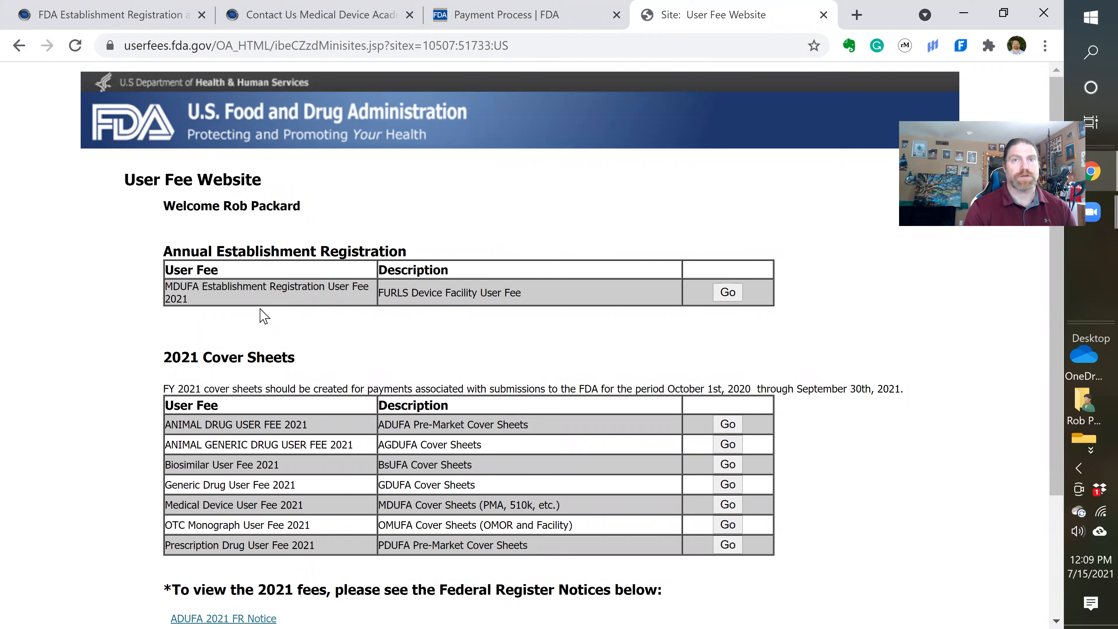
{"action": "mouse_move", "coordinate": [405, 358]}
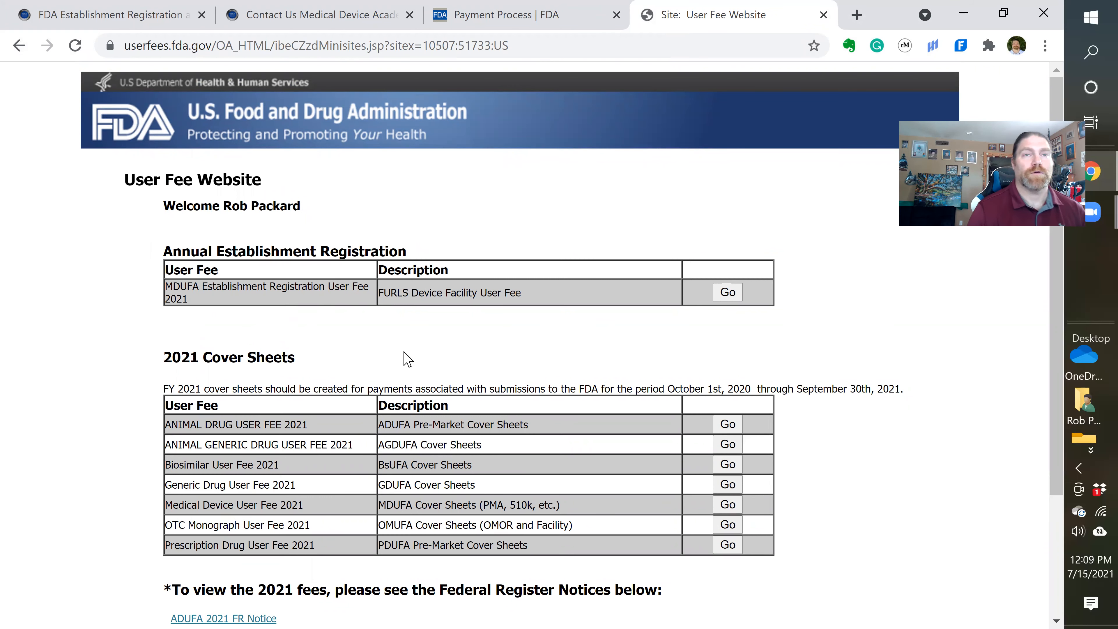
{"action": "mouse_move", "coordinate": [397, 352]}
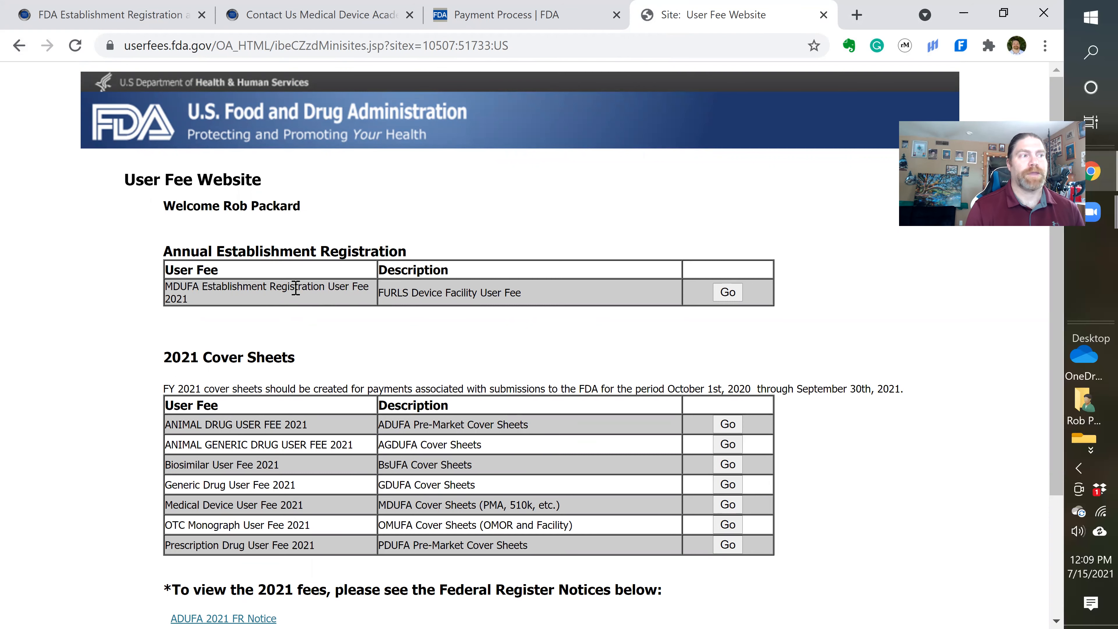
{"action": "left_click", "coordinate": [728, 292]}
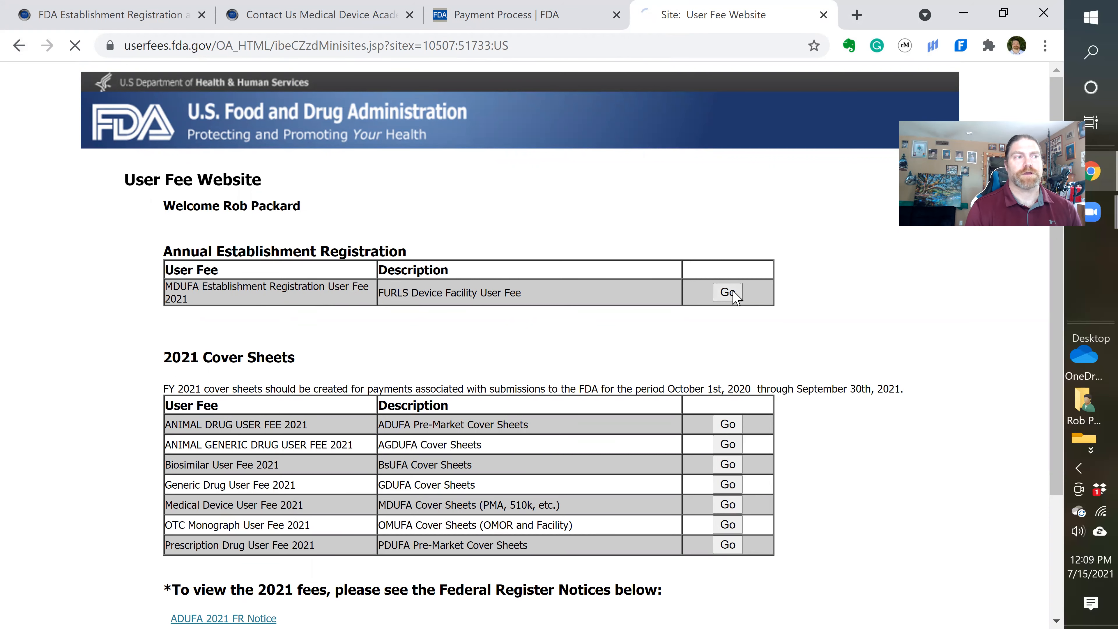
- Pass the payment transfer policy notice and add one FY 2021 Device Facility User Fee to the cart
{"action": "left_click", "coordinate": [728, 292]}
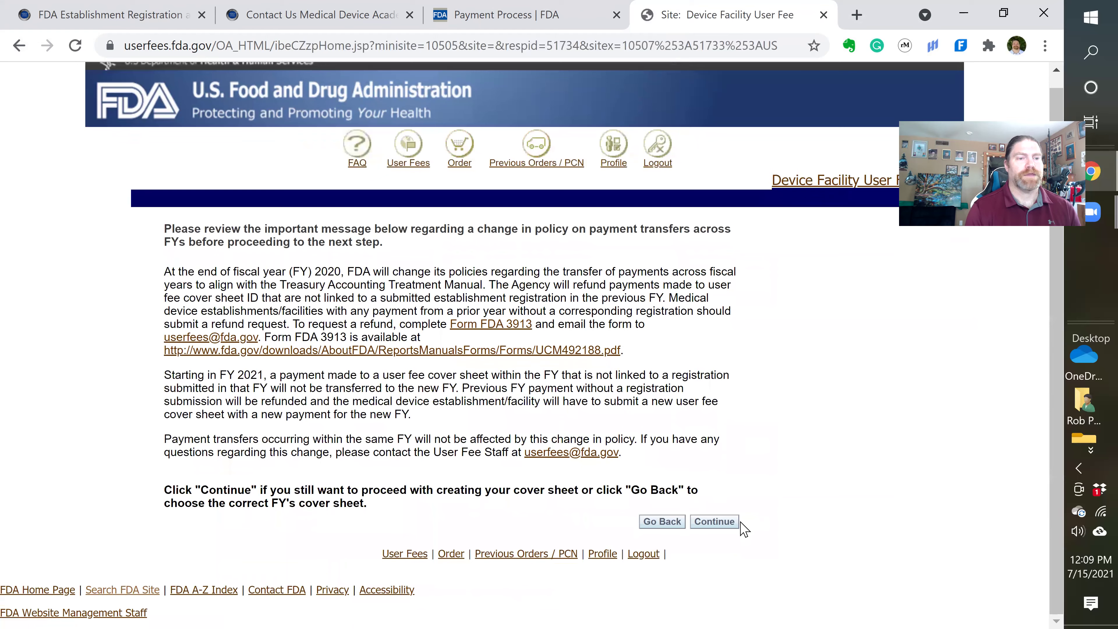
{"action": "left_click", "coordinate": [714, 521]}
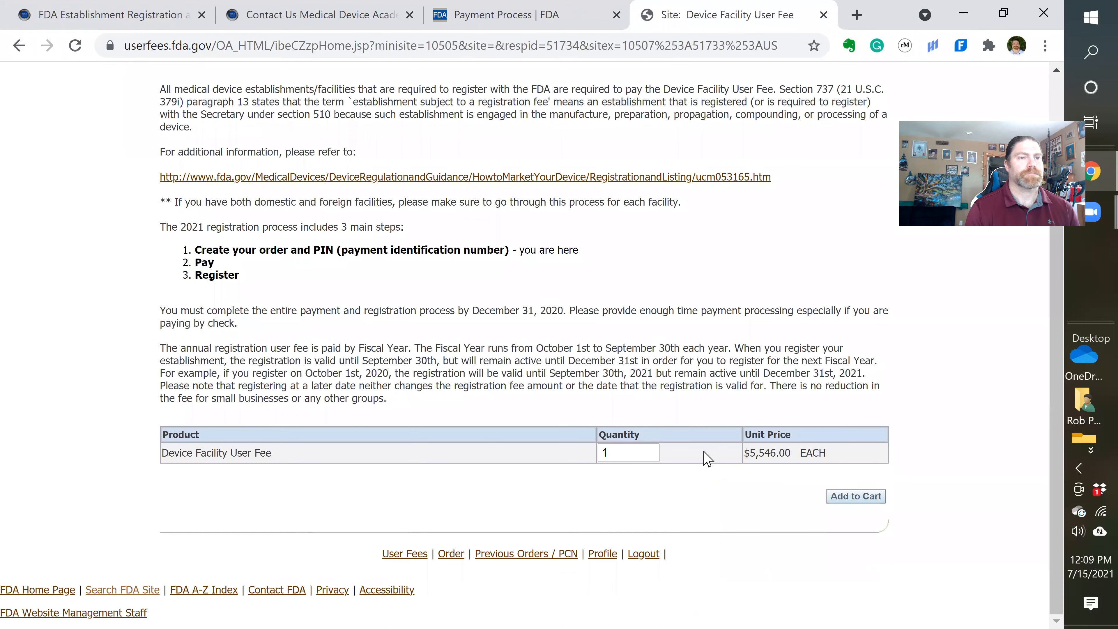
{"action": "left_click", "coordinate": [856, 496]}
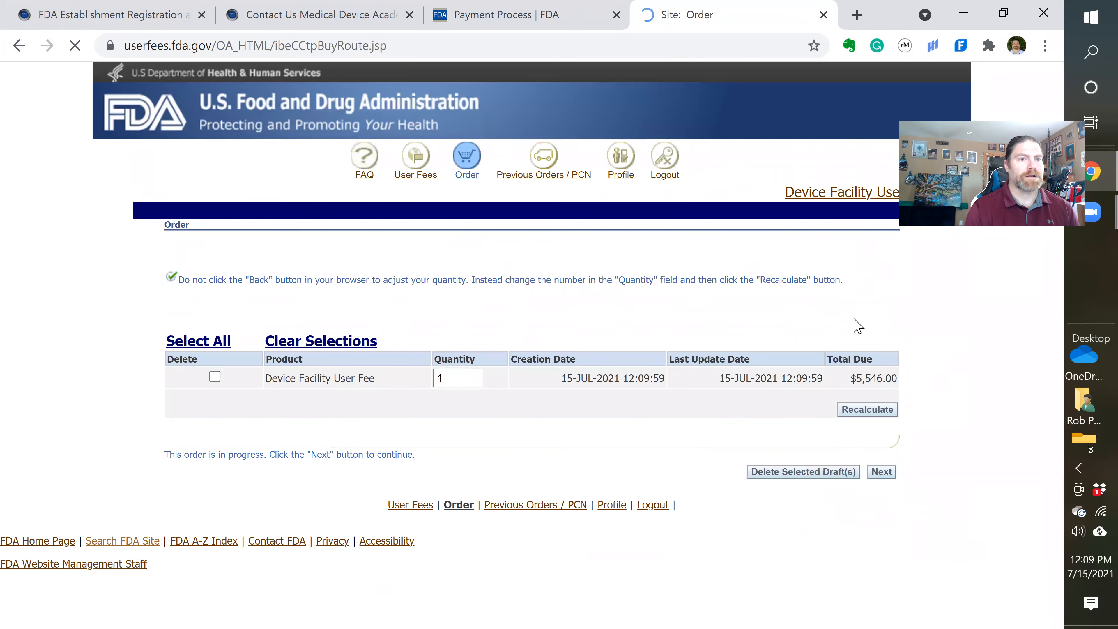
{"action": "left_click", "coordinate": [881, 472]}
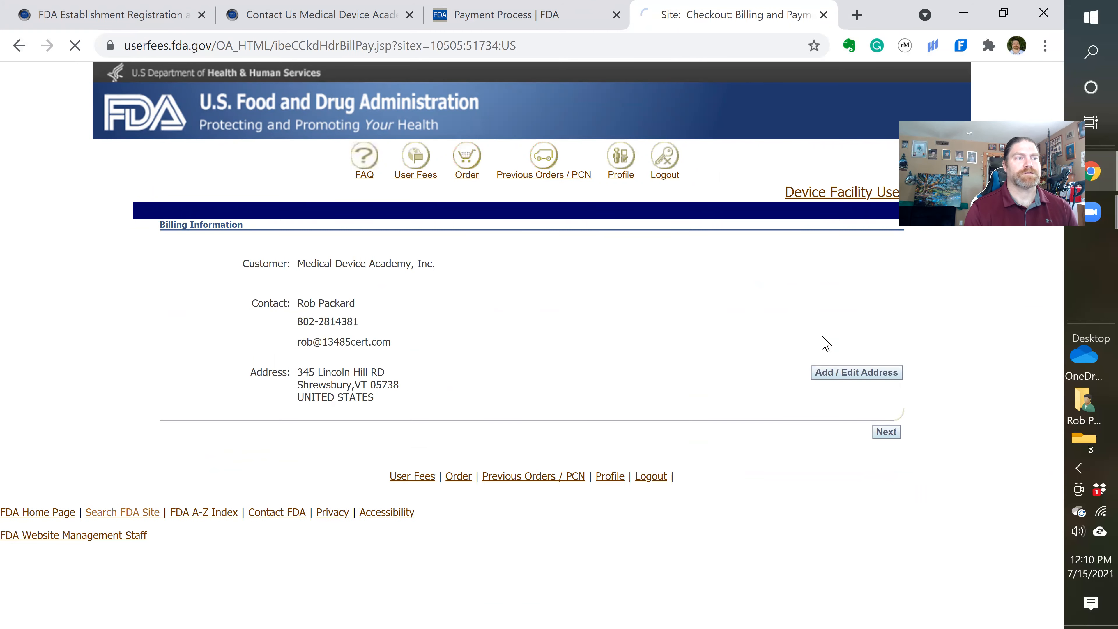
- Review and submit the $5,546.00 order, confirming past the policy notice
{"action": "left_click", "coordinate": [886, 432]}
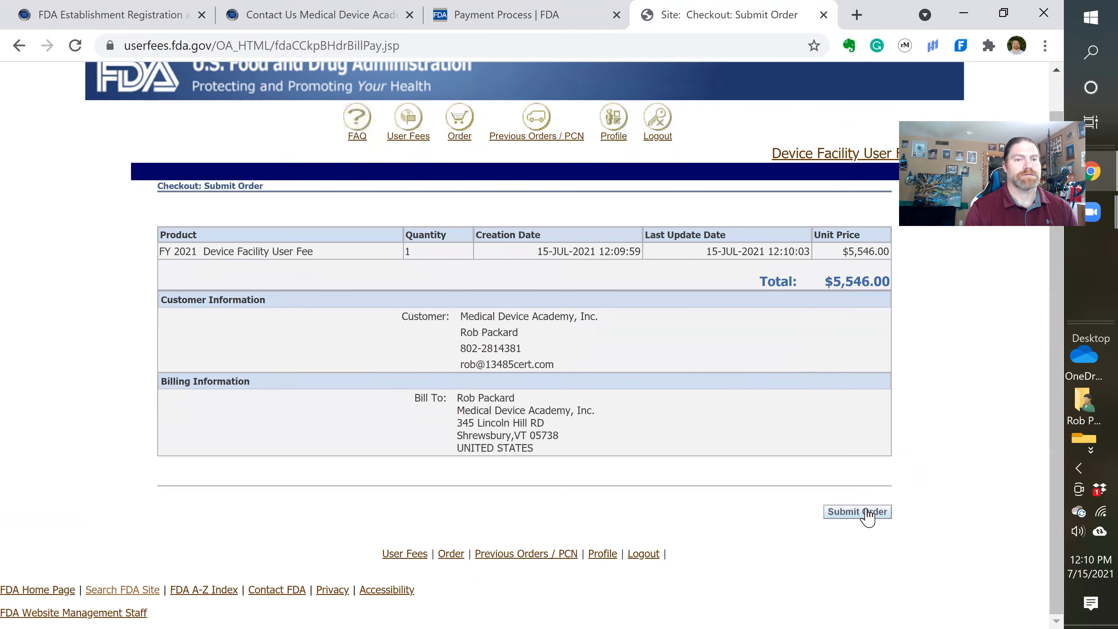
{"action": "left_click", "coordinate": [857, 511]}
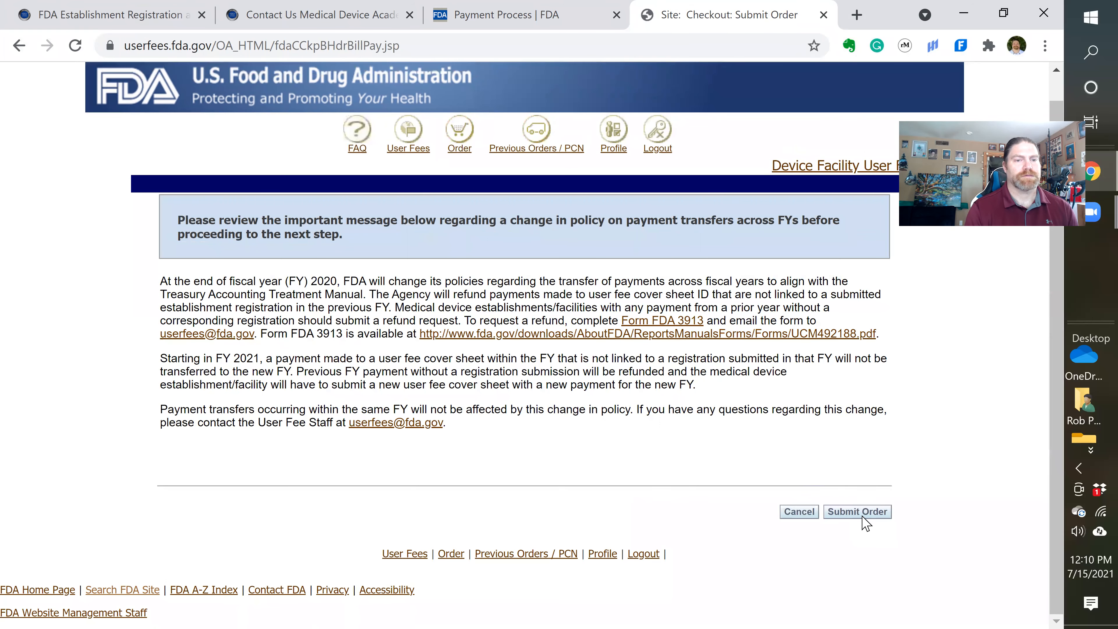
{"action": "left_click", "coordinate": [857, 511]}
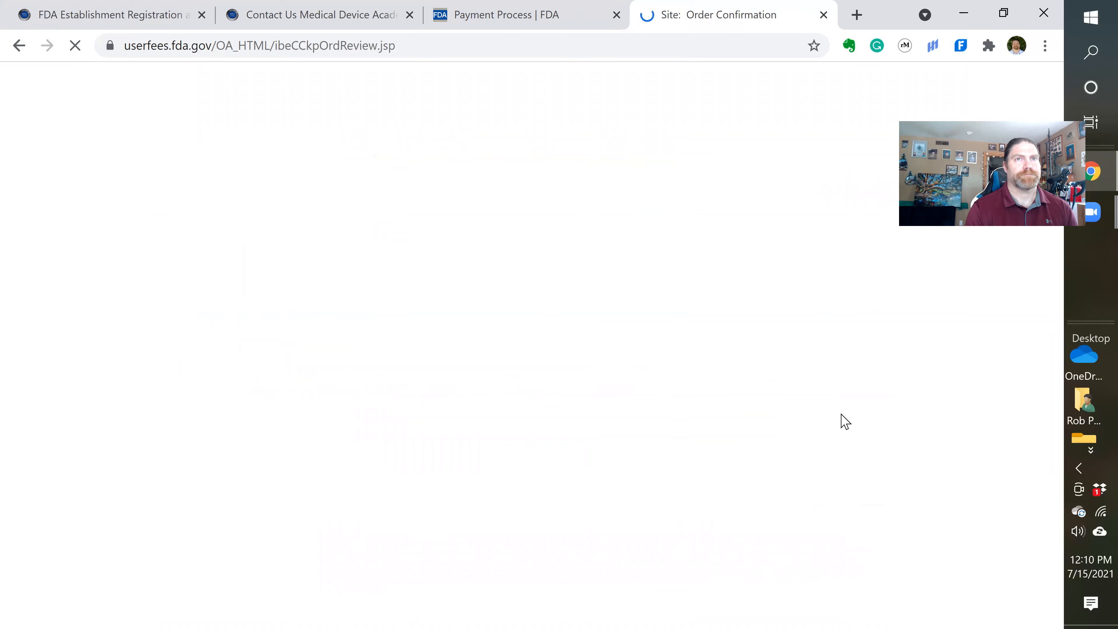
{"action": "mouse_move", "coordinate": [837, 416]}
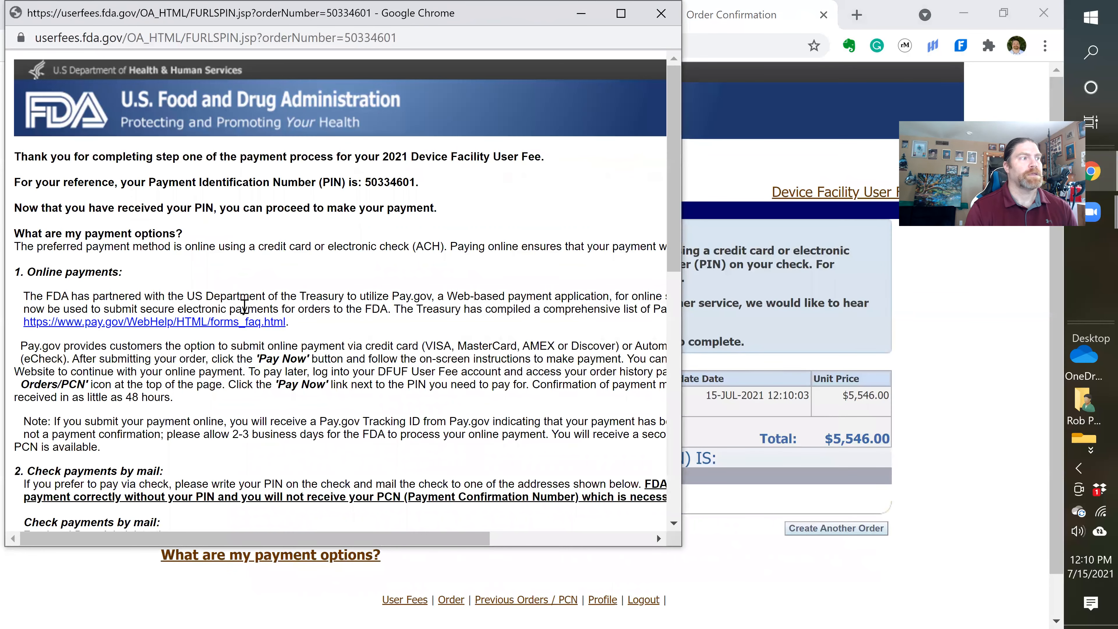
- Use Pay Now on the confirmation page to send the $5,546.00 facility fee to Pay.gov
{"action": "scroll", "scroll_direction": "down", "scroll_amount": 3}
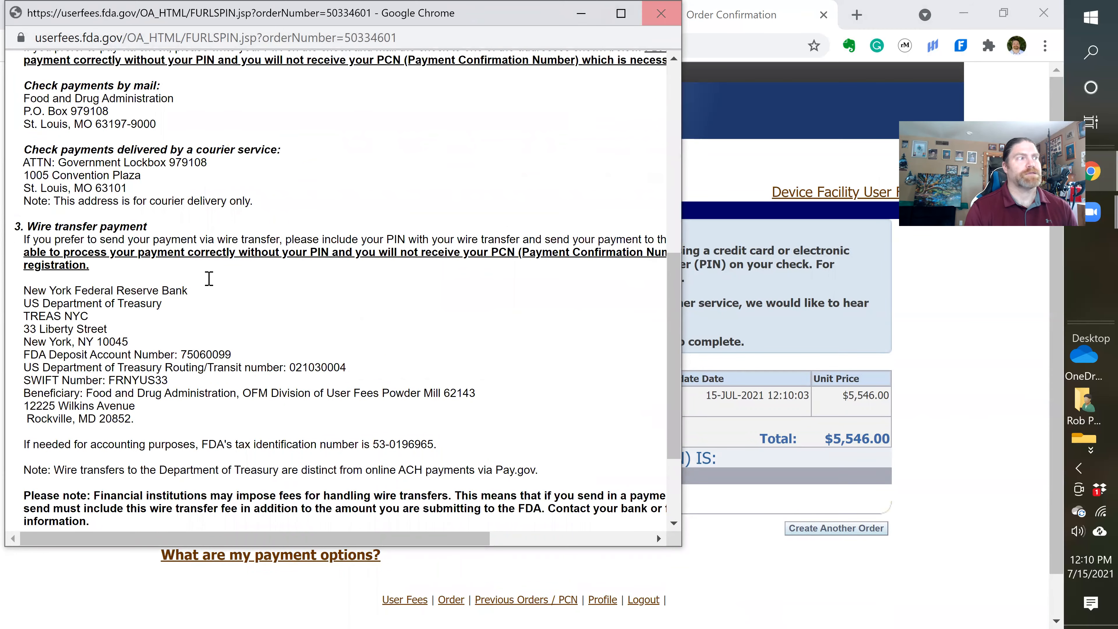
{"action": "scroll", "scroll_direction": "up", "scroll_amount": 3}
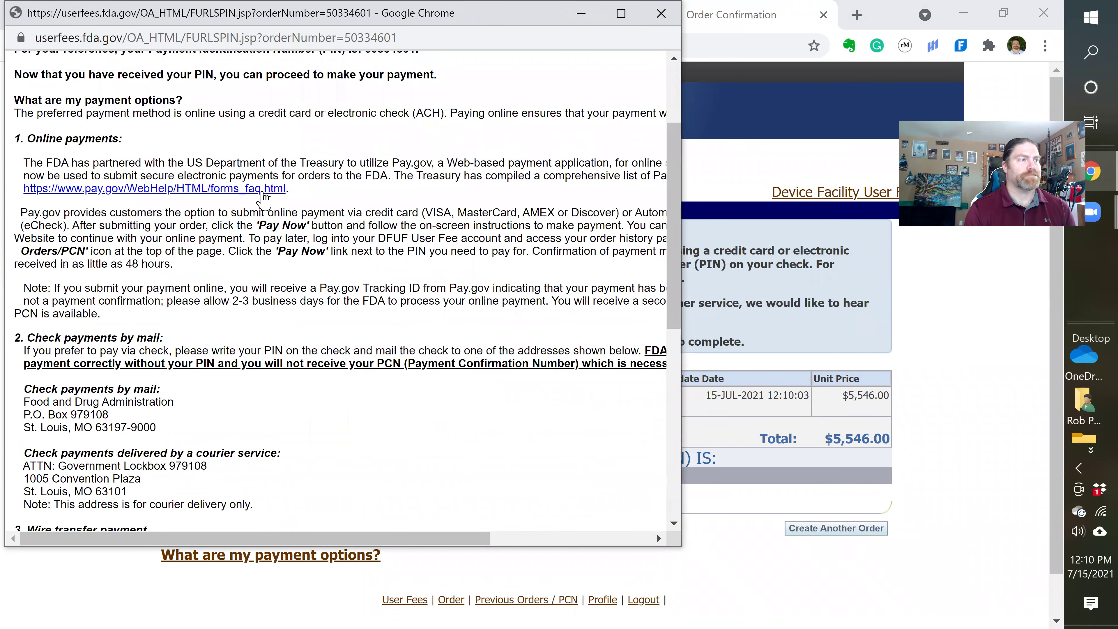
{"action": "scroll", "scroll_direction": "down", "scroll_amount": 3}
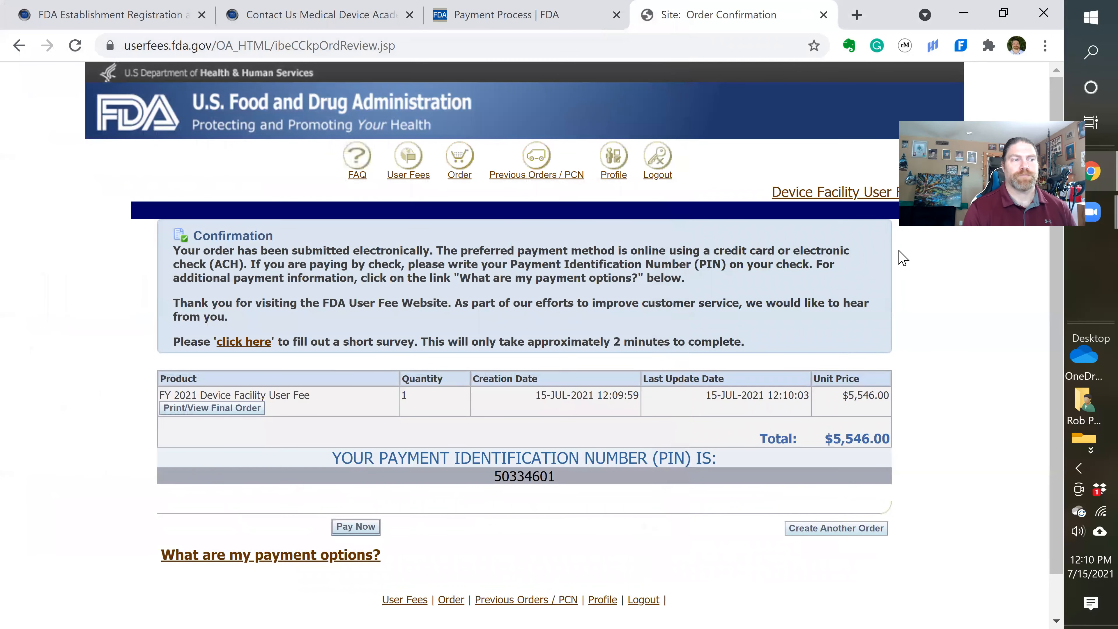
{"action": "mouse_move", "coordinate": [919, 265]}
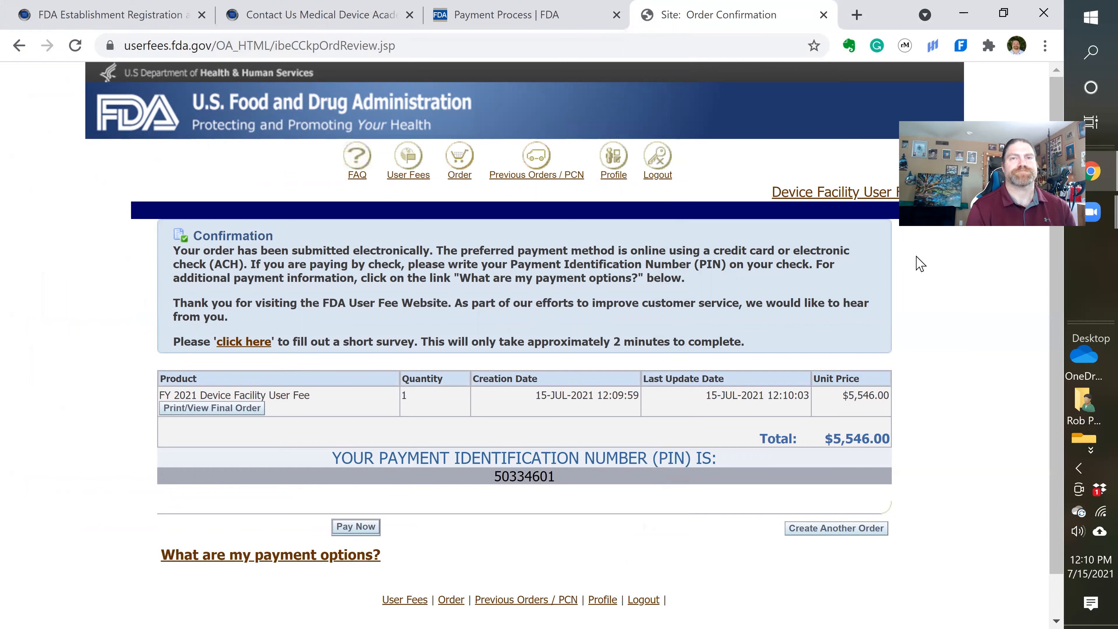
{"action": "mouse_move", "coordinate": [387, 518]}
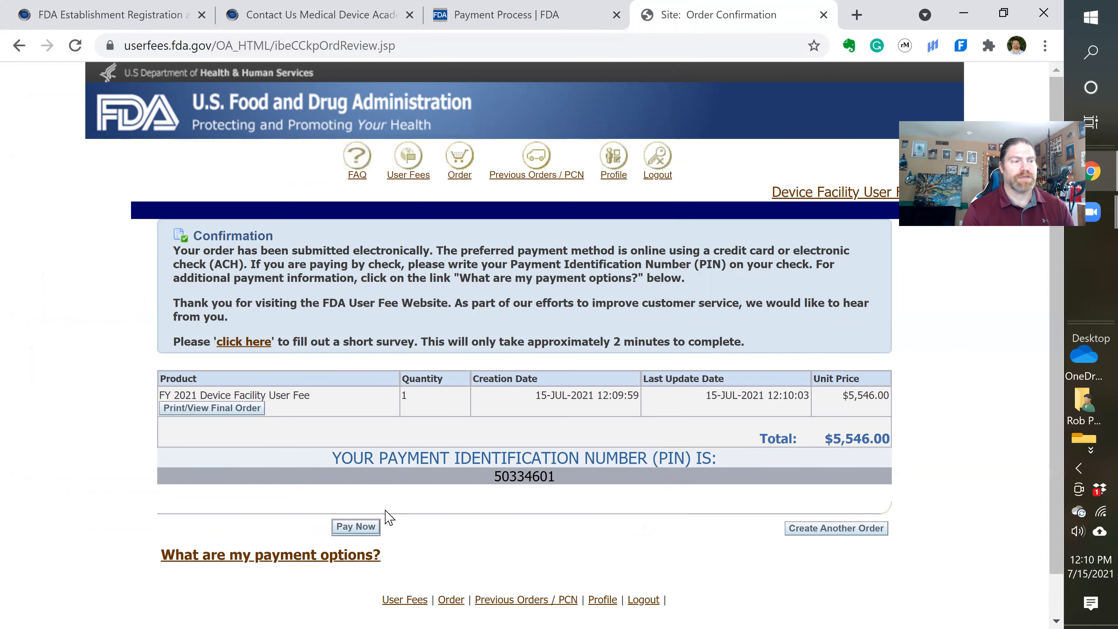
{"action": "mouse_move", "coordinate": [430, 511]}
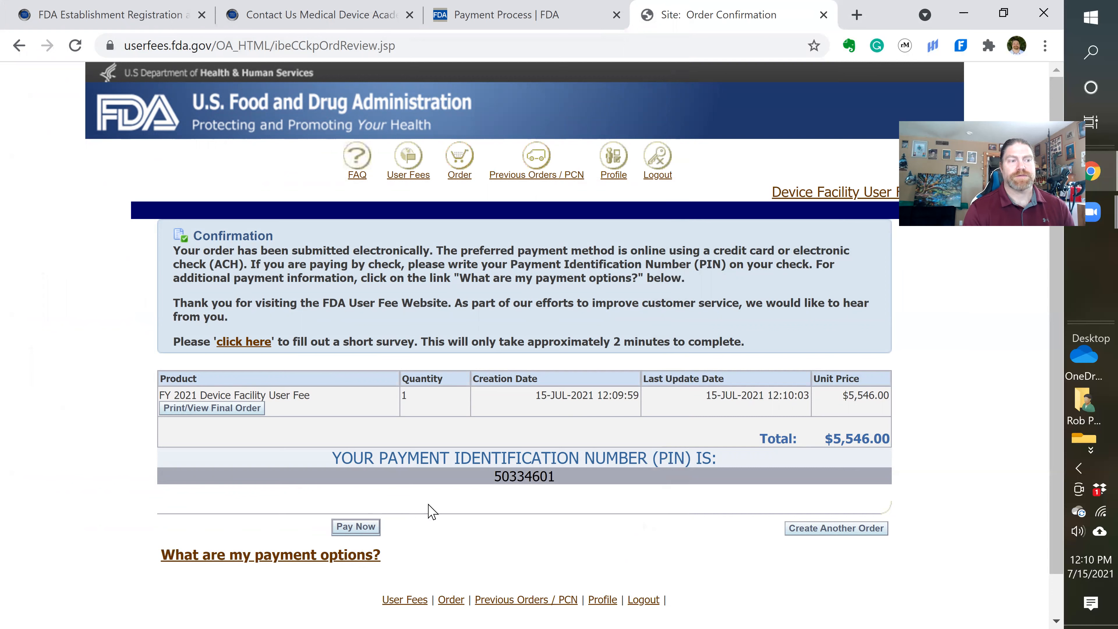
{"action": "mouse_move", "coordinate": [331, 533]}
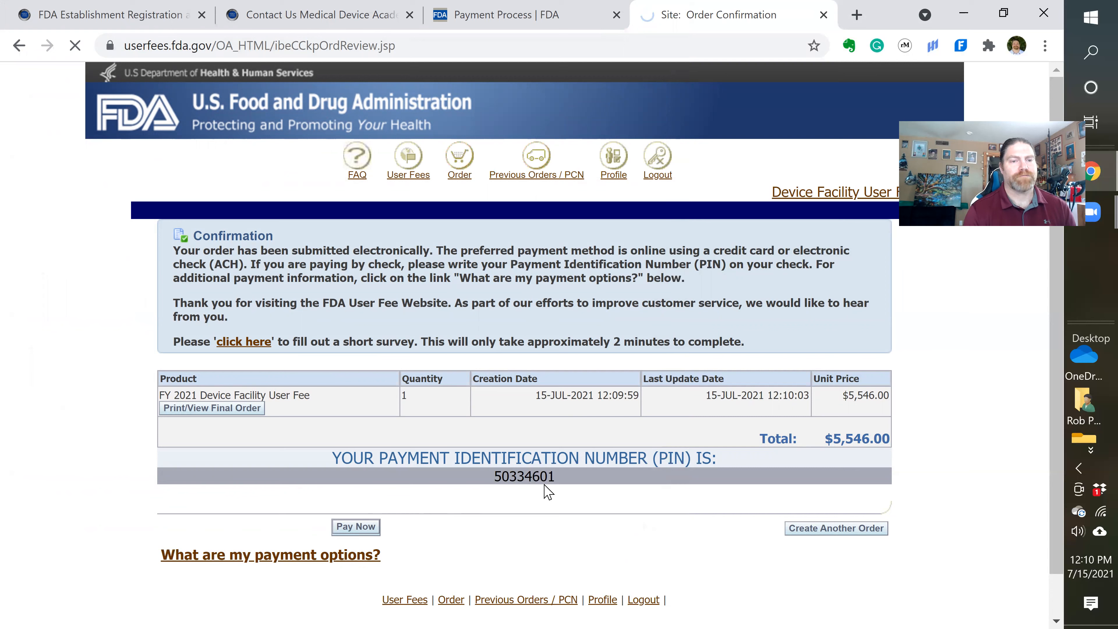
{"action": "left_click", "coordinate": [356, 527]}
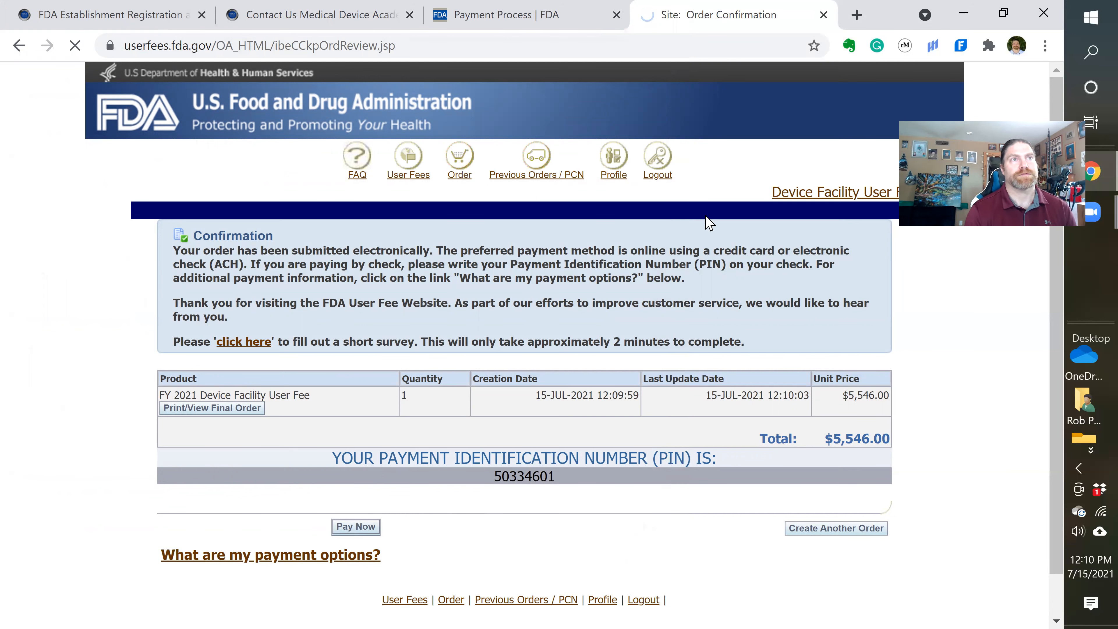
{"action": "mouse_move", "coordinate": [772, 187]}
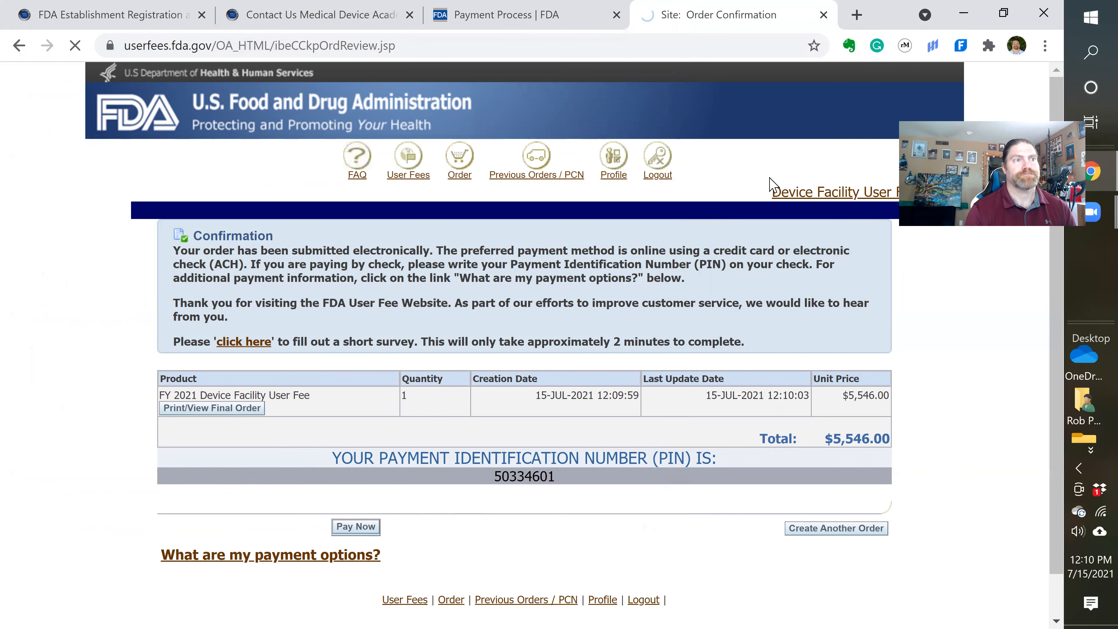
{"action": "left_click", "coordinate": [355, 527]}
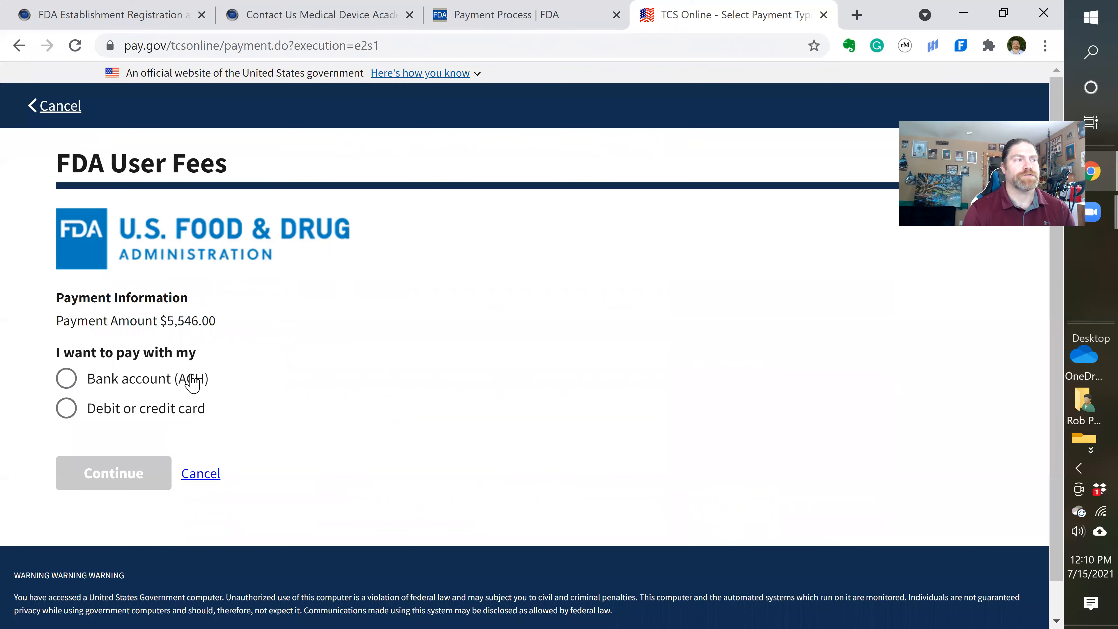
{"action": "mouse_move", "coordinate": [169, 422]}
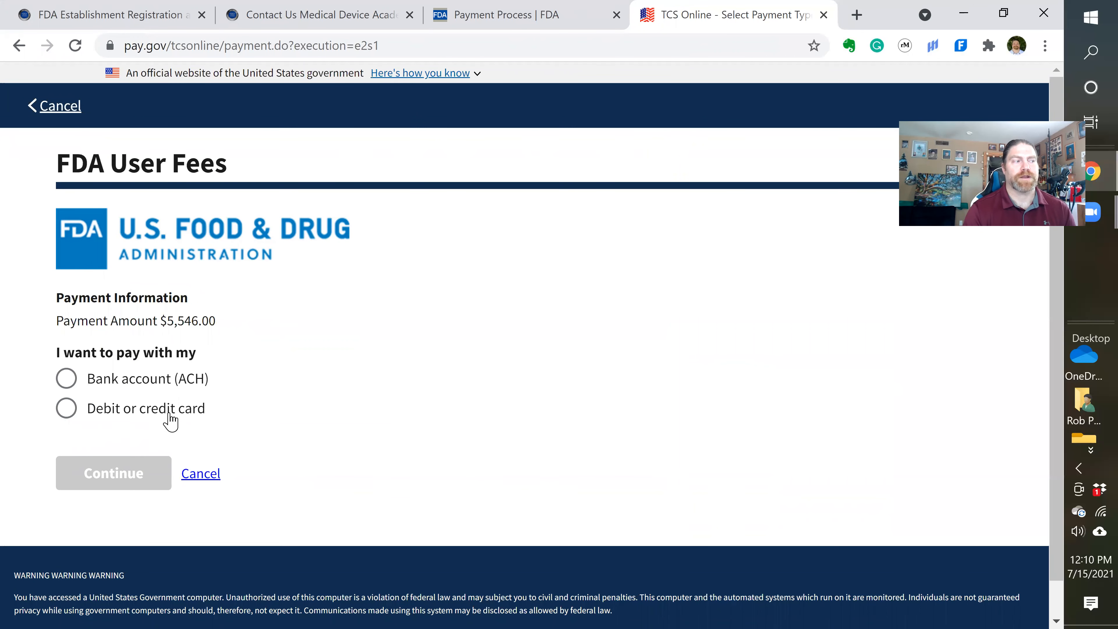
- Choose Bank account (ACH) on Pay.gov and continue to the payment details form
{"action": "left_click", "coordinate": [66, 379]}
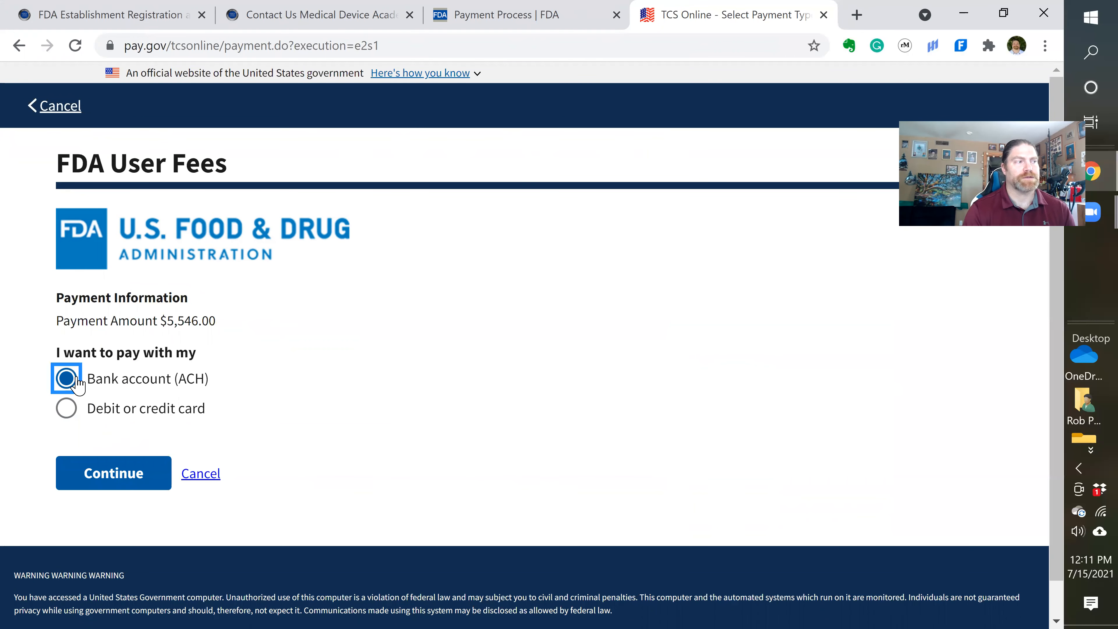
{"action": "left_click", "coordinate": [113, 473]}
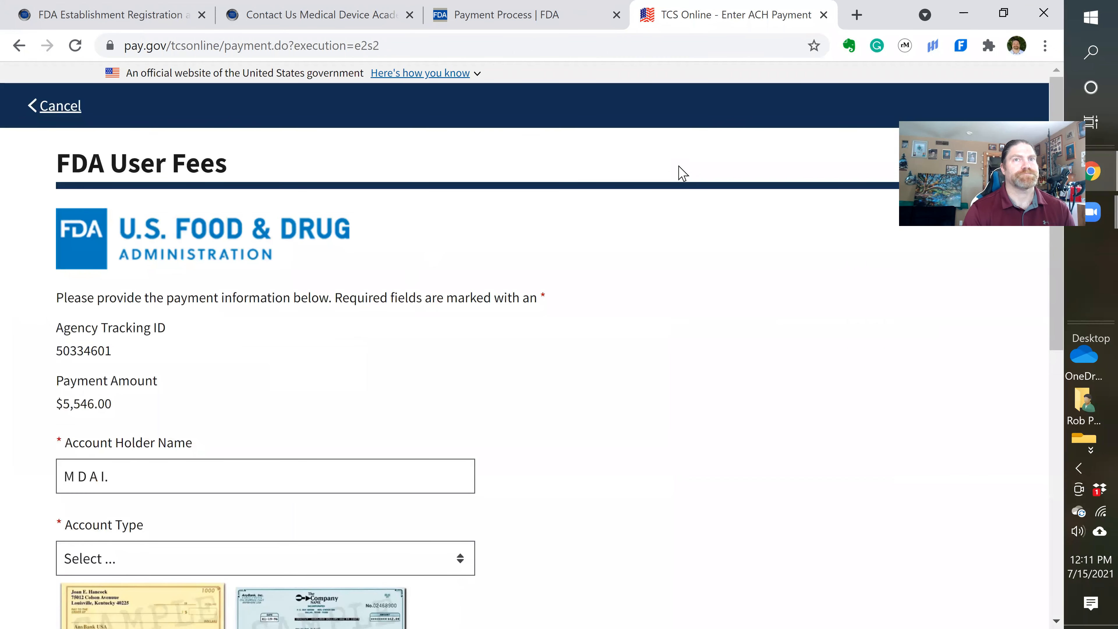
{"action": "scroll", "scroll_direction": "down", "scroll_amount": 3}
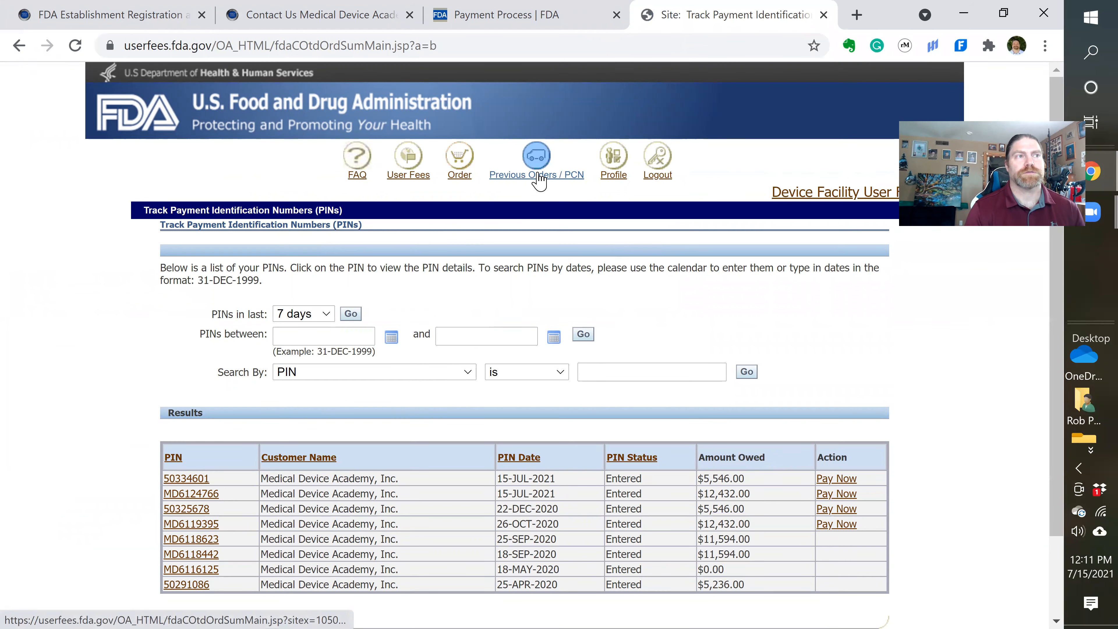
{"action": "mouse_move", "coordinate": [591, 490]}
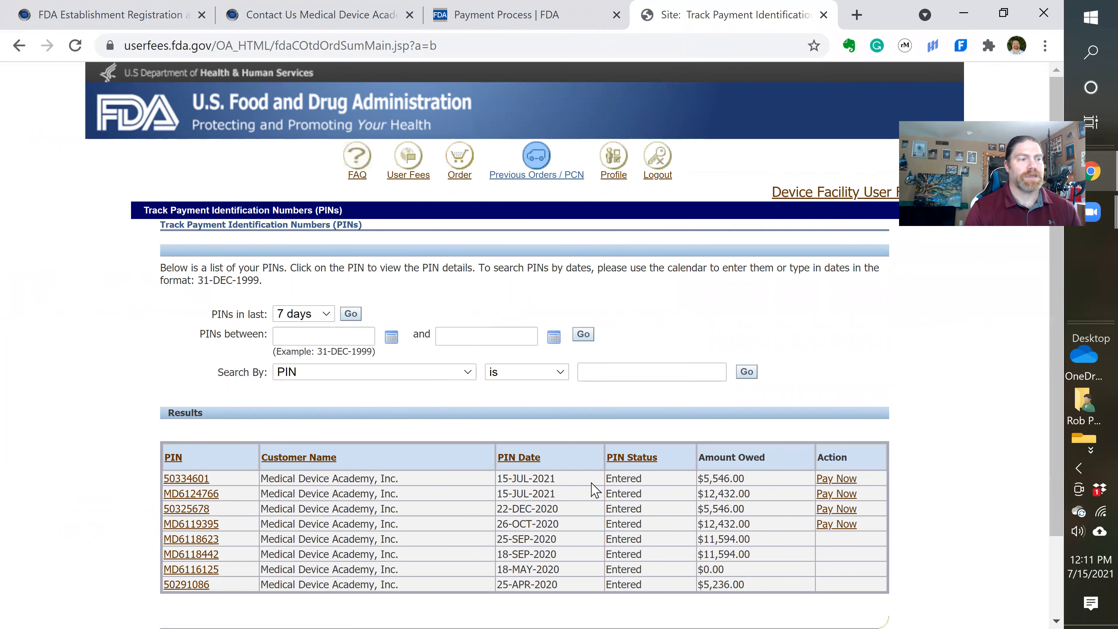
- View the $5,546.00 cover sheet for PIN 50334601, close it, and leave the user fee site for a new tab
{"action": "scroll", "scroll_direction": "down", "scroll_amount": 3}
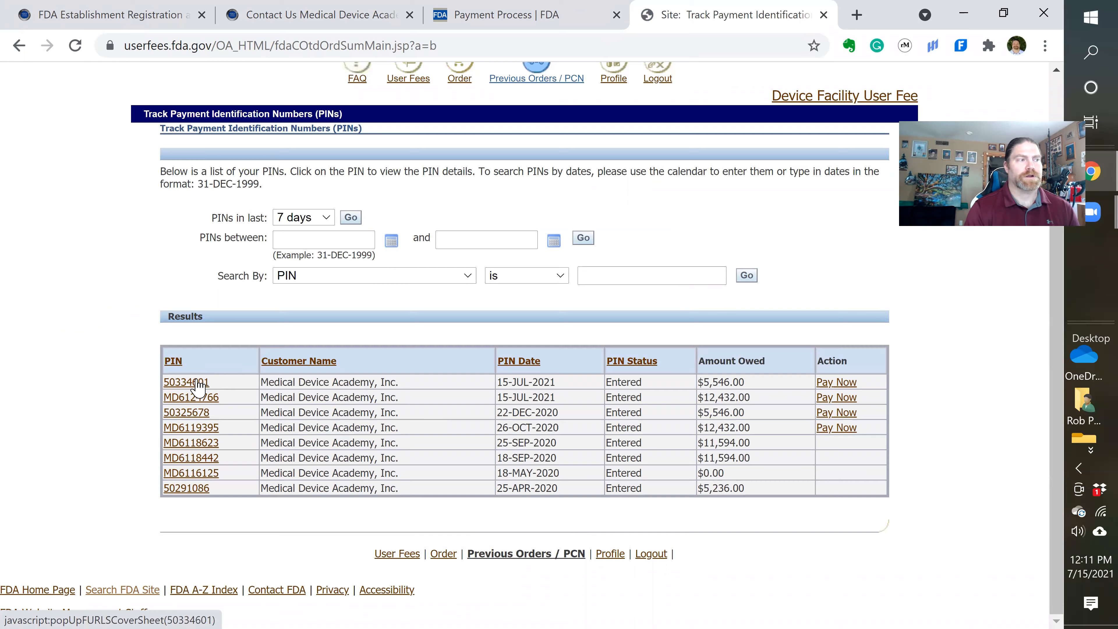
{"action": "left_click", "coordinate": [186, 382]}
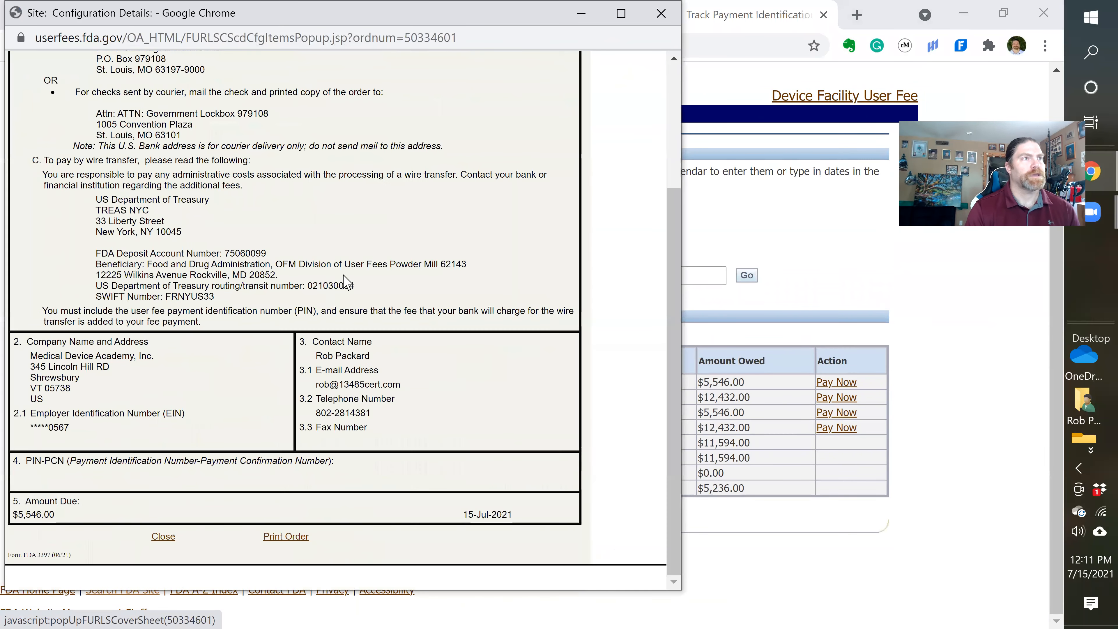
{"action": "mouse_move", "coordinate": [377, 197]}
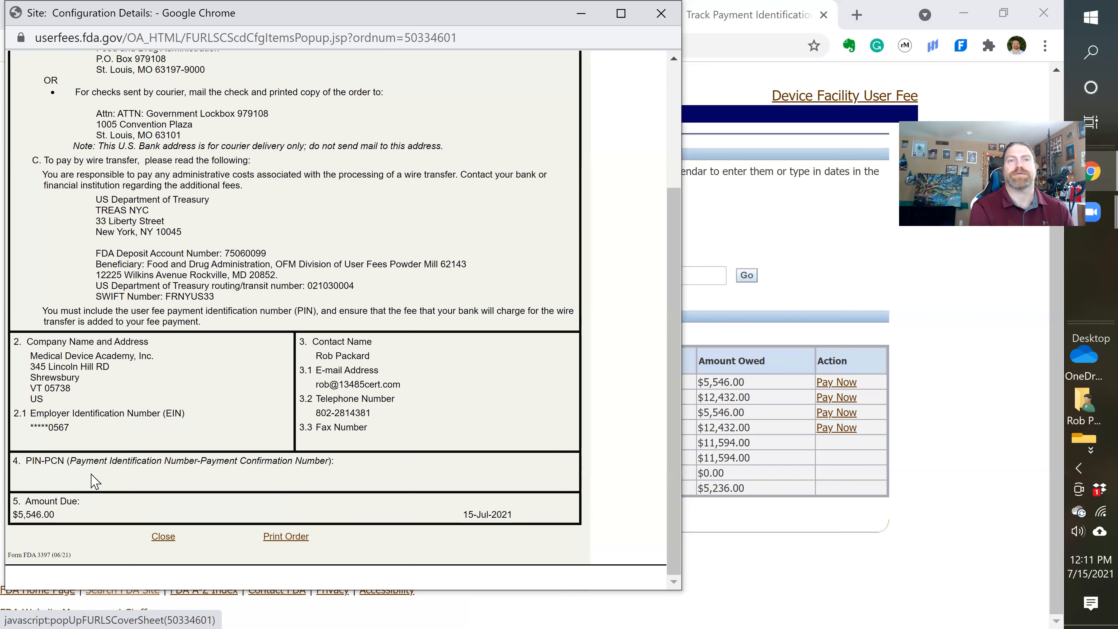
{"action": "mouse_move", "coordinate": [384, 156]}
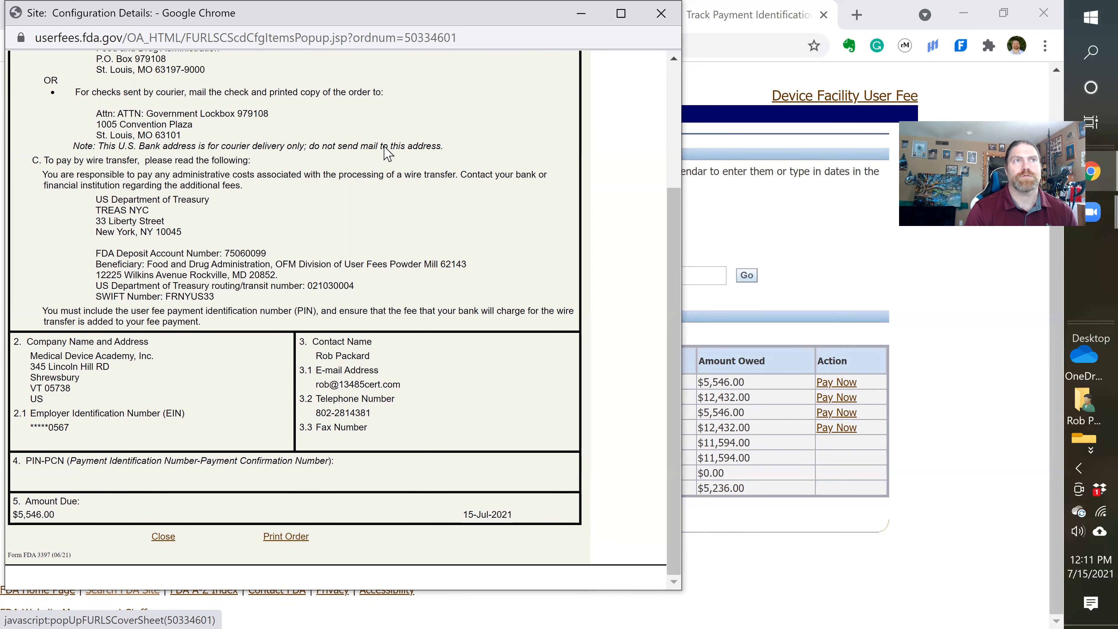
{"action": "left_click", "coordinate": [163, 536]}
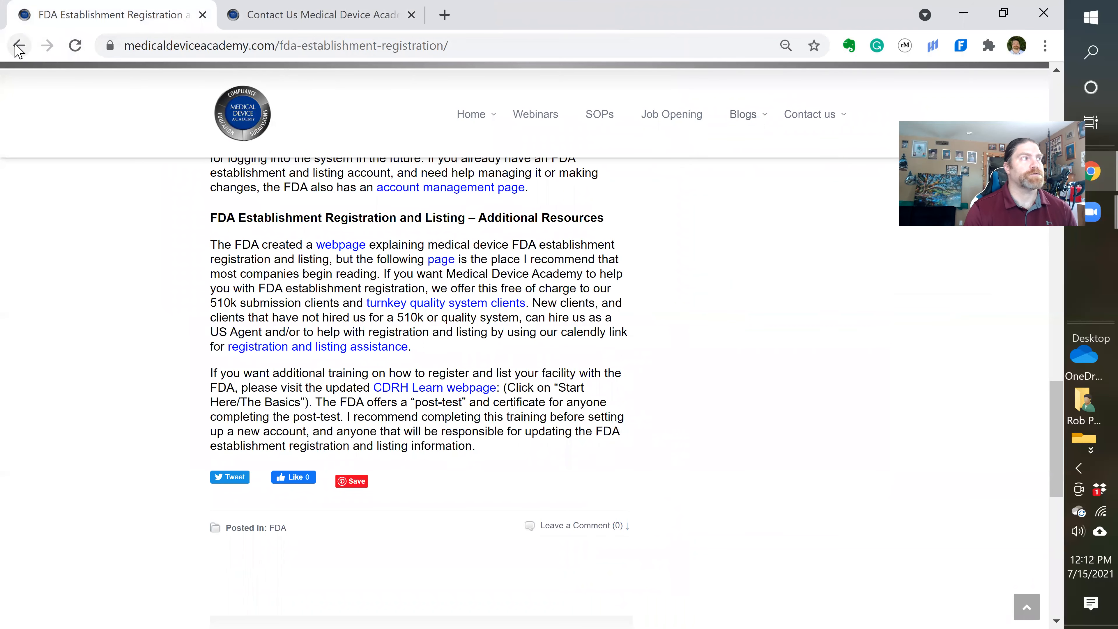
{"action": "left_click", "coordinate": [444, 15]}
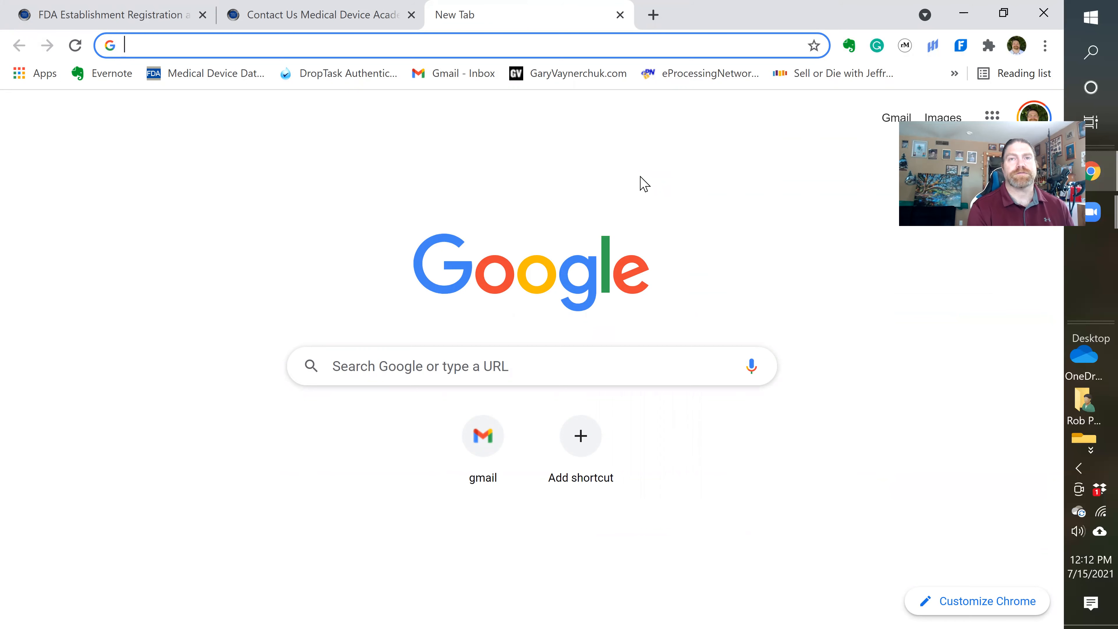
- Search Google for 'furls fda login' and open the FDA industry systems Accounts management page
{"action": "type", "text": "Freshbooks.com"}
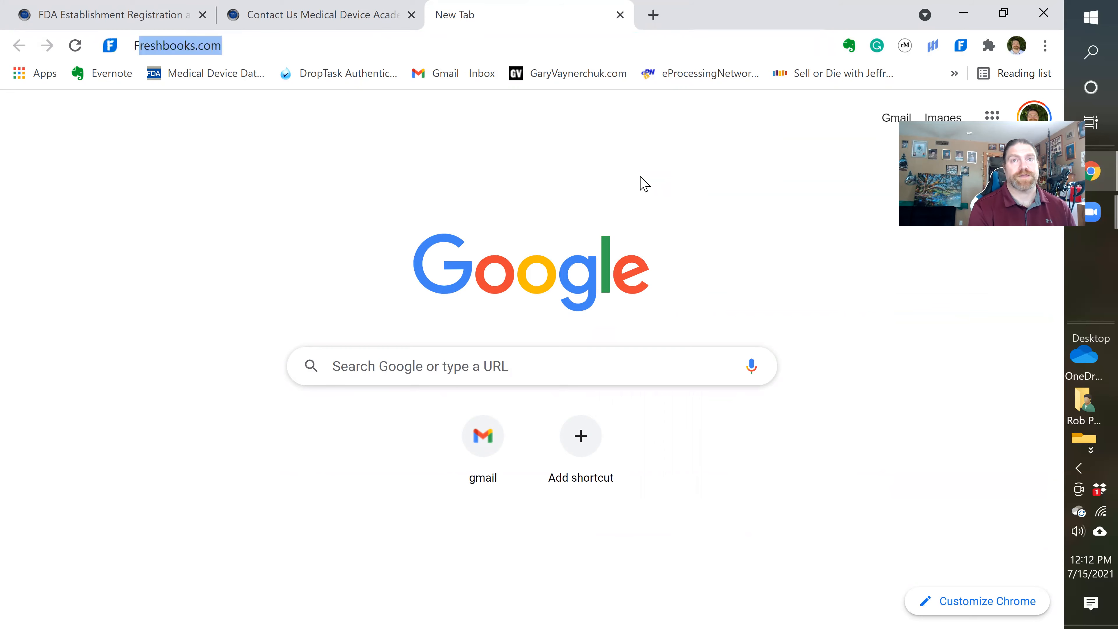
{"action": "type", "text": "furls fda login"}
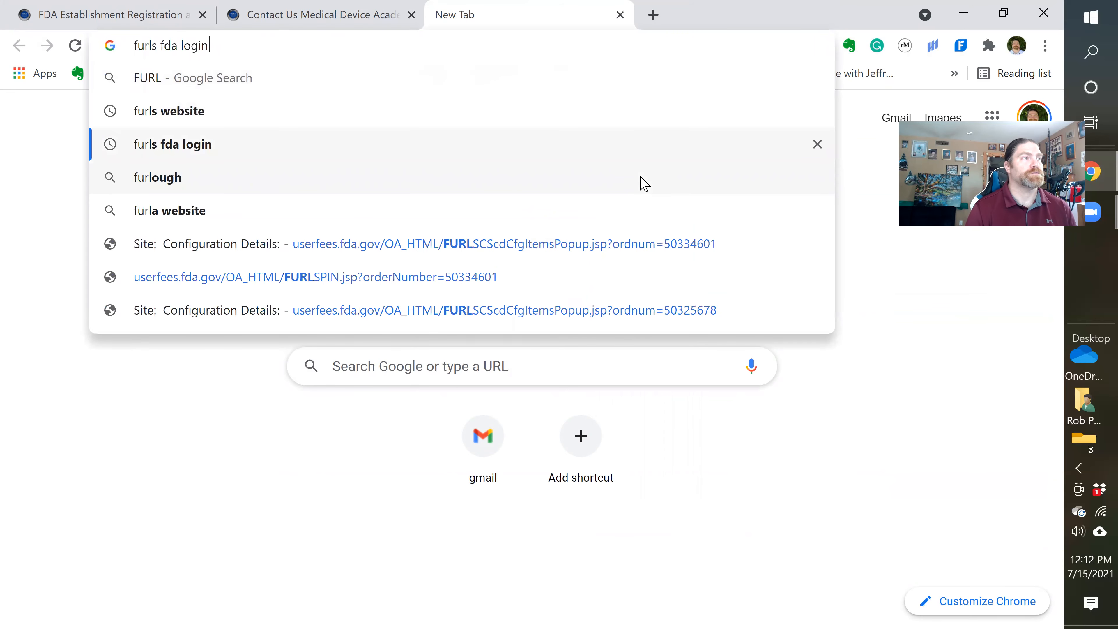
{"action": "left_click", "coordinate": [169, 111]}
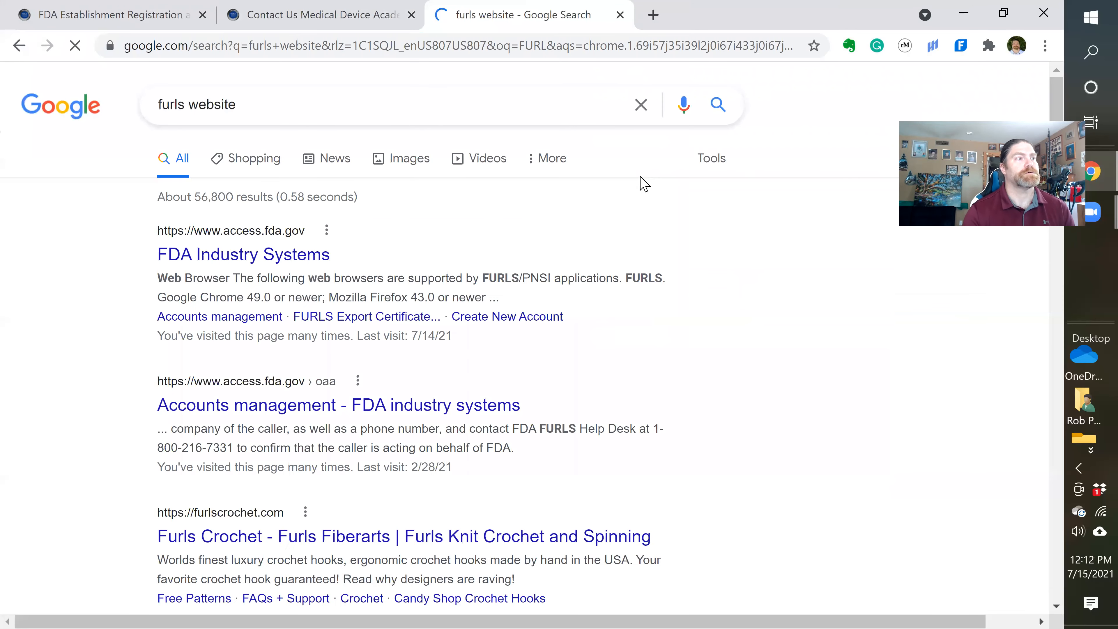
{"action": "scroll", "scroll_direction": "down", "scroll_amount": 3}
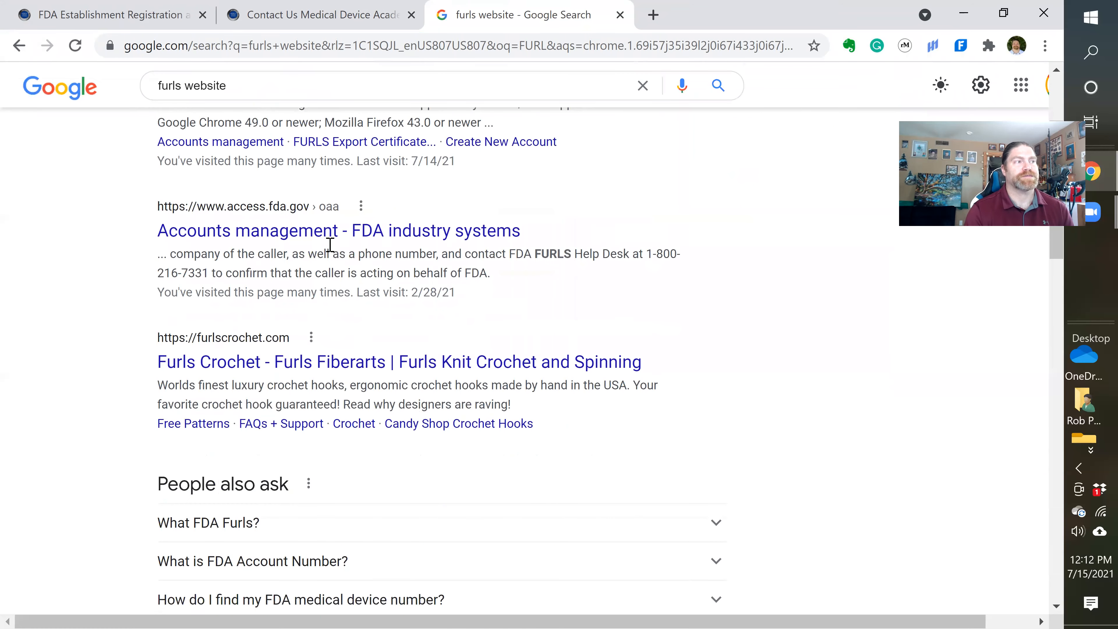
{"action": "mouse_move", "coordinate": [327, 233]}
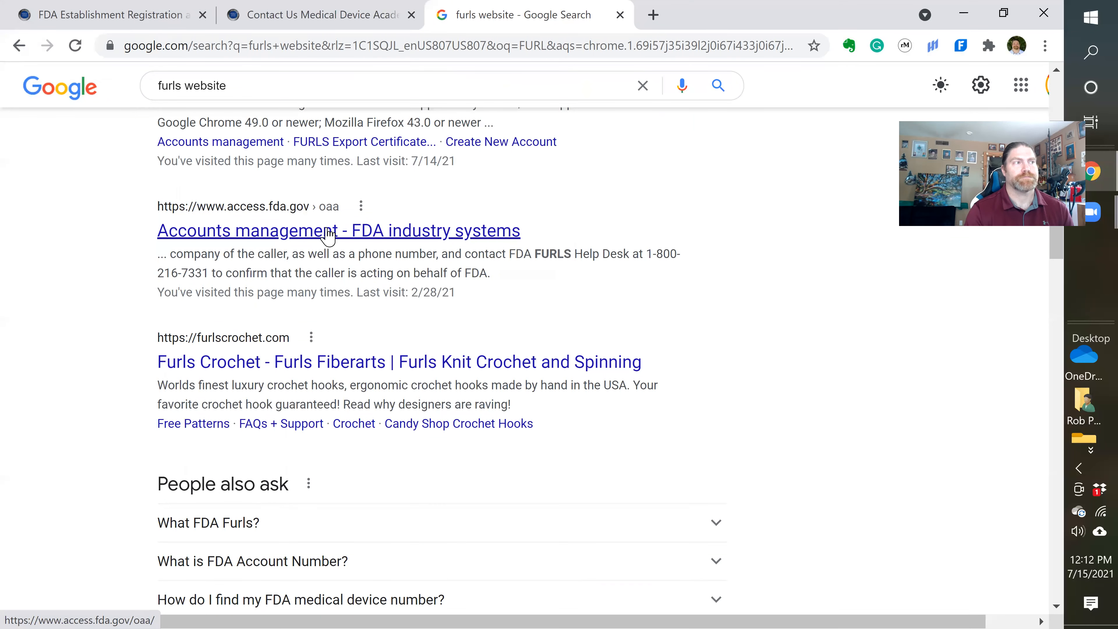
{"action": "left_click", "coordinate": [329, 230]}
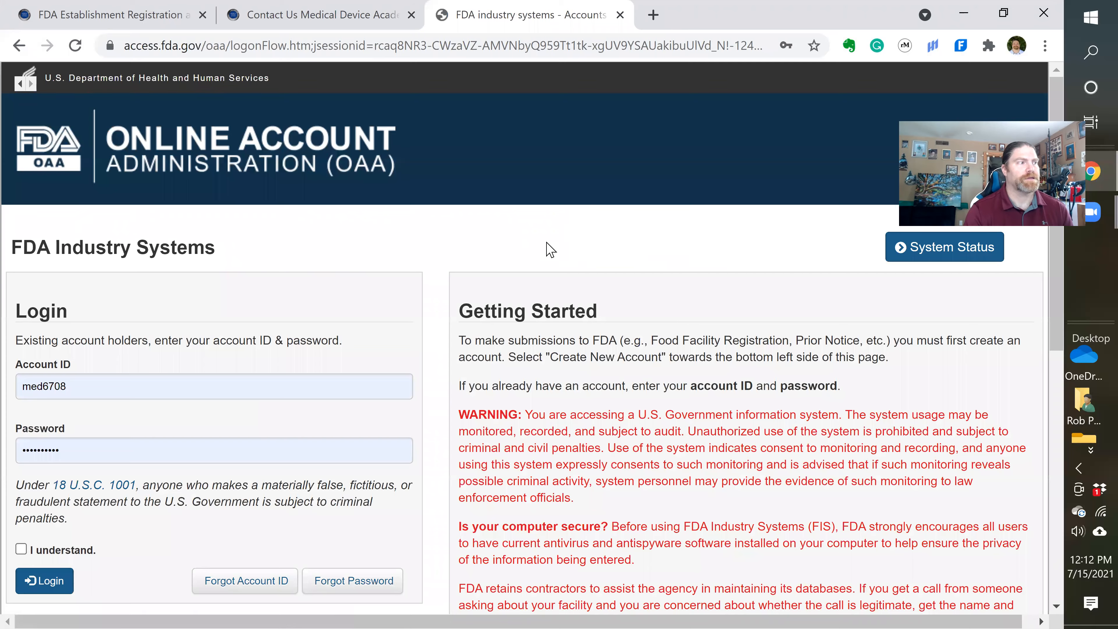
- Acknowledge the legal notice and log in to the FDA industry systems account
{"action": "scroll", "scroll_direction": "down", "scroll_amount": 3}
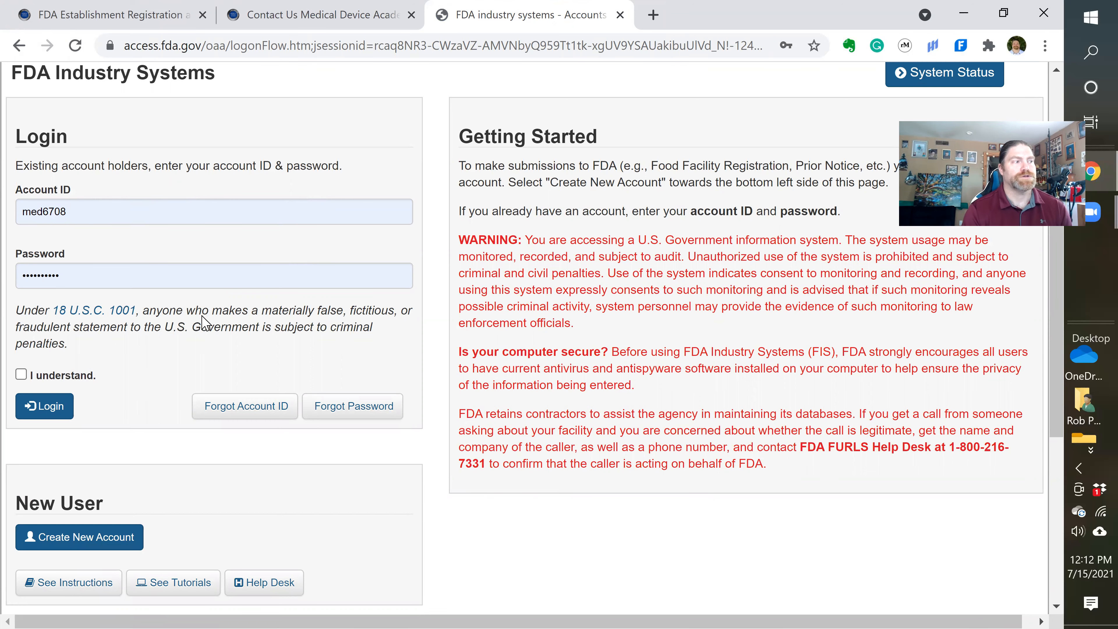
{"action": "scroll", "scroll_direction": "down", "scroll_amount": 3}
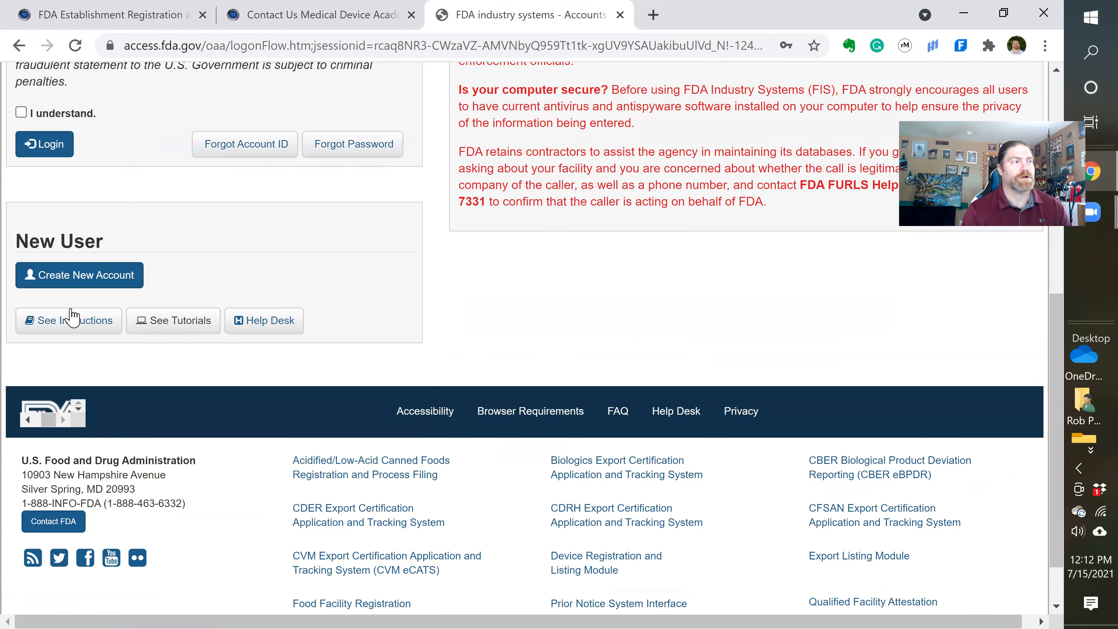
{"action": "mouse_move", "coordinate": [52, 283]}
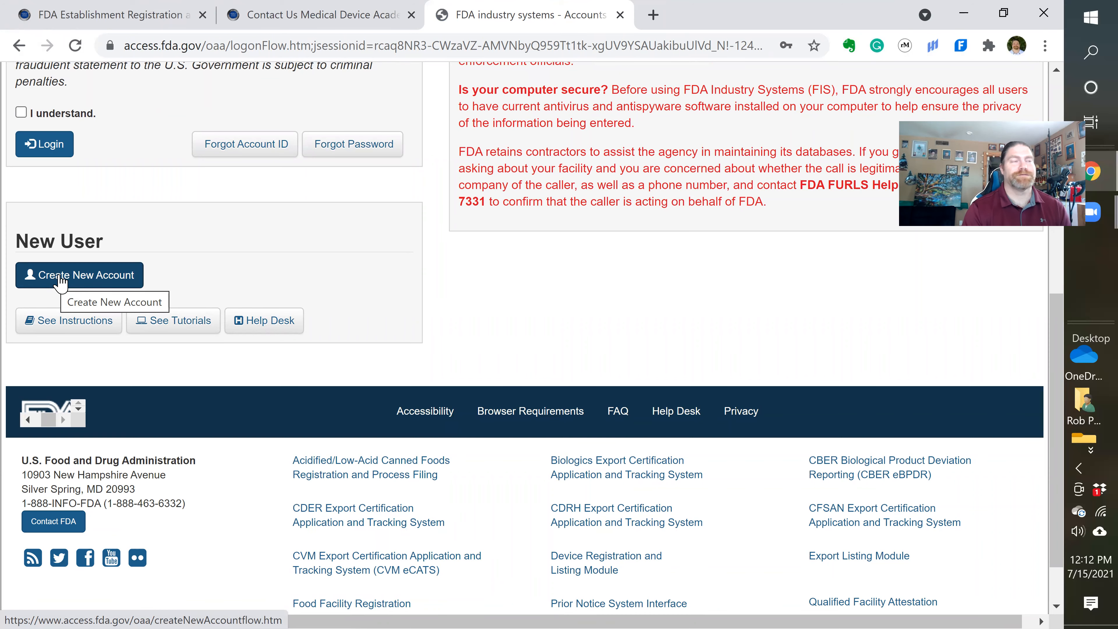
{"action": "scroll", "scroll_direction": "up", "scroll_amount": 3}
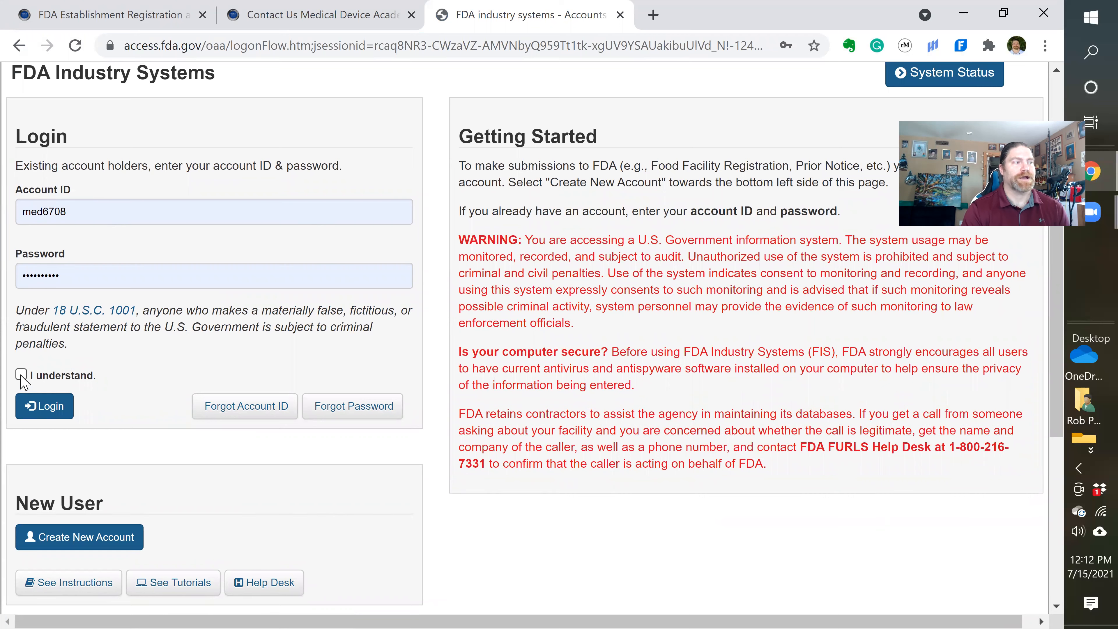
{"action": "left_click", "coordinate": [21, 374]}
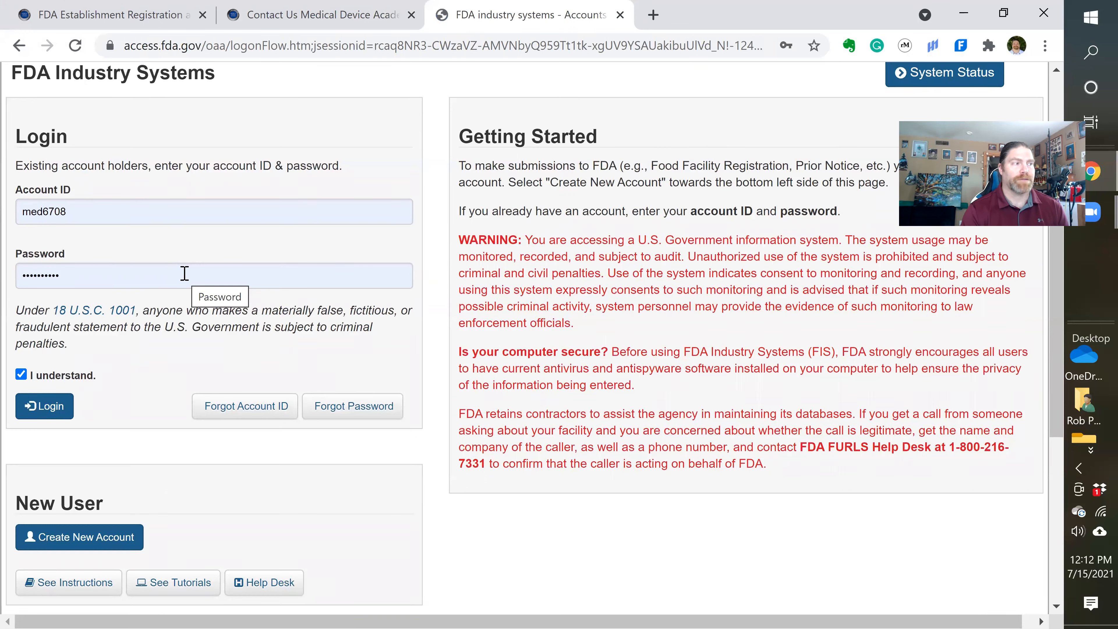
{"action": "left_click", "coordinate": [45, 406]}
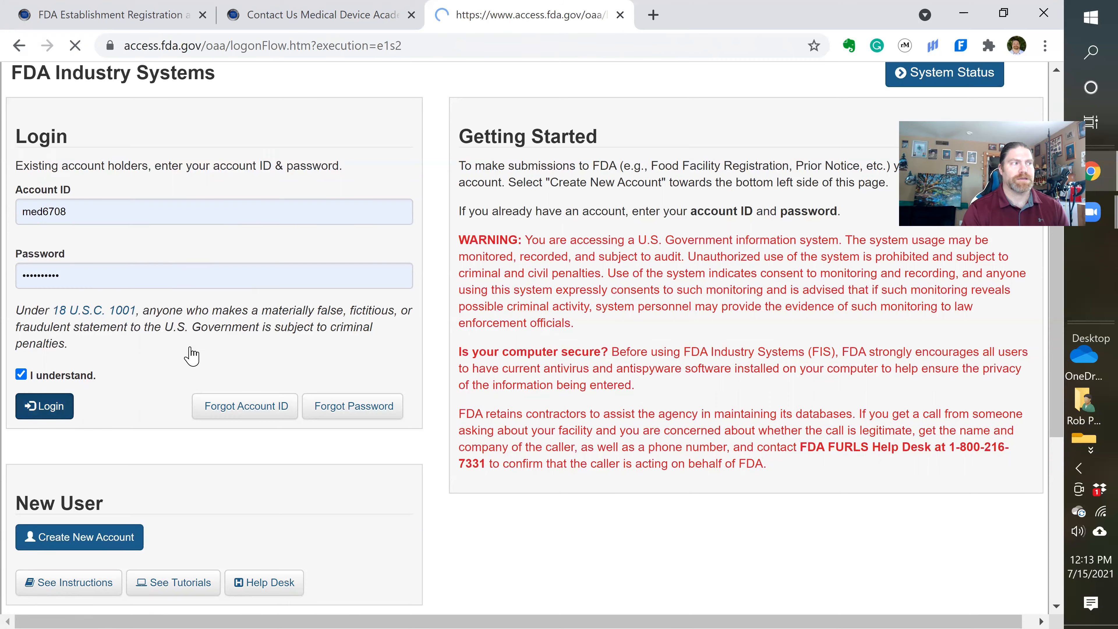
{"action": "left_click", "coordinate": [44, 405]}
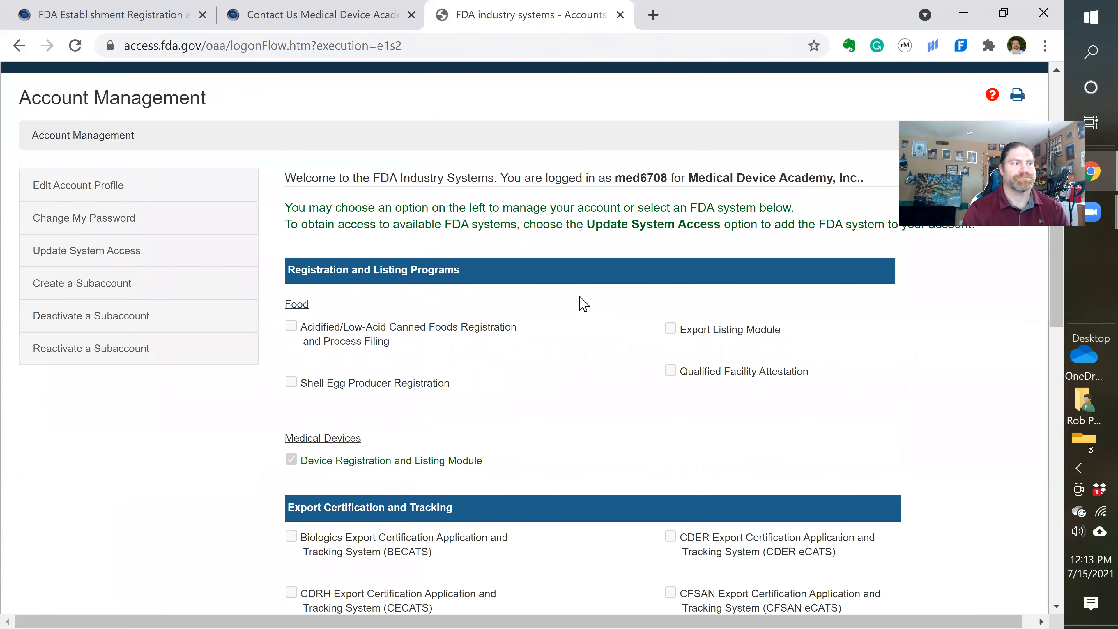
- Launch the Device Registration and Listing Module from the Medical Devices systems list
{"action": "scroll", "scroll_direction": "down", "scroll_amount": 3}
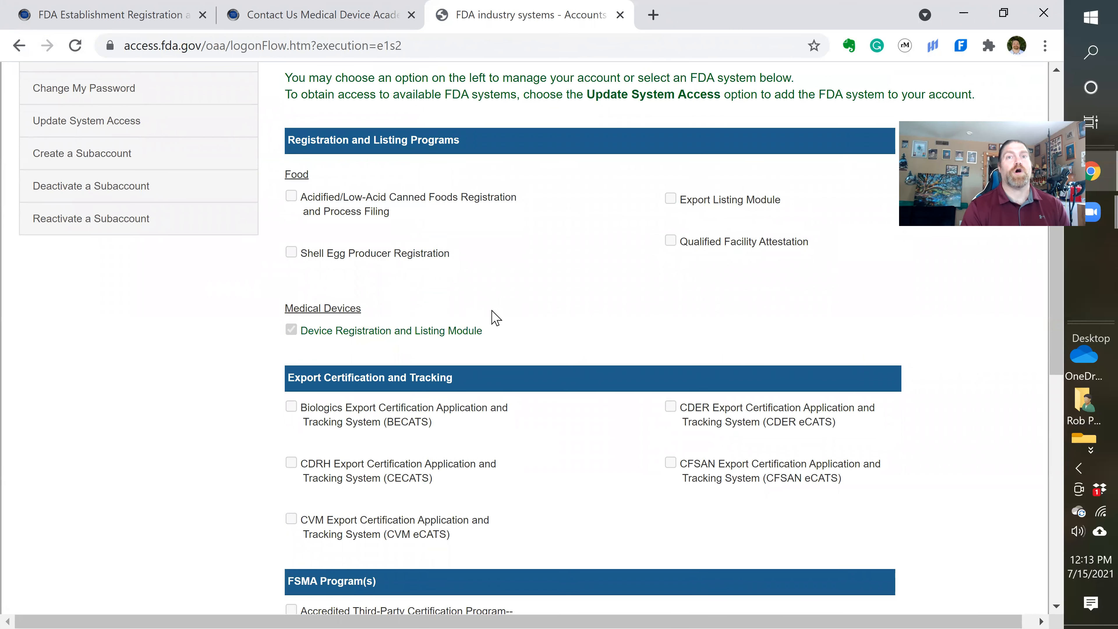
{"action": "mouse_move", "coordinate": [507, 328]}
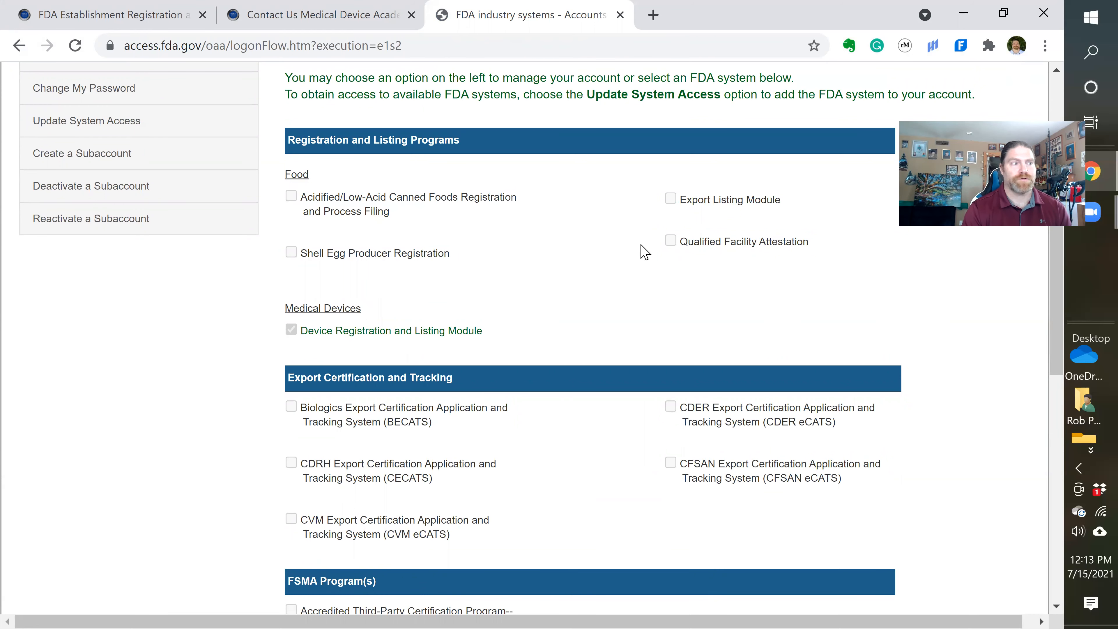
{"action": "scroll", "scroll_direction": "down", "scroll_amount": 3}
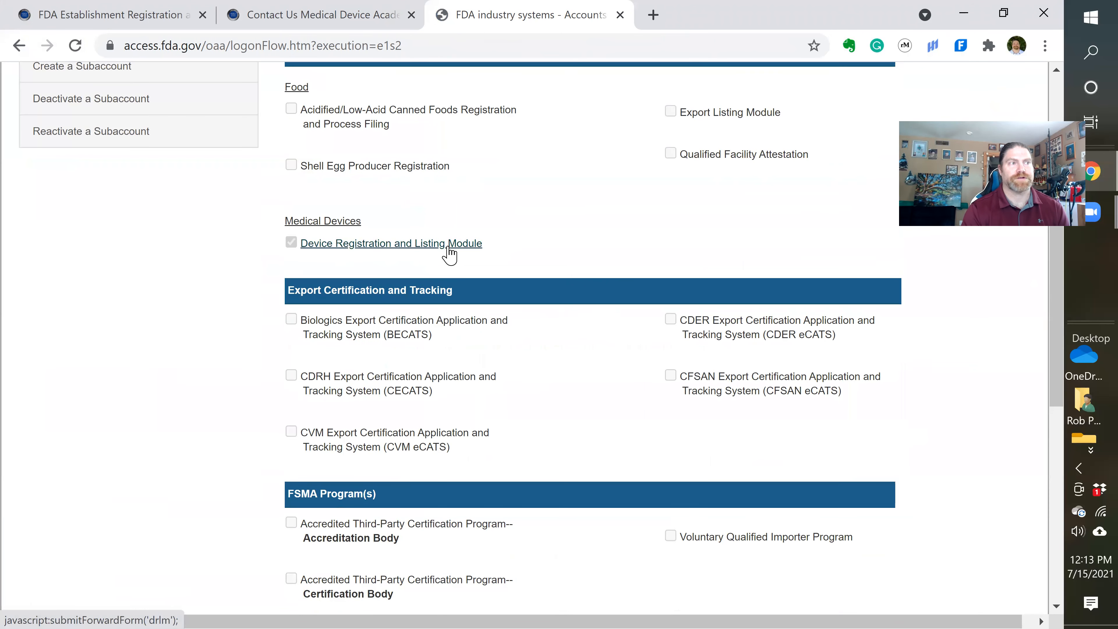
{"action": "left_click", "coordinate": [391, 243]}
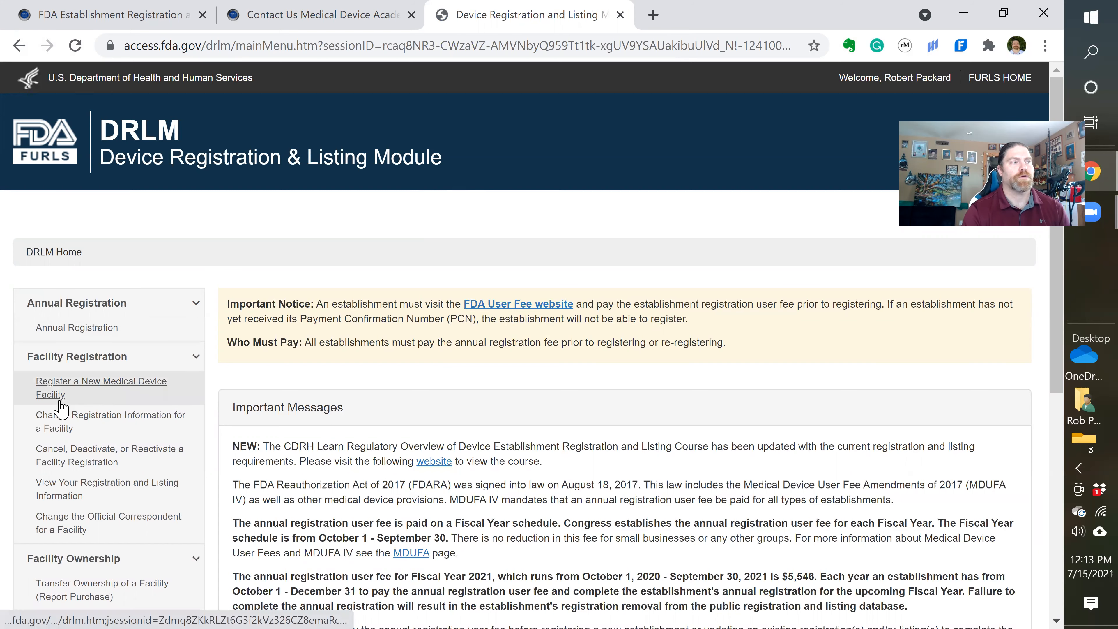
{"action": "mouse_move", "coordinate": [70, 385]}
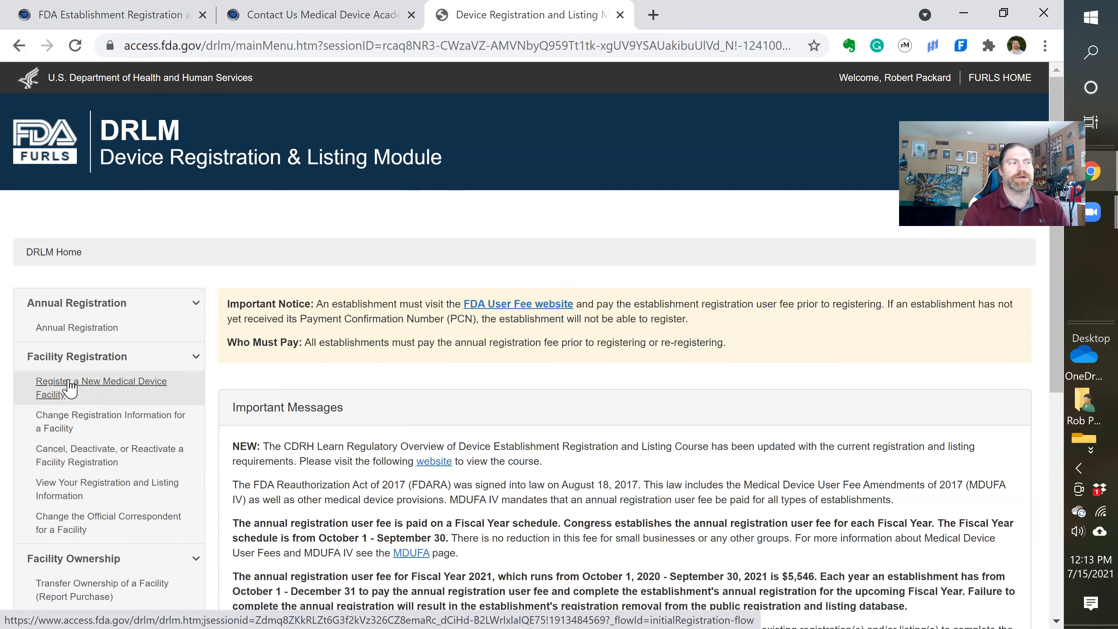
- Begin new facility registration with 'No existing Registration or Owner Operator Number' and review its requirements
{"action": "left_click", "coordinate": [70, 381]}
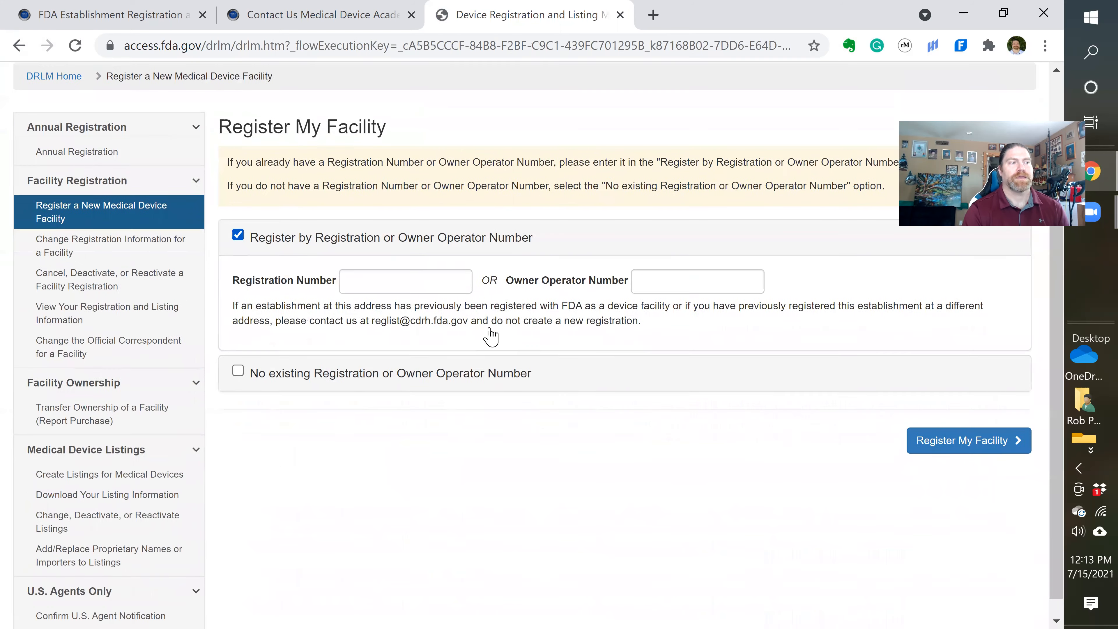
{"action": "mouse_move", "coordinate": [652, 330]}
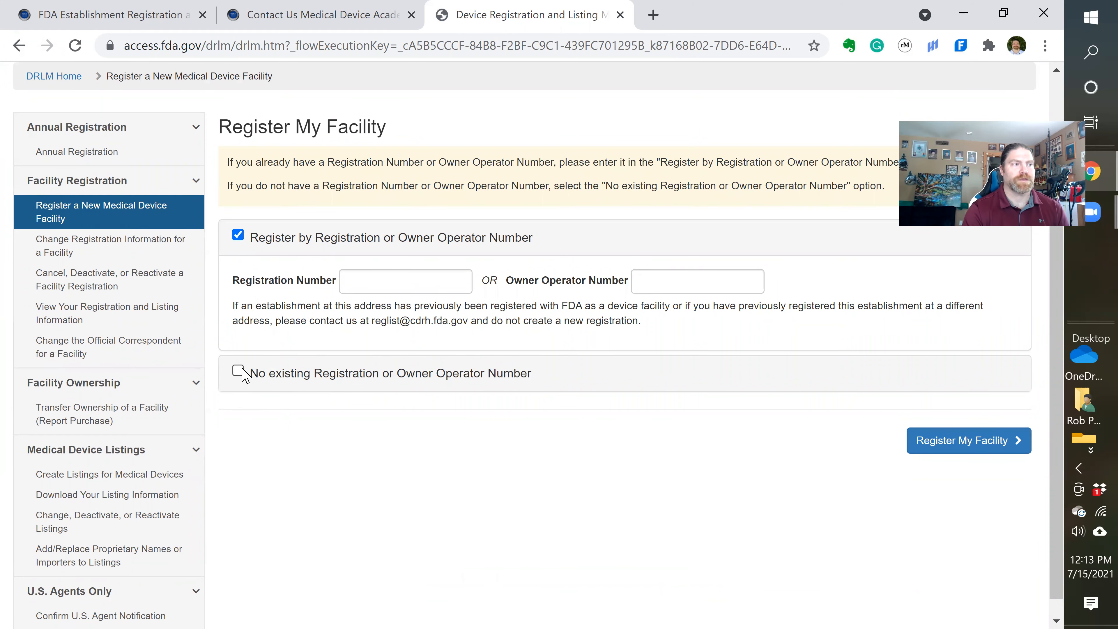
{"action": "left_click", "coordinate": [237, 373]}
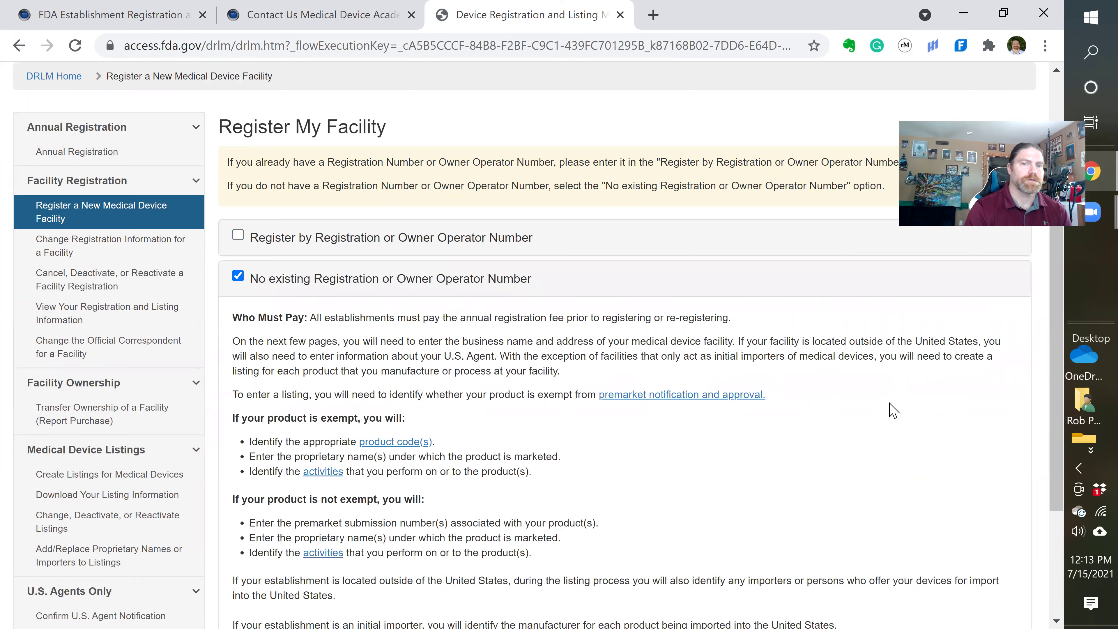
{"action": "scroll", "scroll_direction": "down", "scroll_amount": 3}
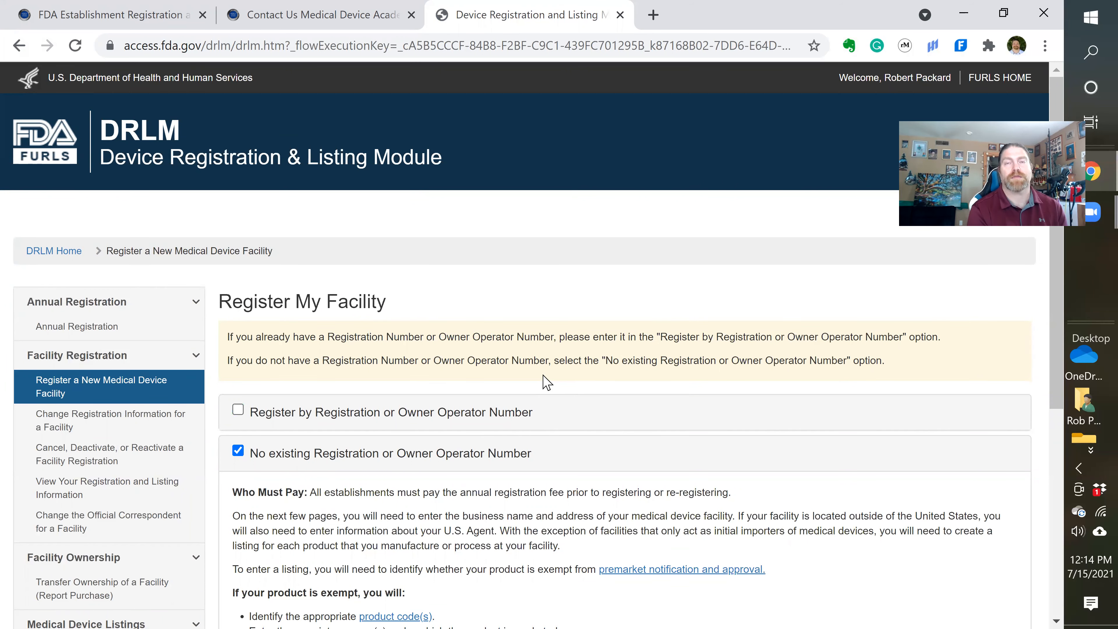
{"action": "mouse_move", "coordinate": [442, 378]}
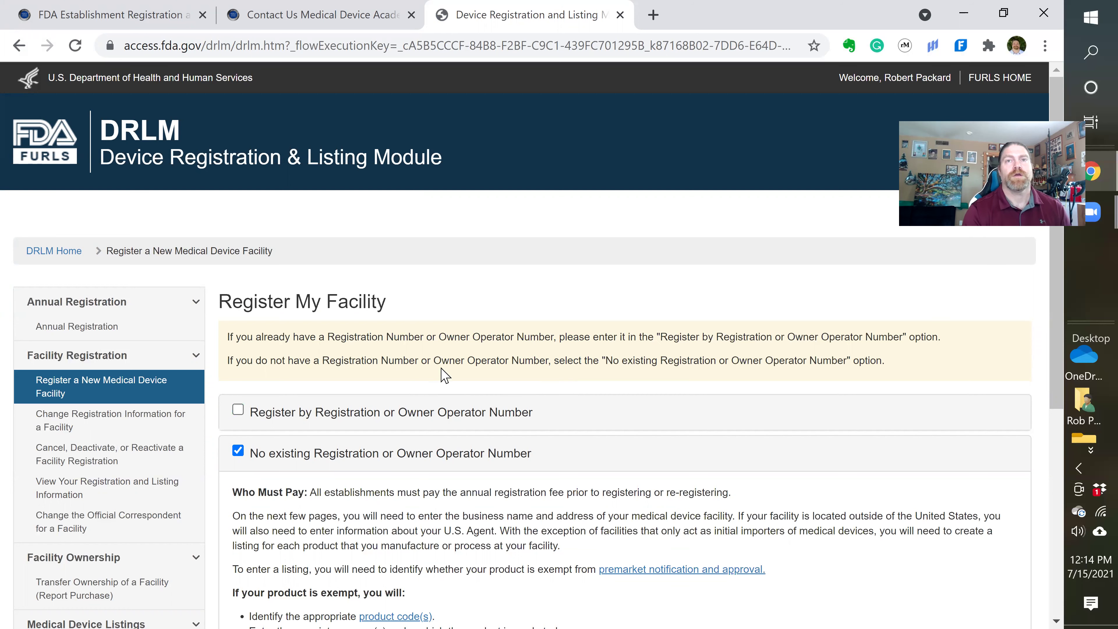
{"action": "mouse_move", "coordinate": [427, 229]}
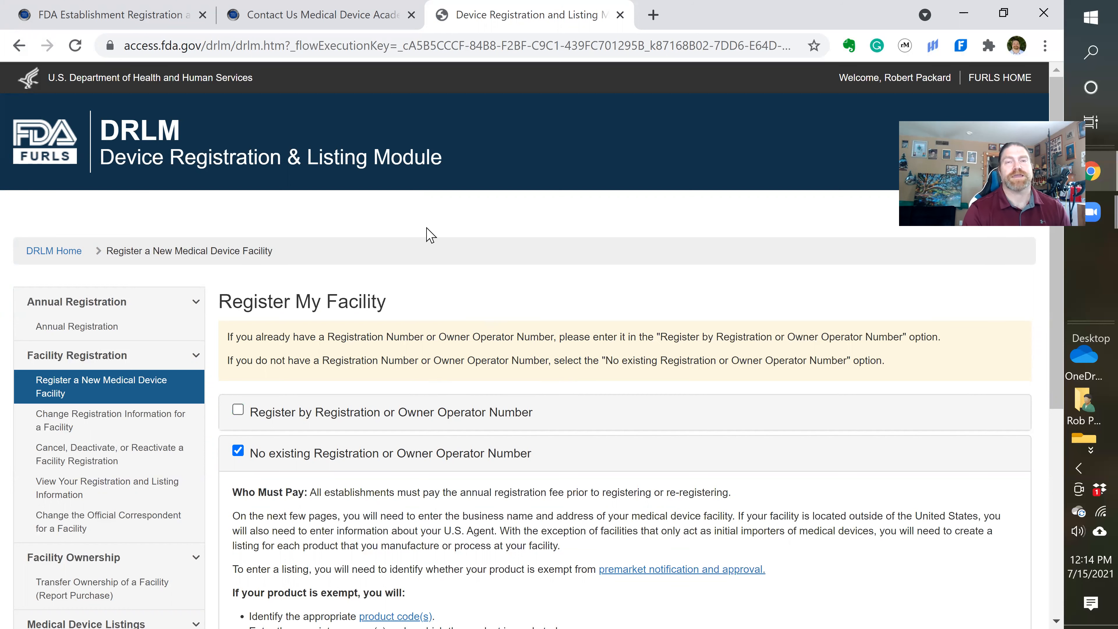
{"action": "mouse_move", "coordinate": [443, 240]}
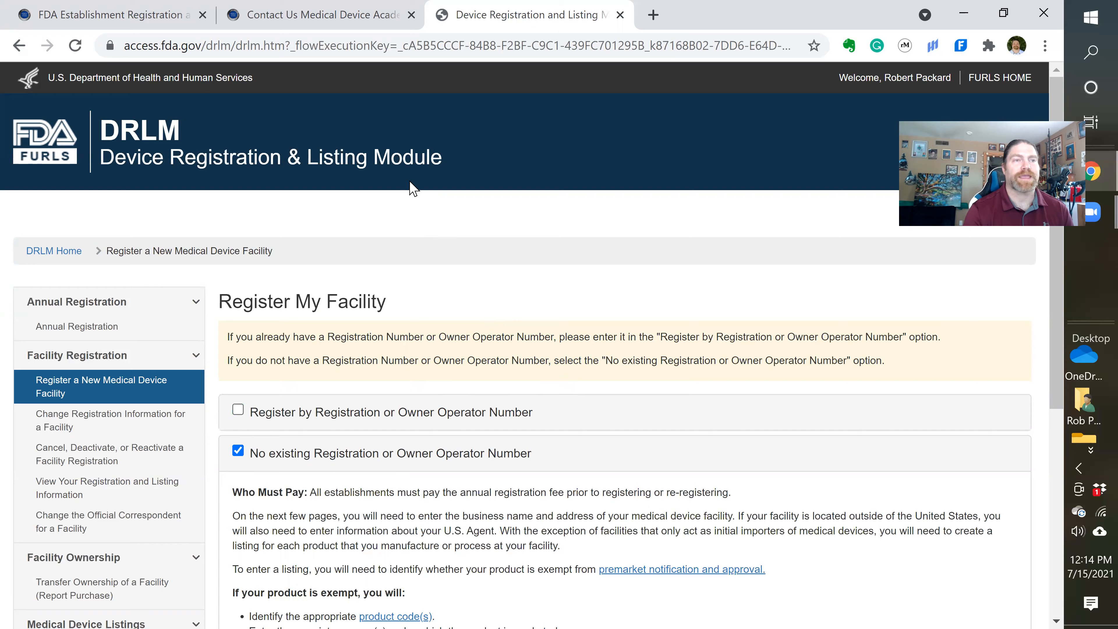
{"action": "scroll", "scroll_direction": "down", "scroll_amount": 3}
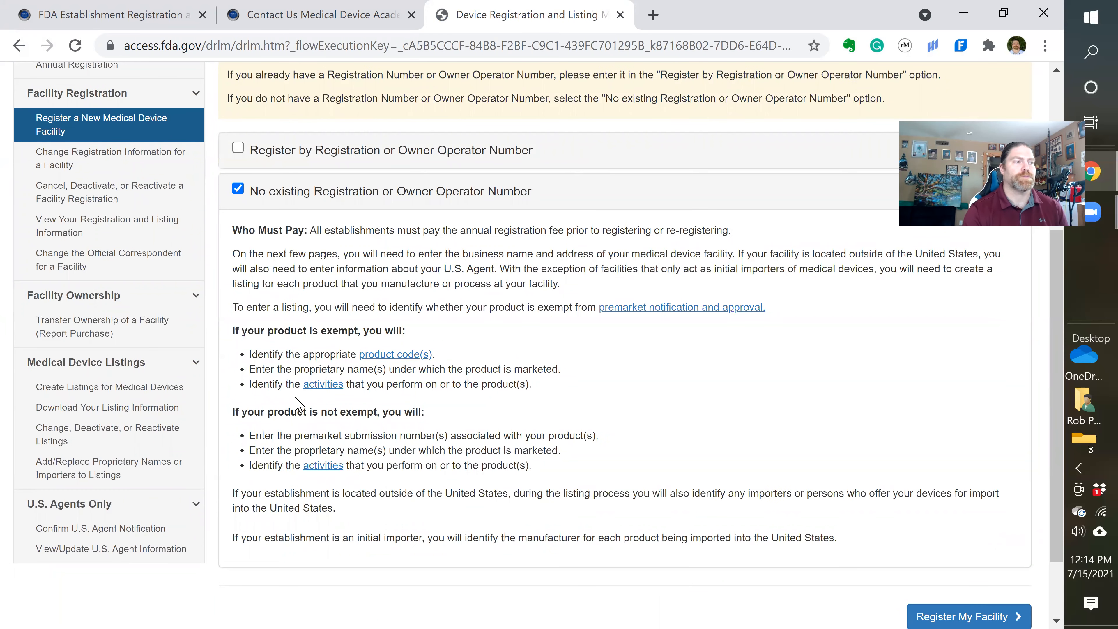
{"action": "mouse_move", "coordinate": [77, 533]}
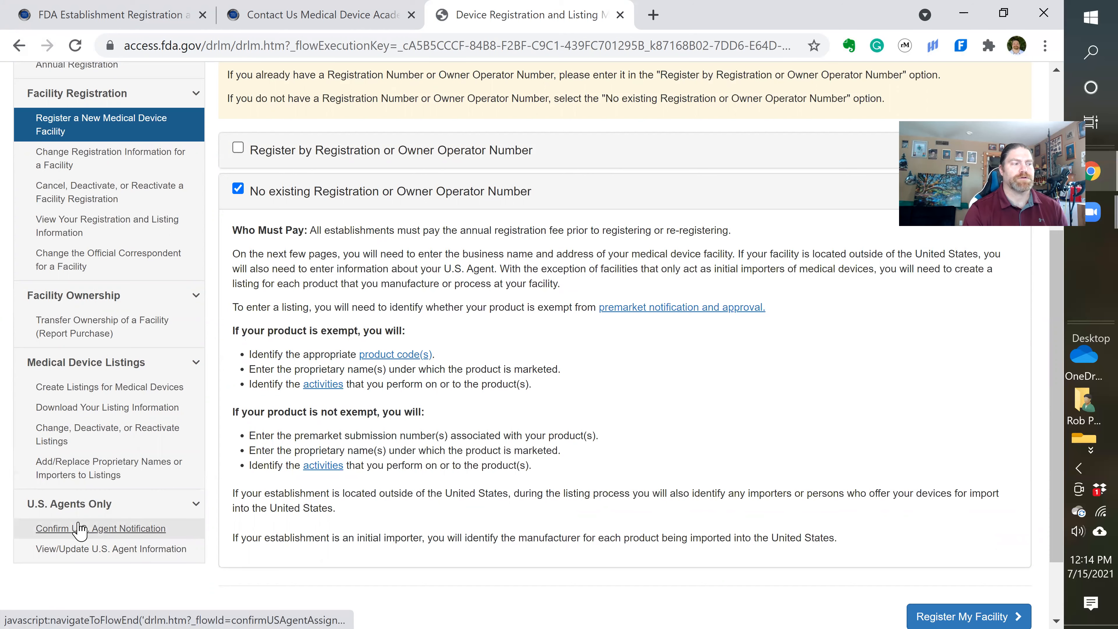
- View the Confirm U.S. Agent Notification page, then return to new facility registration
{"action": "left_click", "coordinate": [100, 529]}
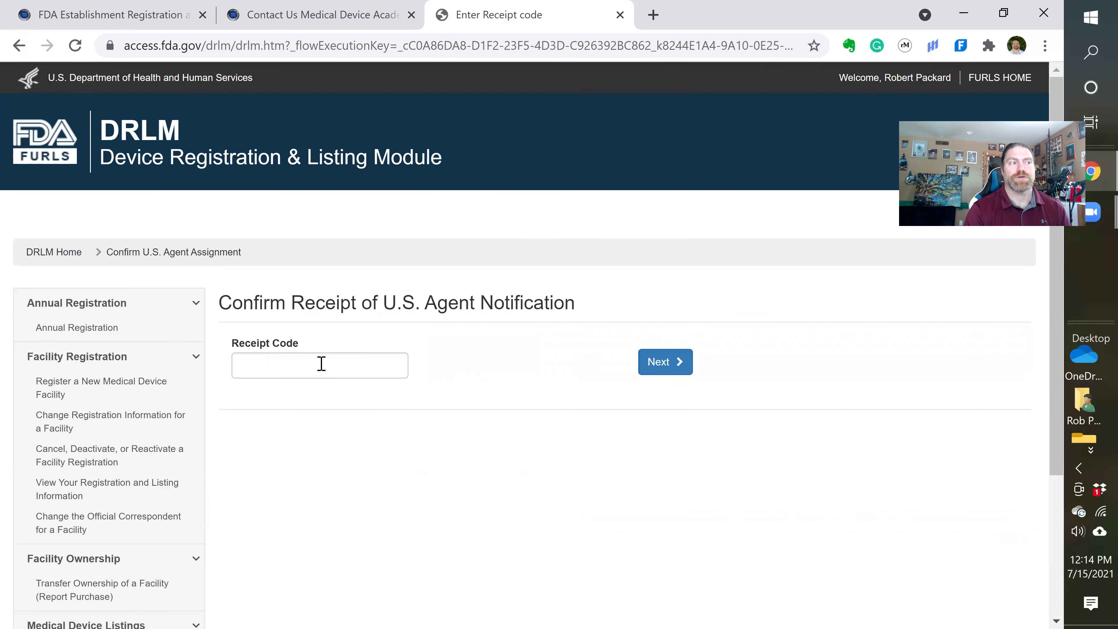
{"action": "mouse_move", "coordinate": [733, 278]}
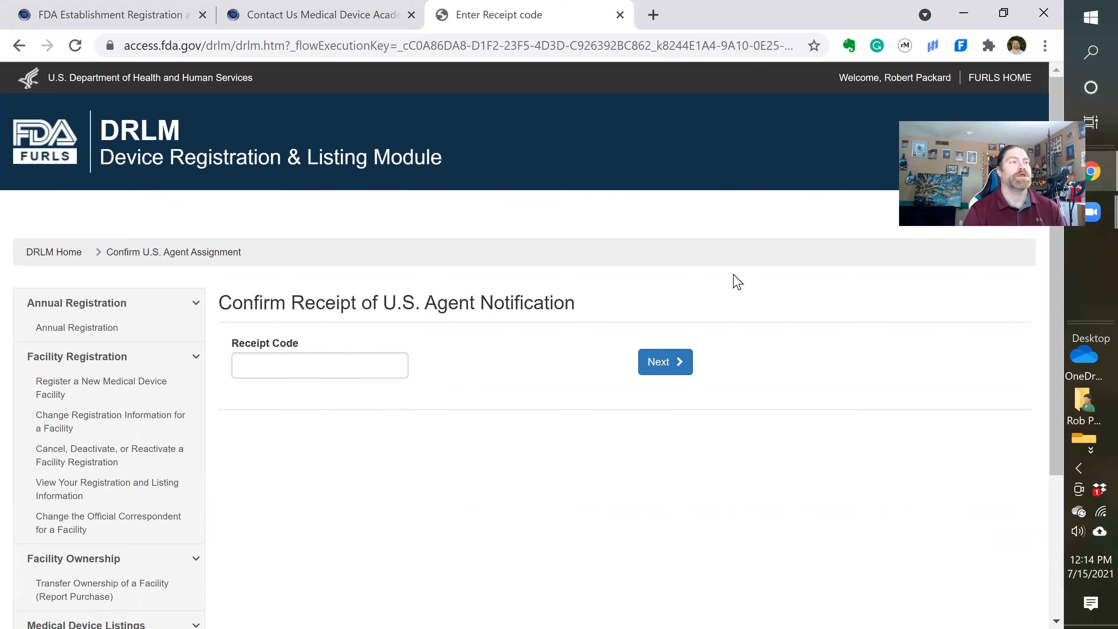
{"action": "mouse_move", "coordinate": [282, 415]}
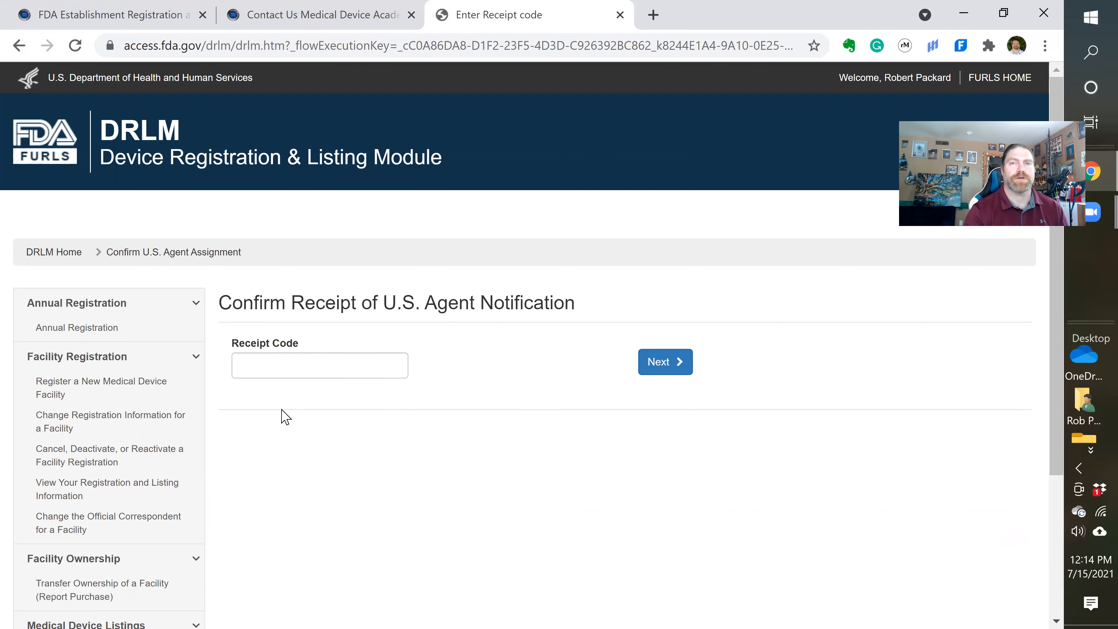
{"action": "mouse_move", "coordinate": [488, 338]}
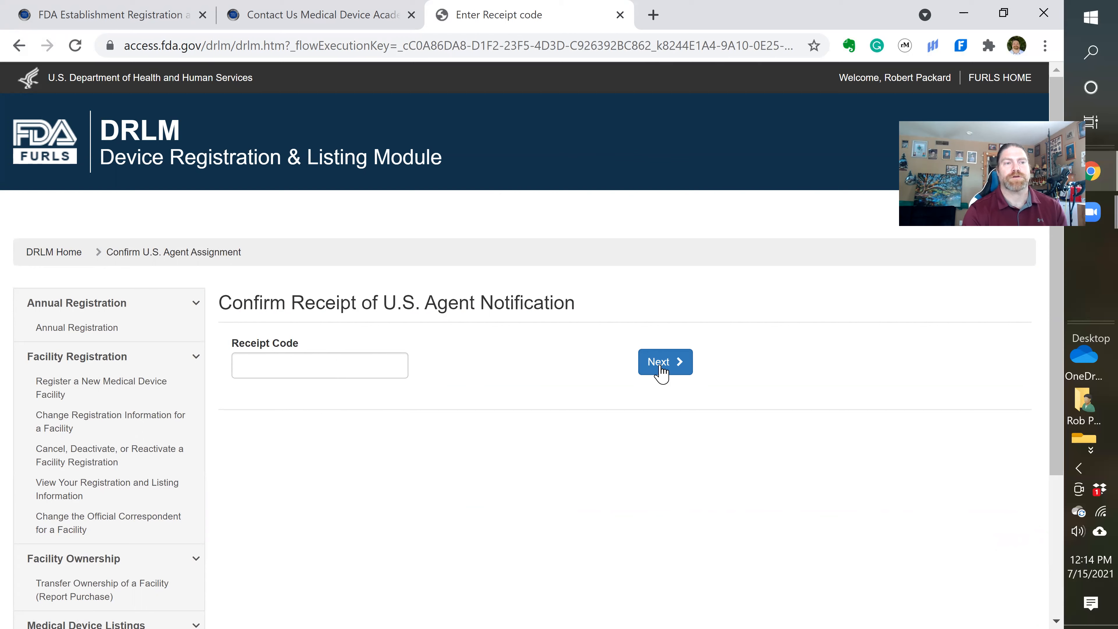
{"action": "mouse_move", "coordinate": [676, 251]}
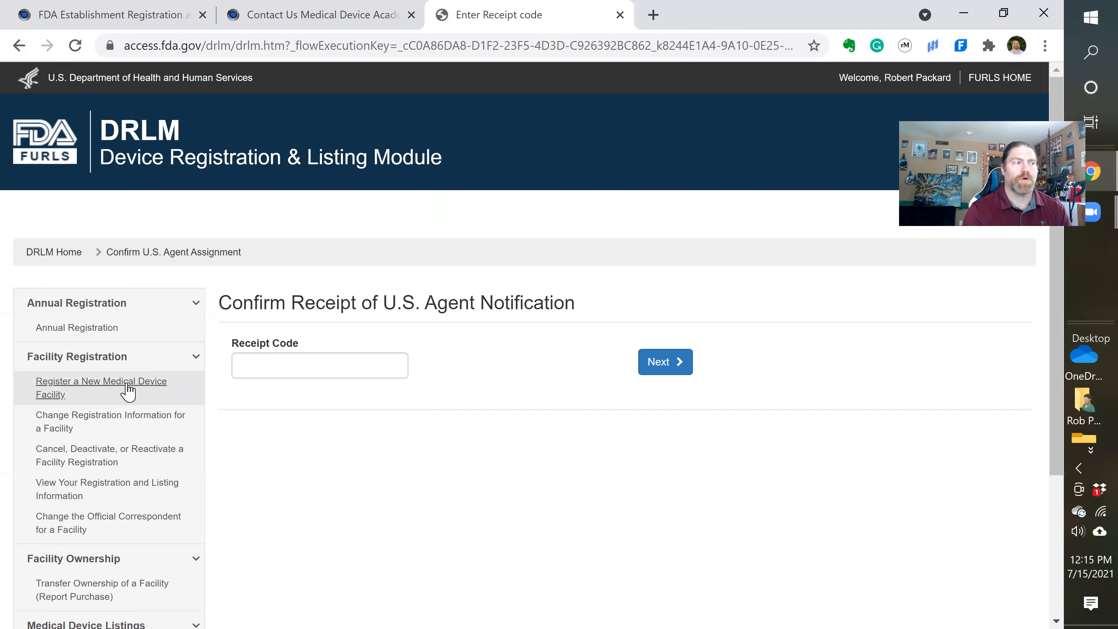
{"action": "left_click", "coordinate": [101, 381]}
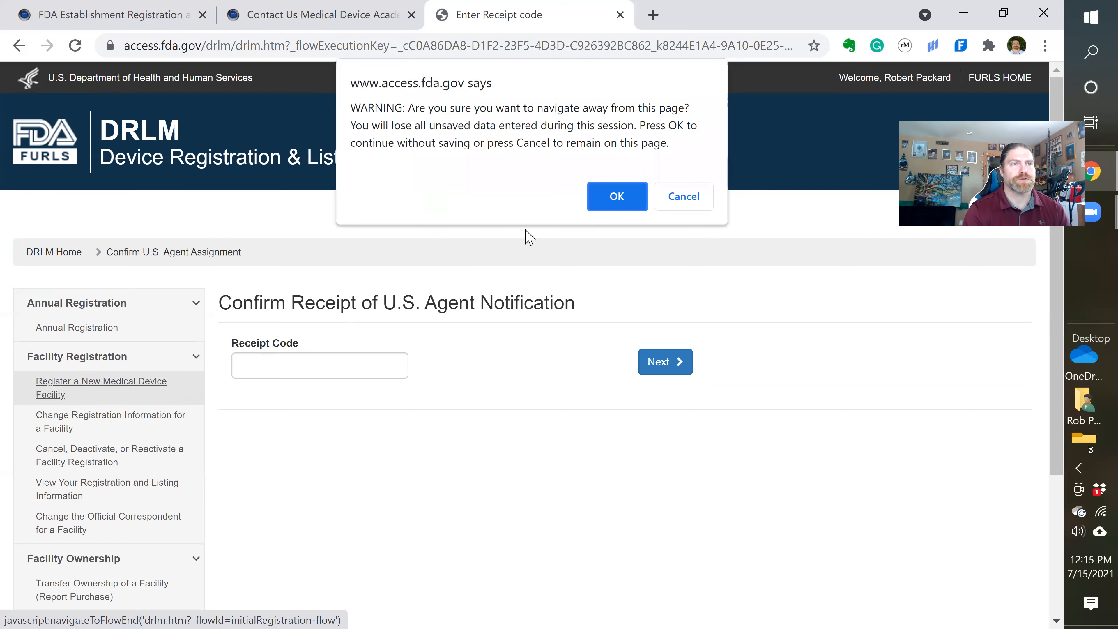
- Dismiss the leave-page warning and register a facility with no existing registration number
{"action": "left_click", "coordinate": [617, 196]}
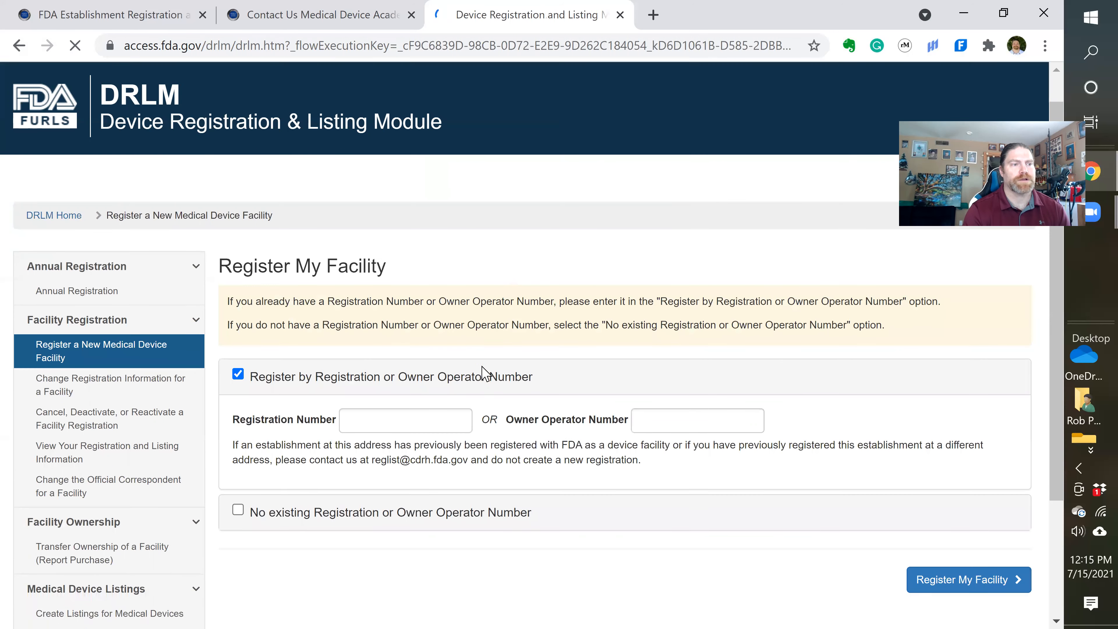
{"action": "left_click", "coordinate": [237, 510]}
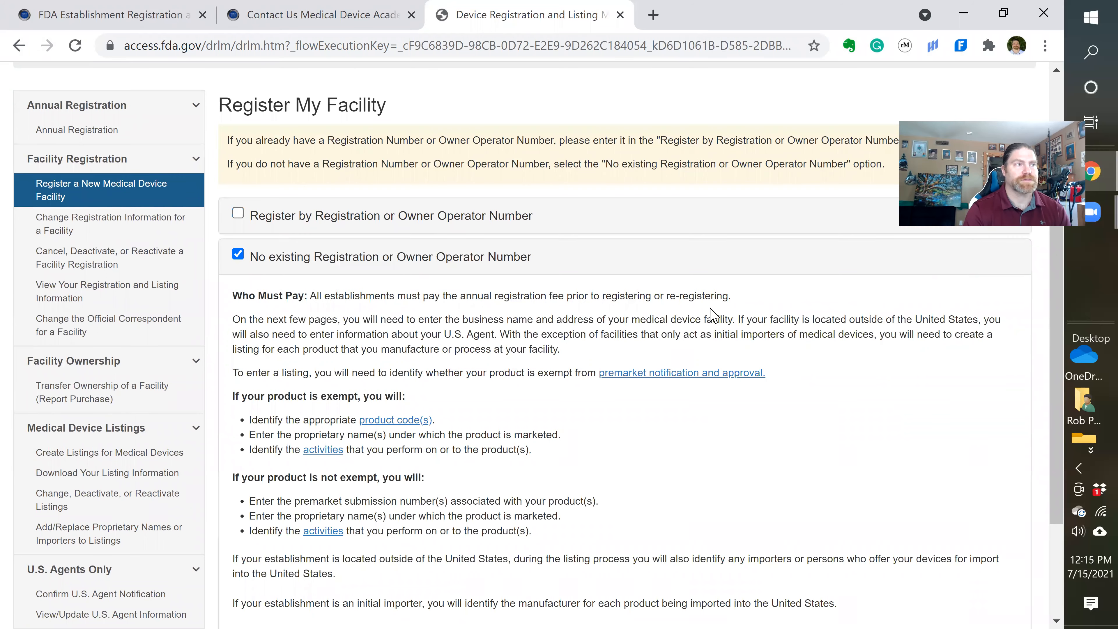
{"action": "scroll", "scroll_direction": "down", "scroll_amount": 3}
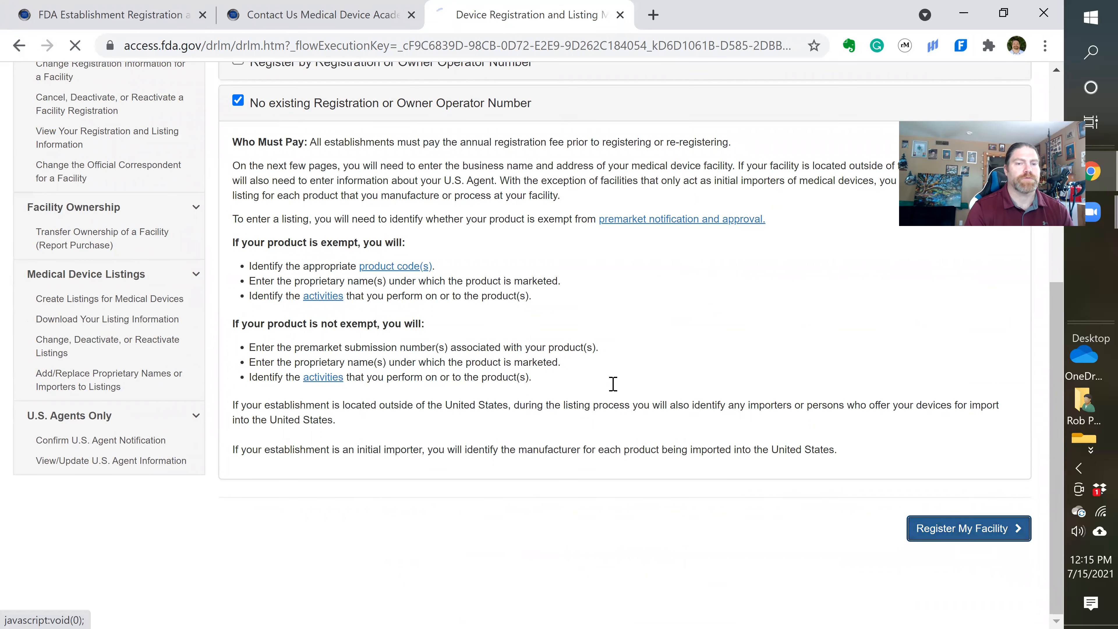
{"action": "left_click", "coordinate": [968, 528]}
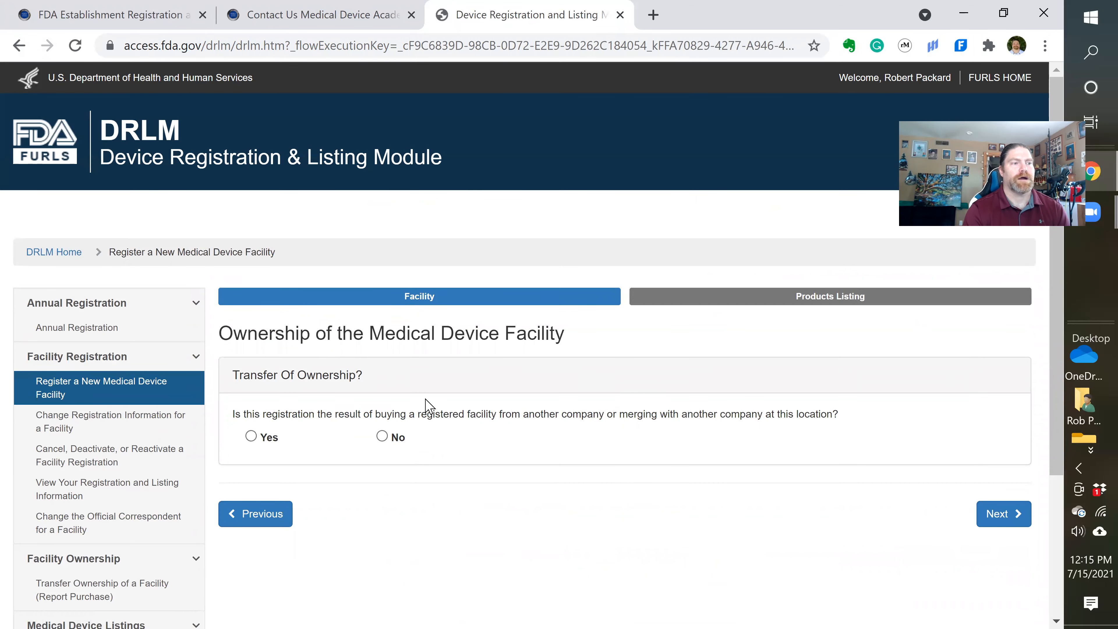
- Advance past the owner/operator and correspondent details to the Facility Information form
{"action": "scroll", "scroll_direction": "down", "scroll_amount": 3}
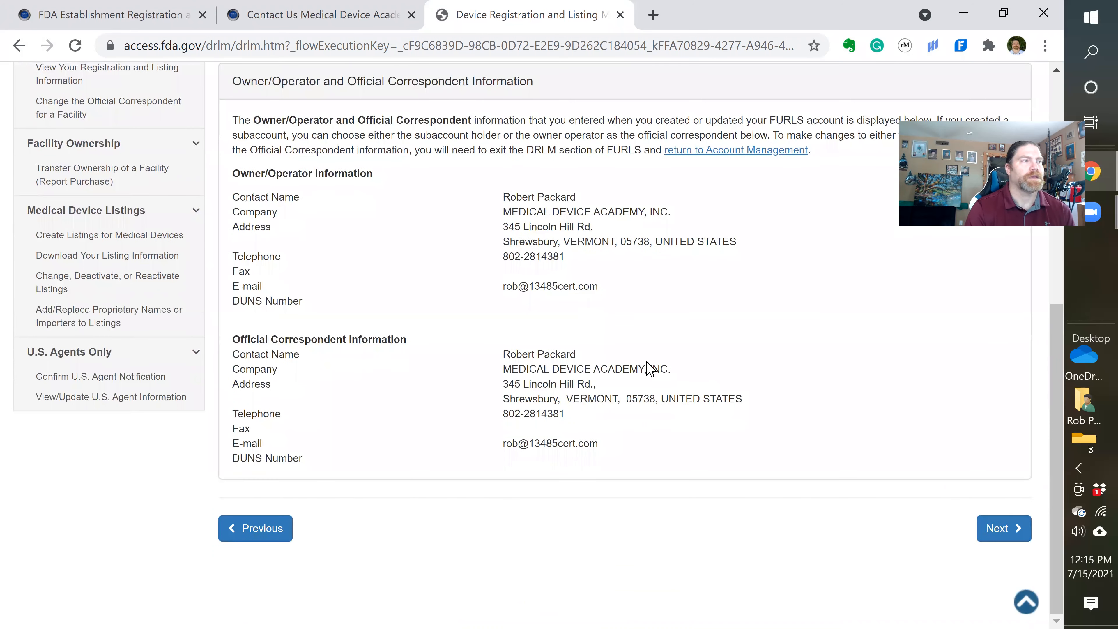
{"action": "mouse_move", "coordinate": [900, 540]}
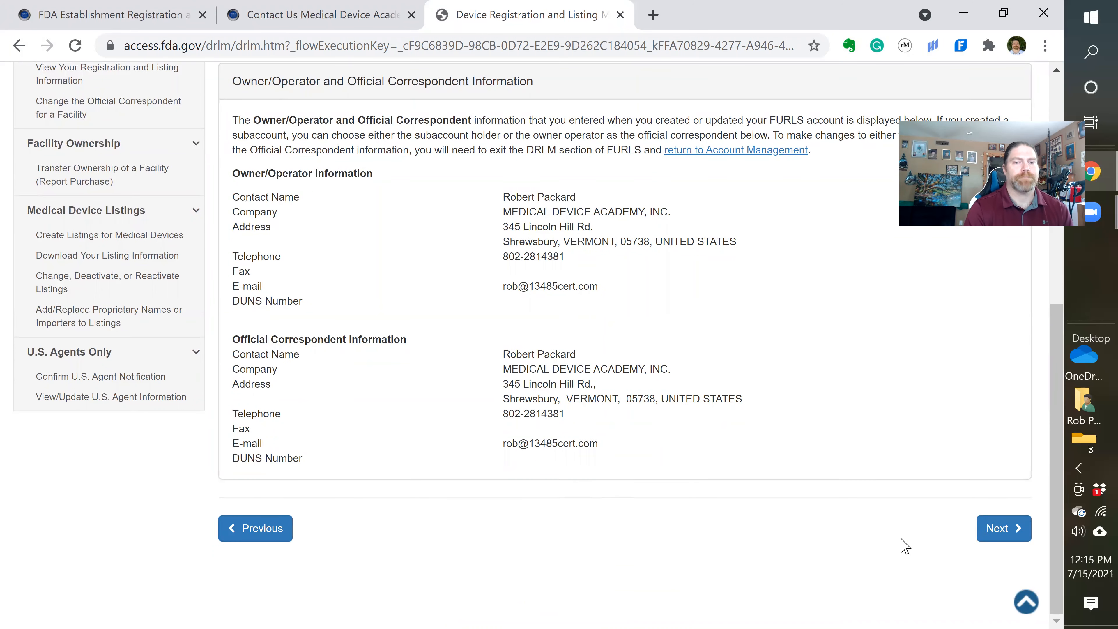
{"action": "left_click", "coordinate": [1004, 528]}
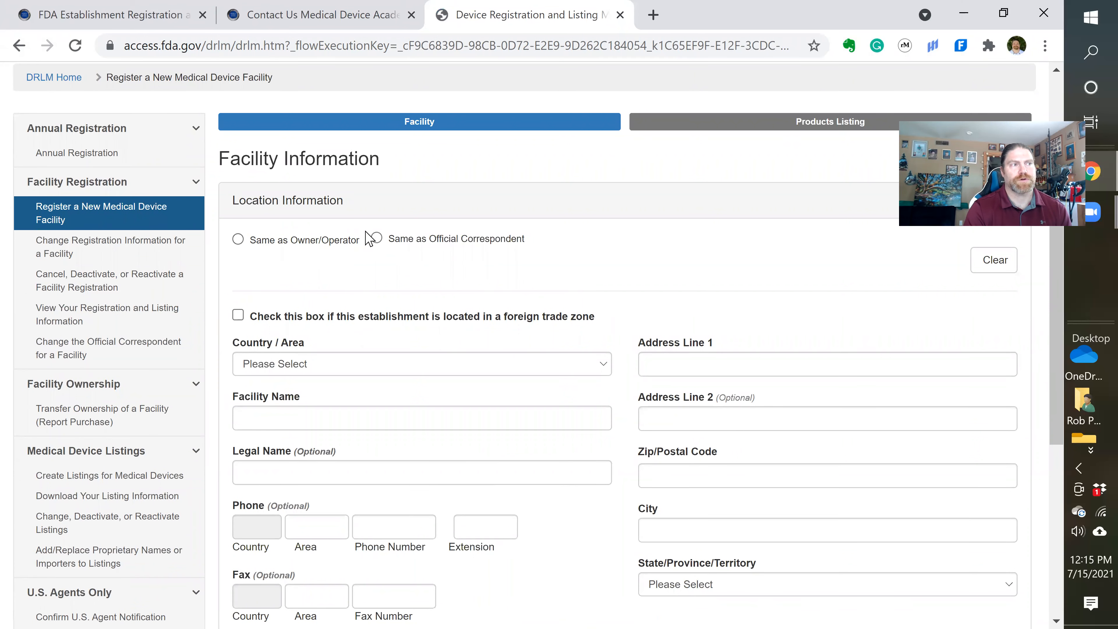
{"action": "scroll", "scroll_direction": "down", "scroll_amount": 3}
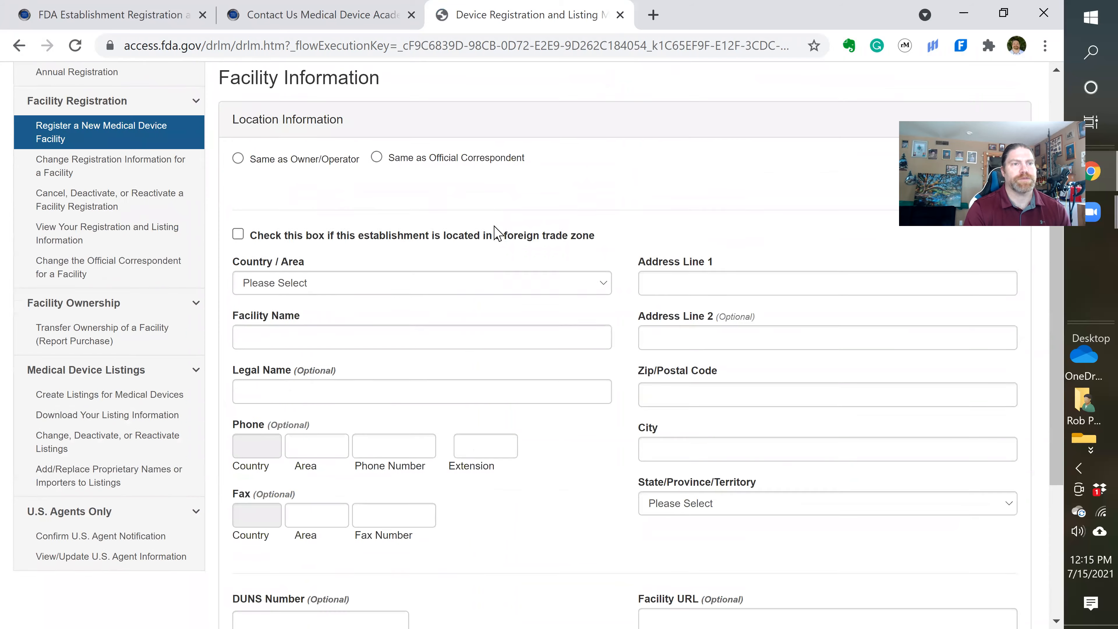
{"action": "scroll", "scroll_direction": "down", "scroll_amount": 3}
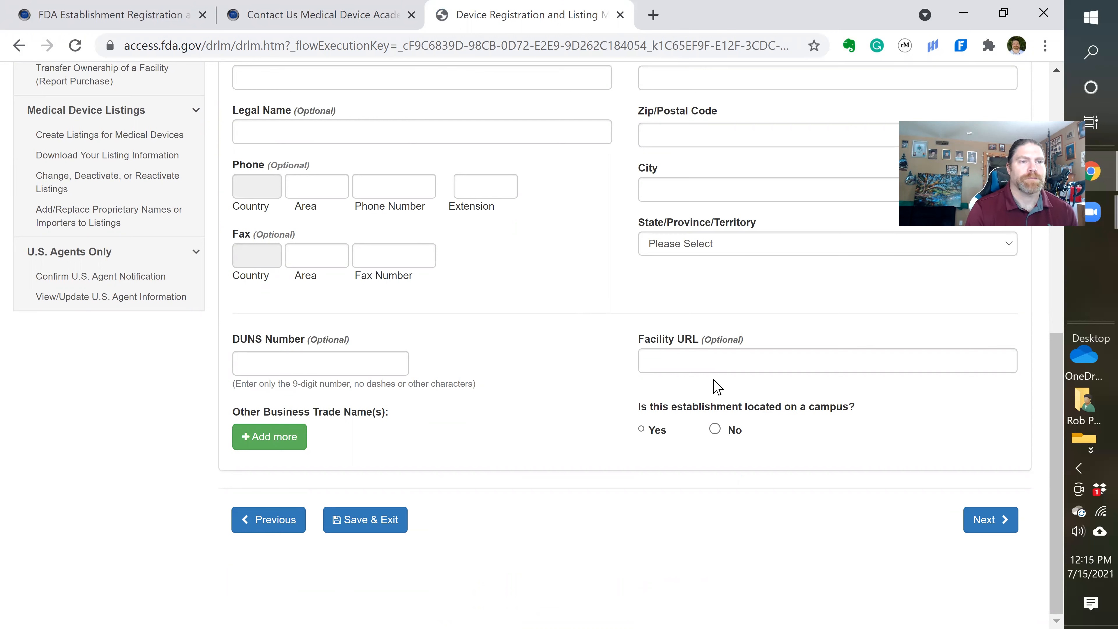
{"action": "scroll", "scroll_direction": "up", "scroll_amount": 3}
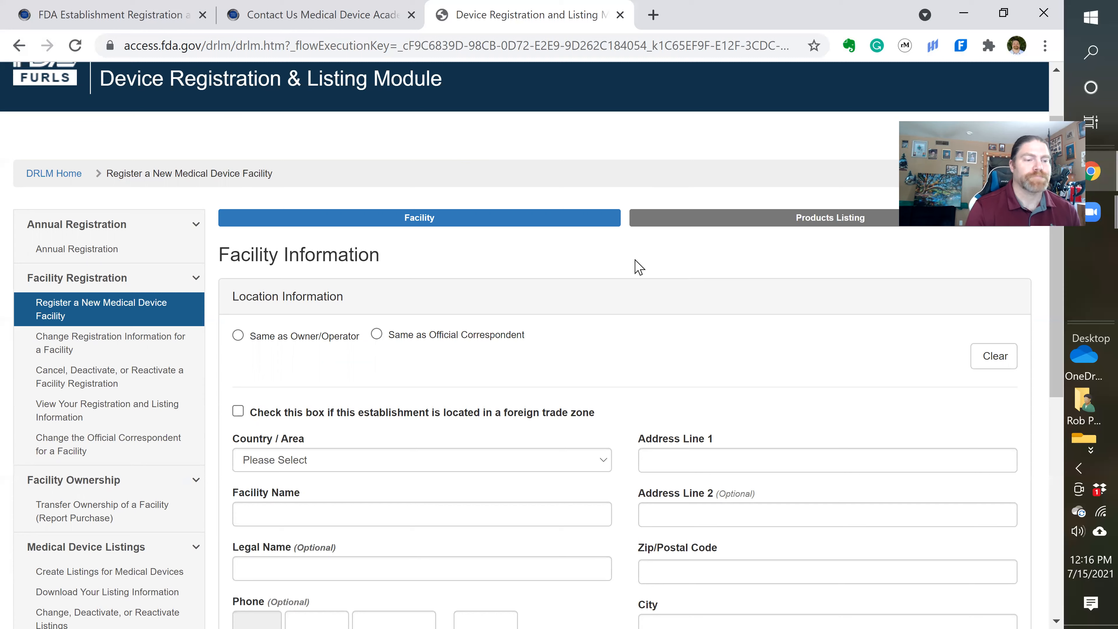
{"action": "mouse_move", "coordinate": [769, 295]}
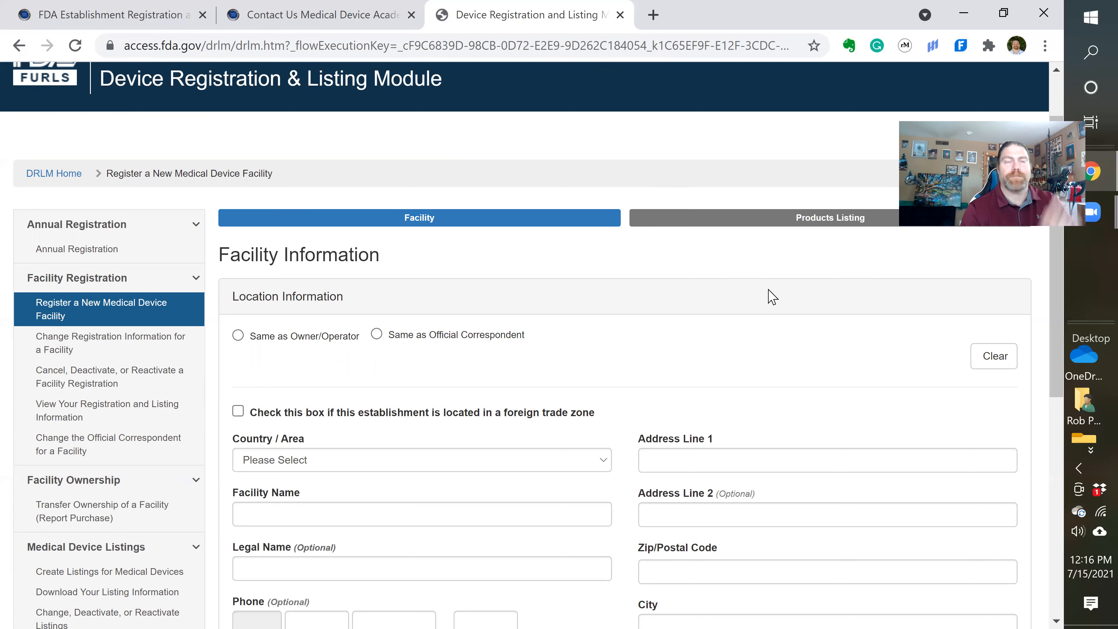